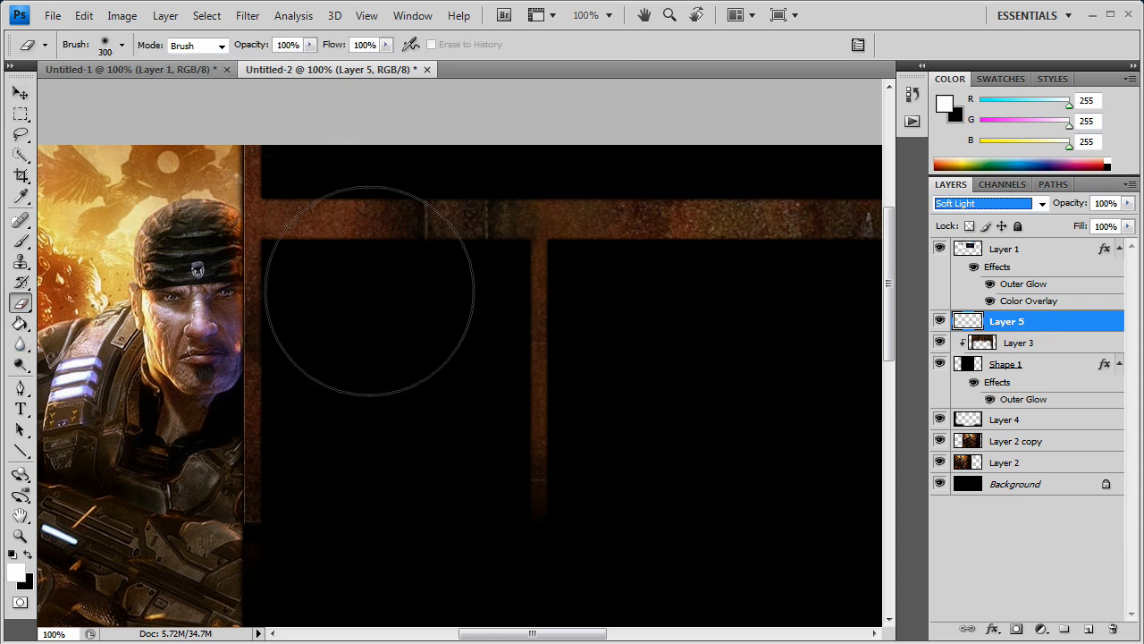
Try Hard Light blending on Layer 5, then restore it to Soft Light.
left_click(983, 203)
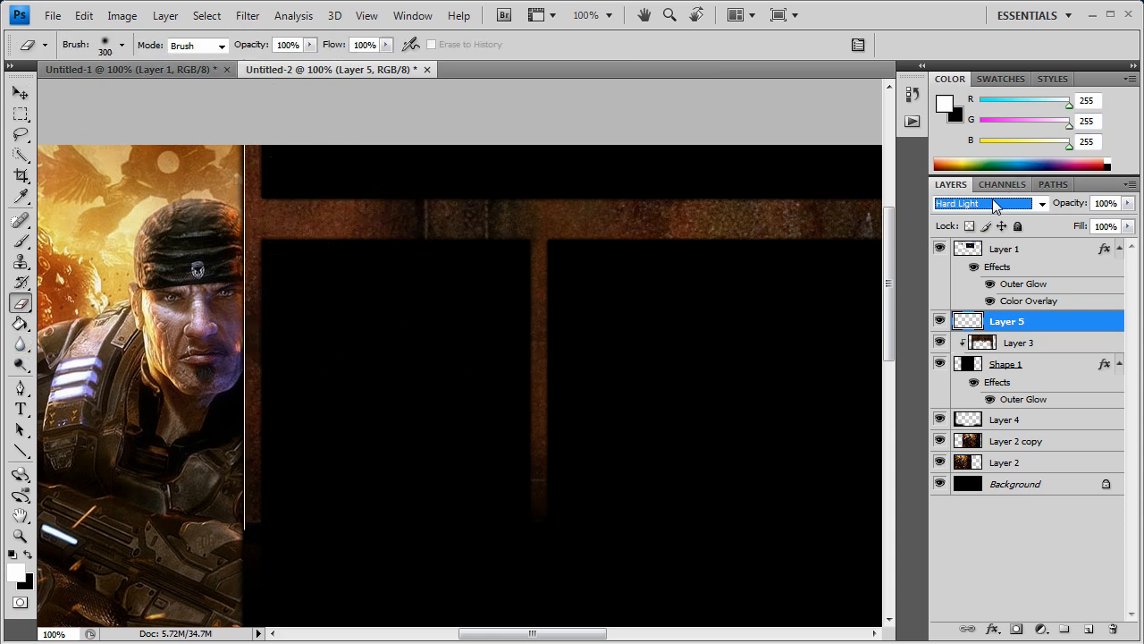
left_click(983, 203)
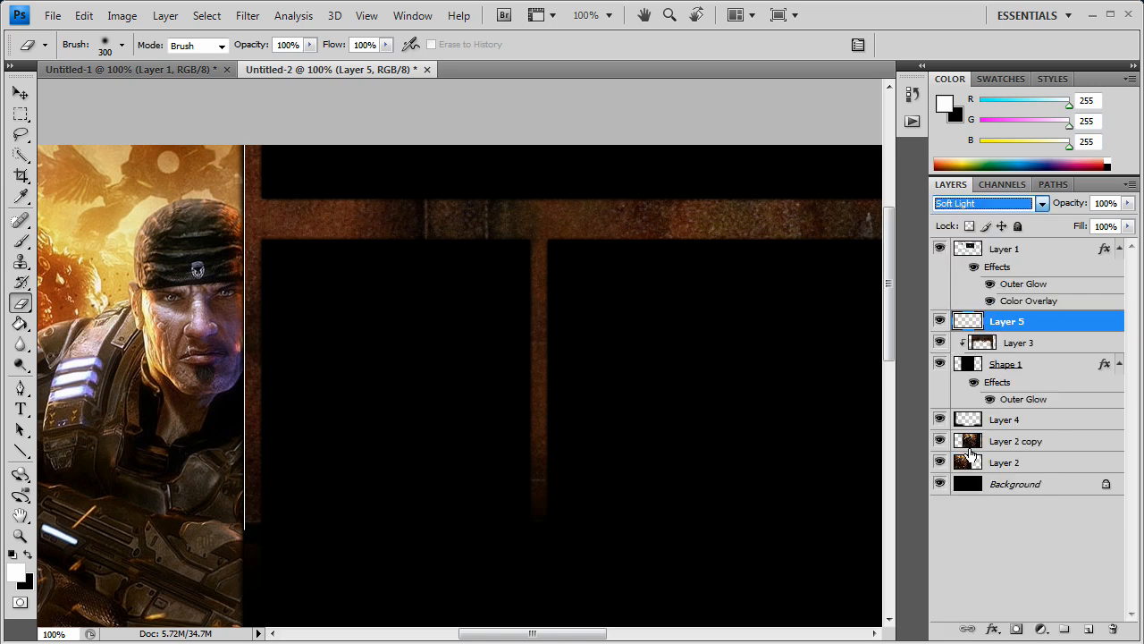
mouse_move(809, 331)
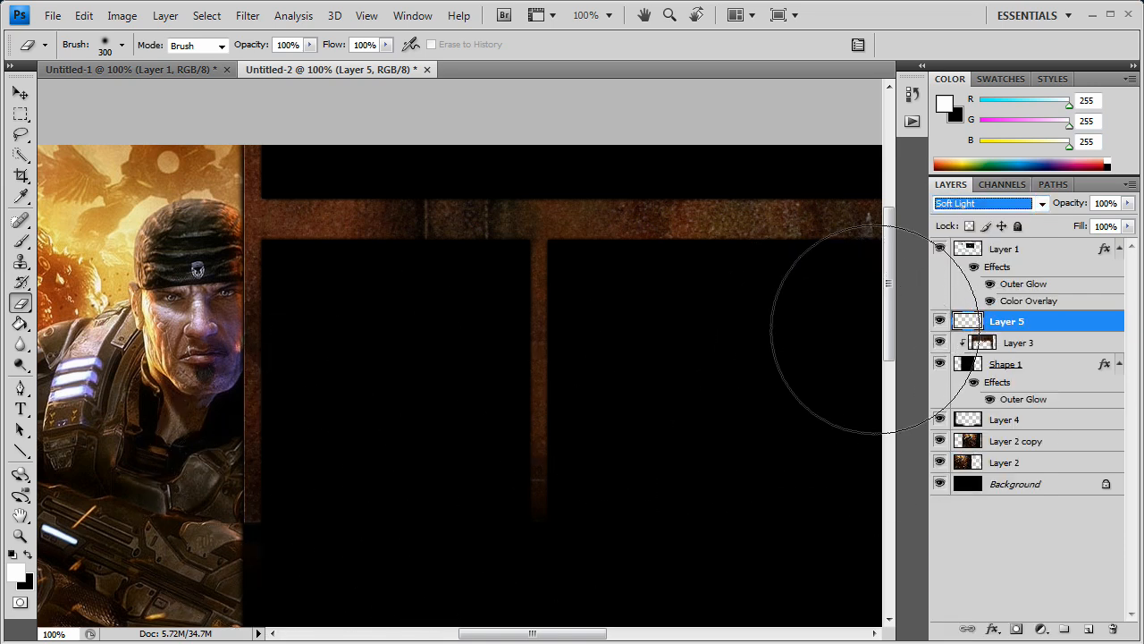
scroll("down", 3)
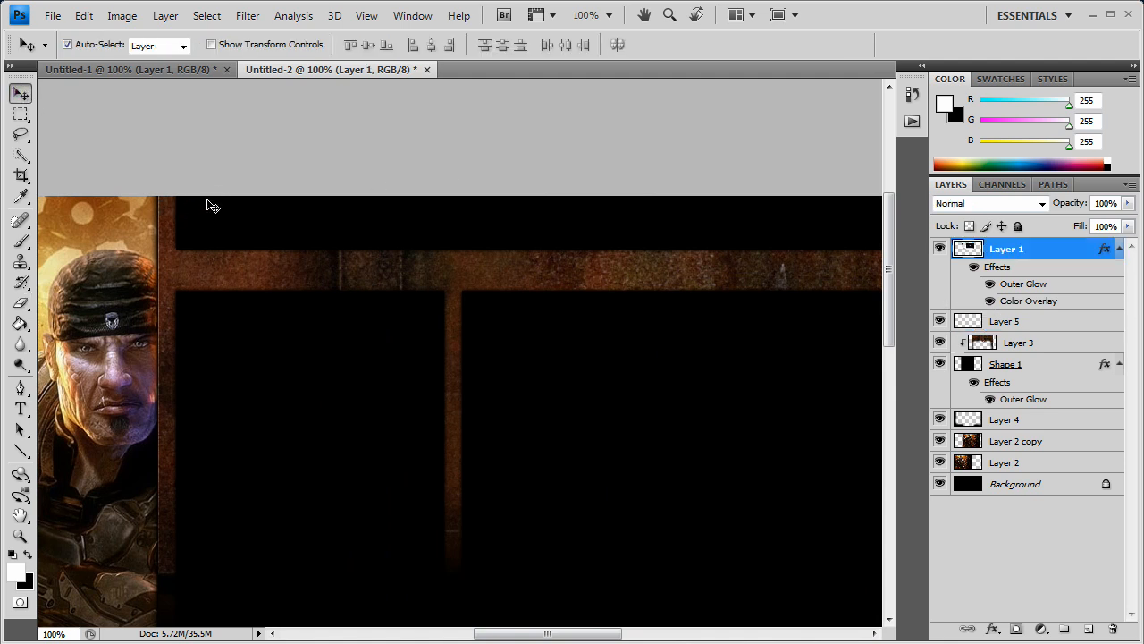
mouse_move(239, 208)
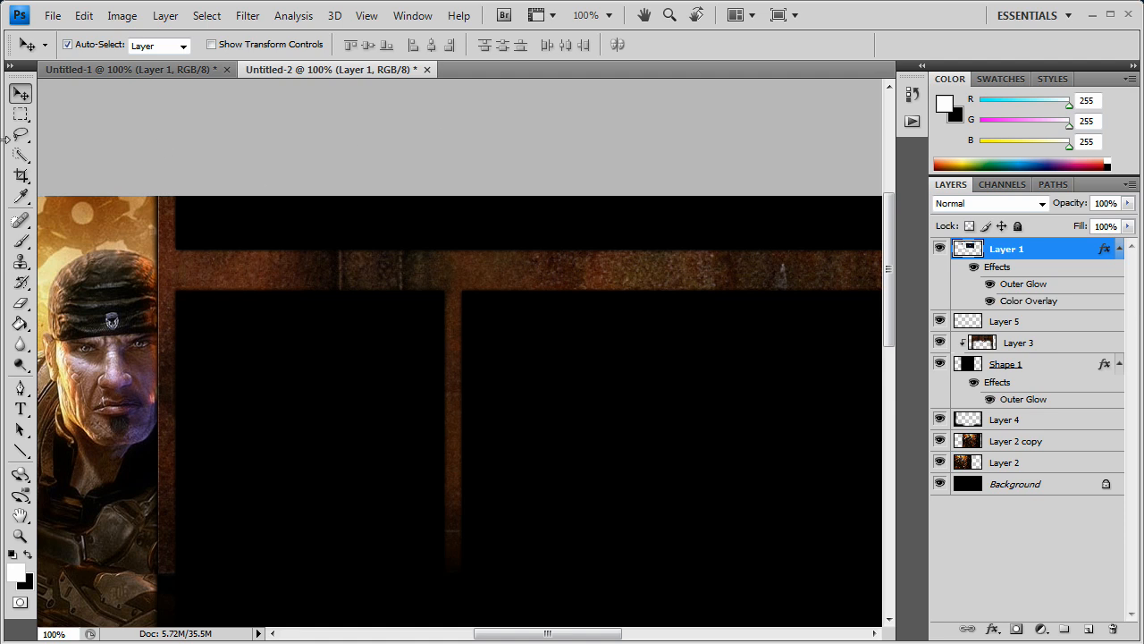
mouse_move(836, 304)
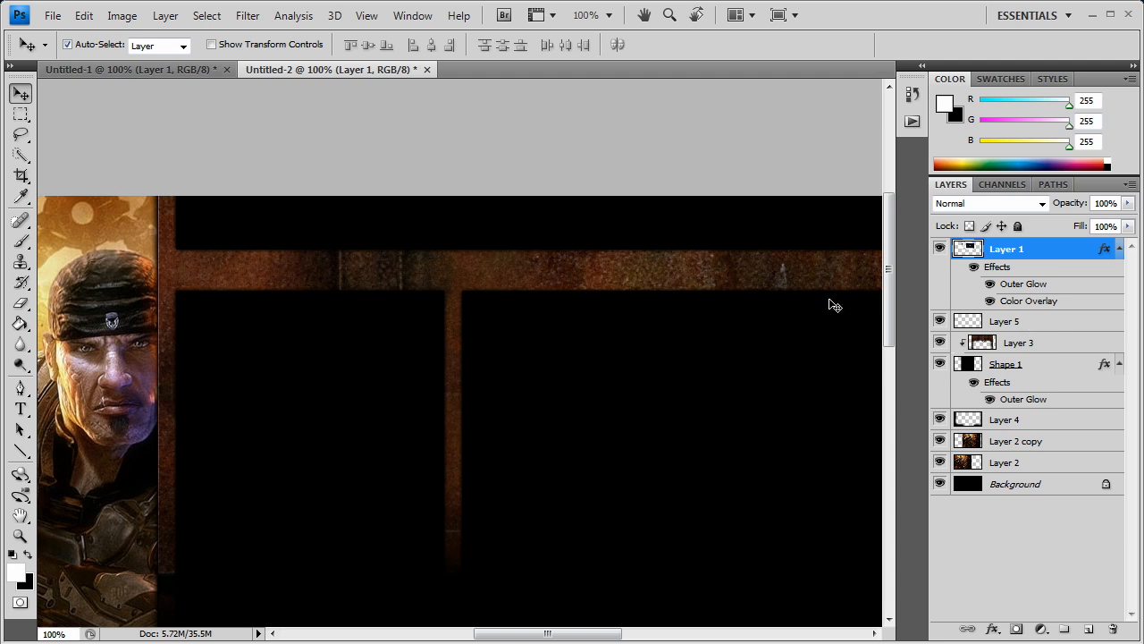
Add a new layer and draw a white 6 px radius rounded rectangle over the header.
left_click(1004, 320)
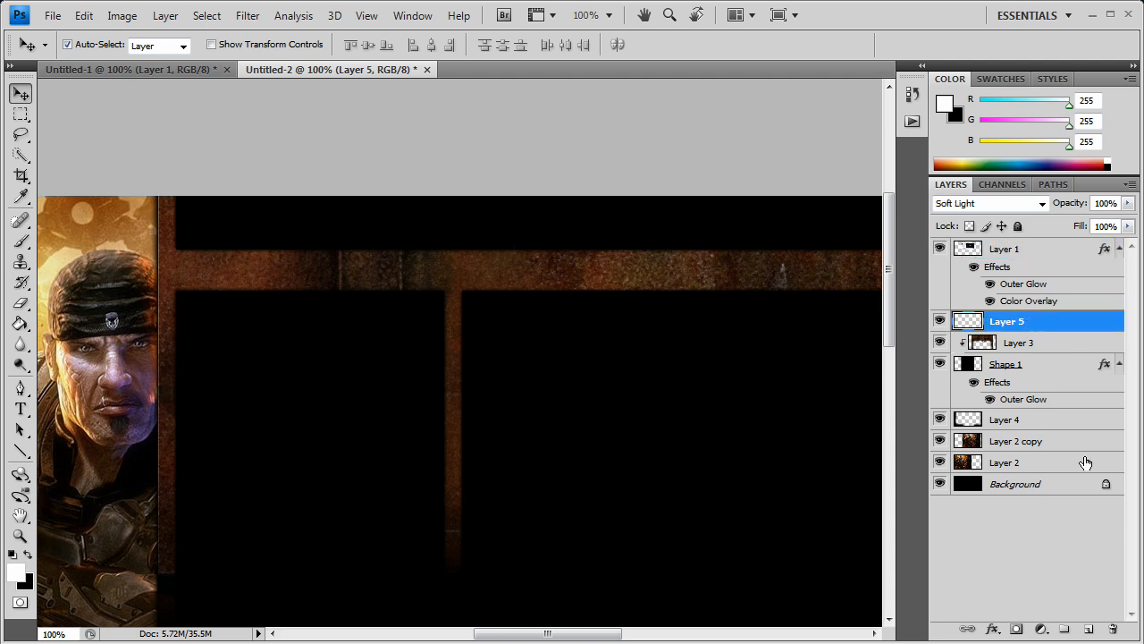
mouse_move(1030, 280)
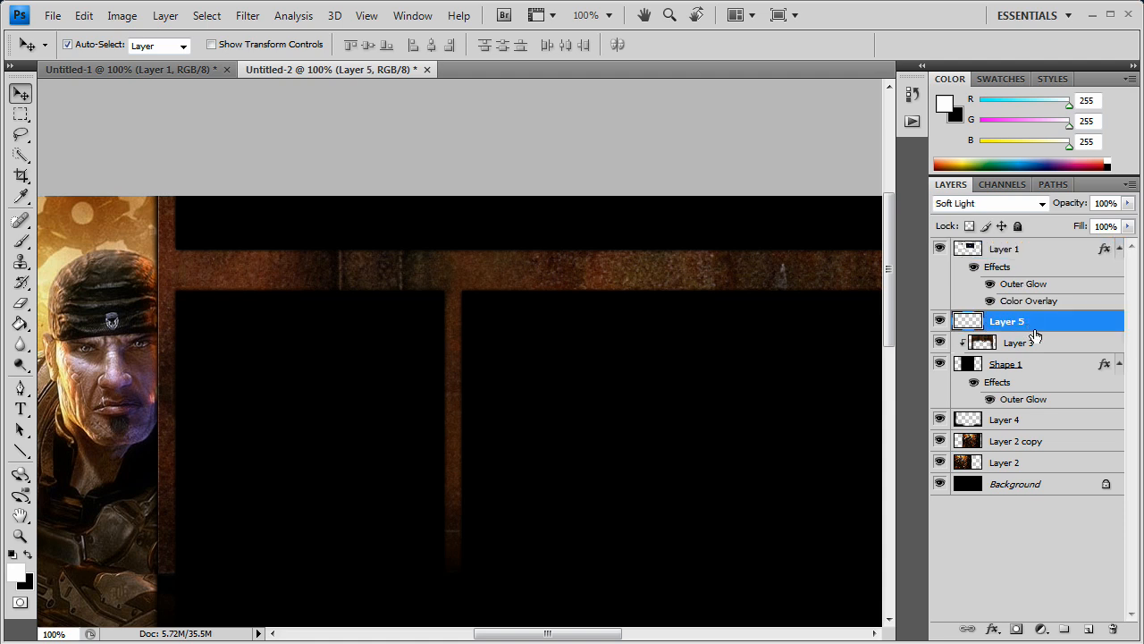
left_click(1088, 628)
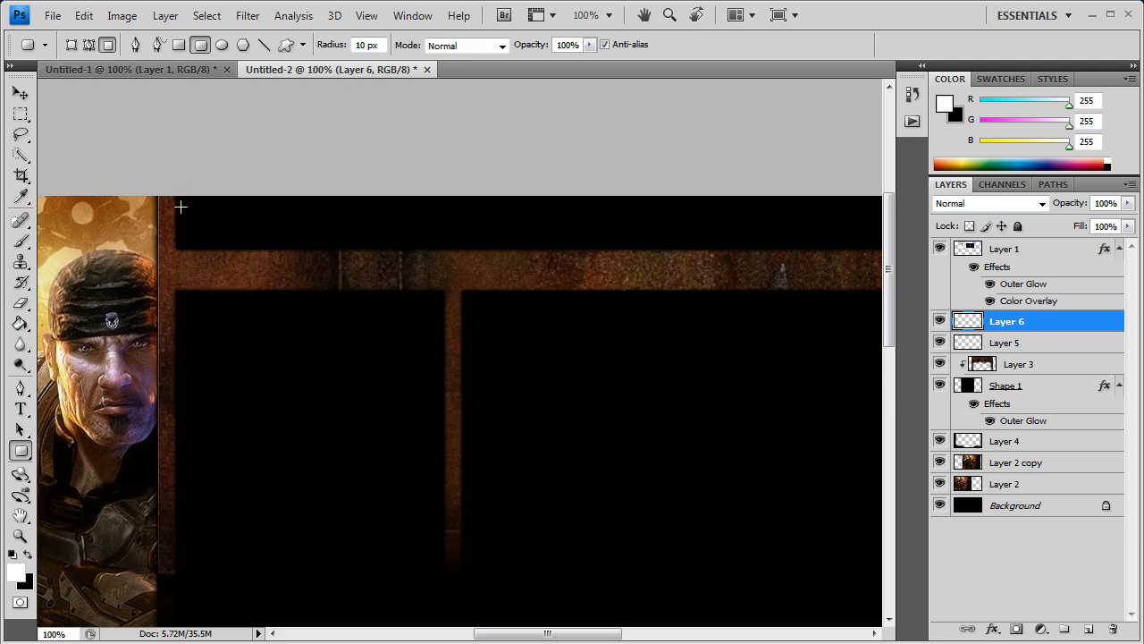
left_click_drag(181, 207, 219, 259)
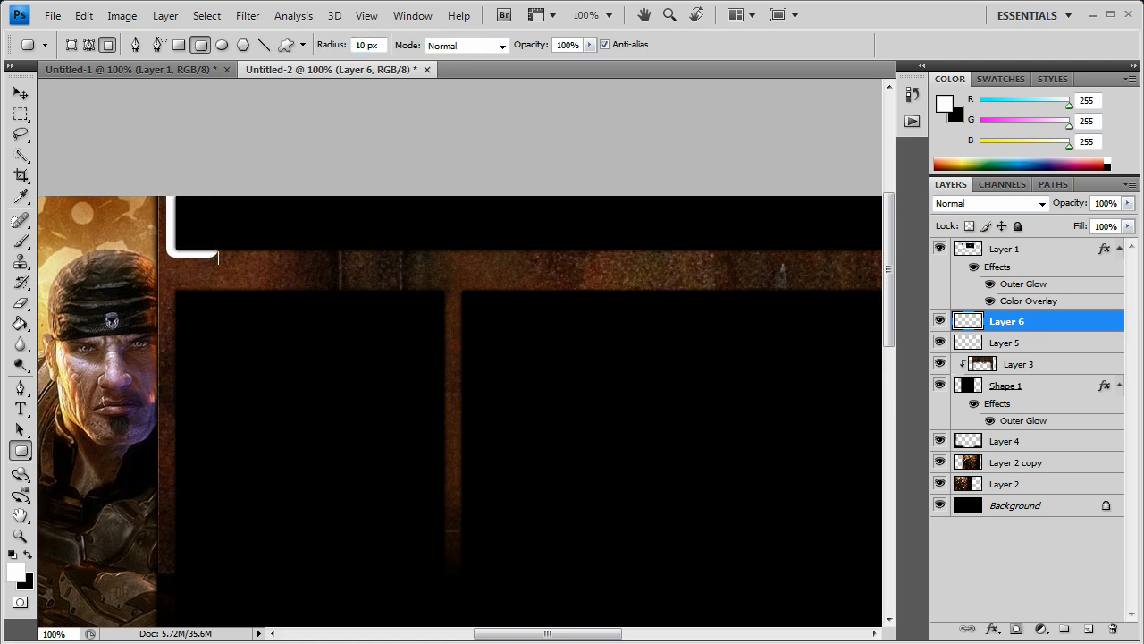
mouse_move(221, 262)
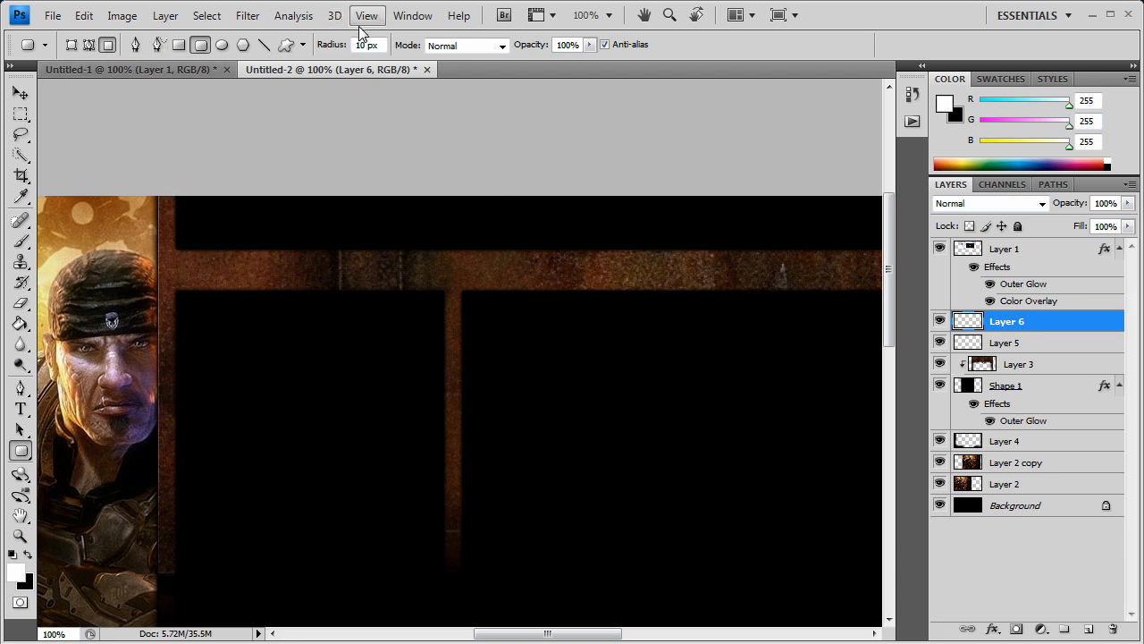
triple_click(366, 45)
type("6")
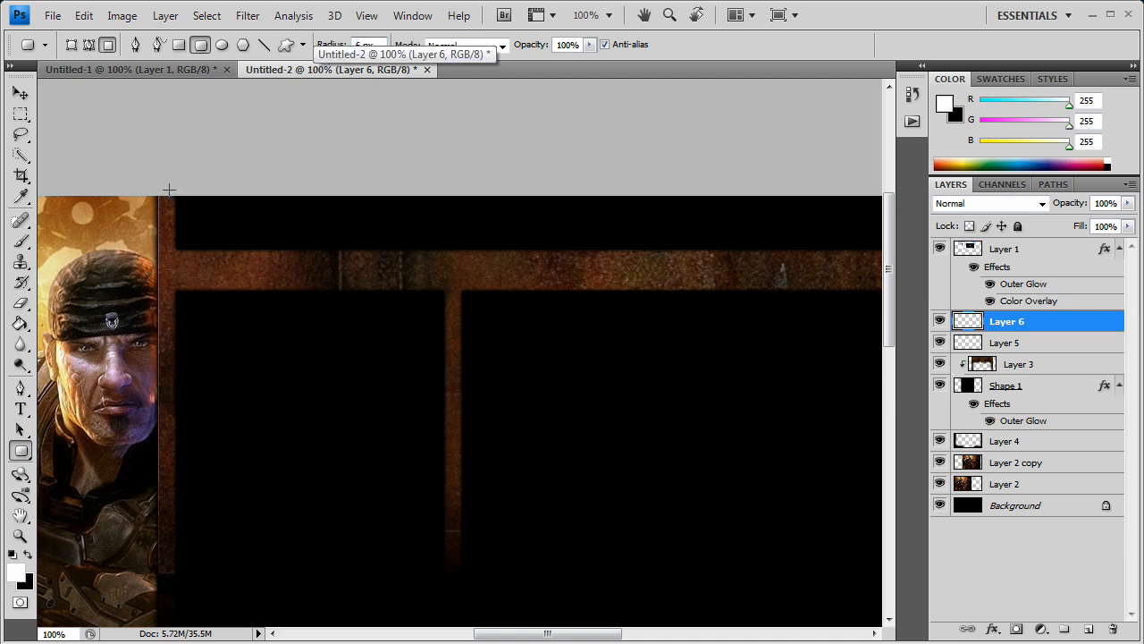
left_click_drag(169, 190, 213, 262)
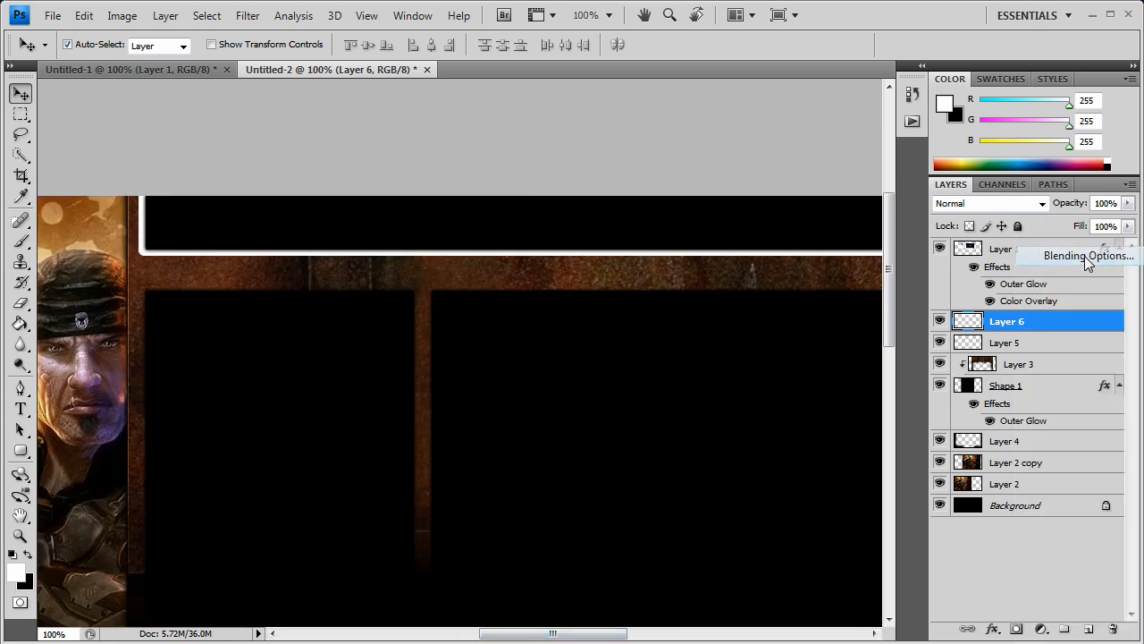
Enable a Stroke layer effect on Layer 6 and set its fill type to Gradient.
left_click(1087, 255)
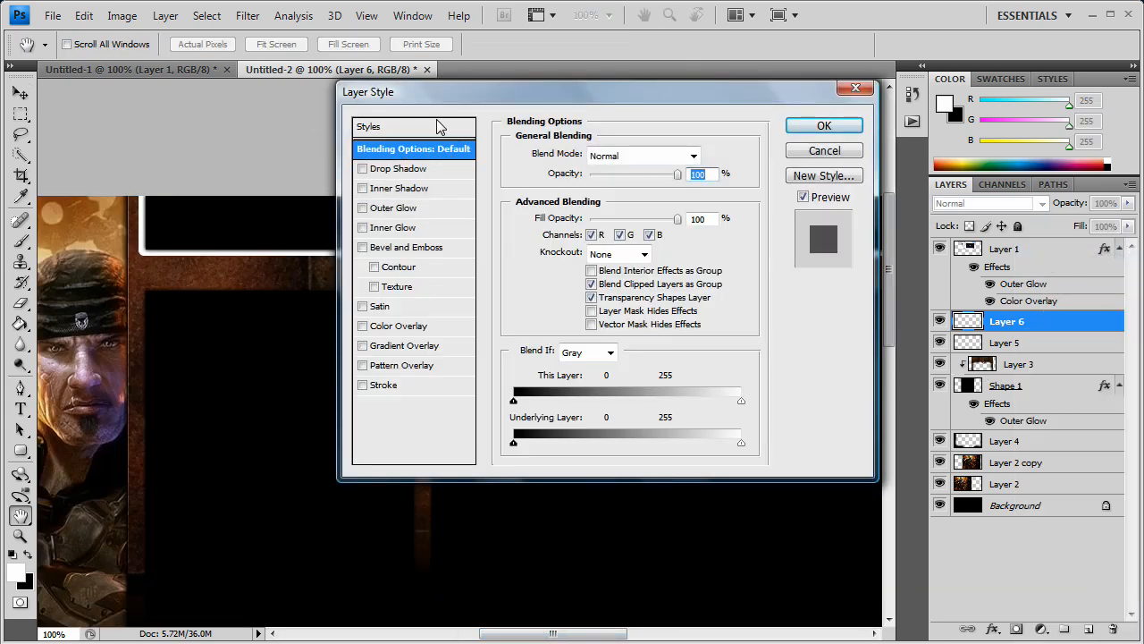
left_click(384, 384)
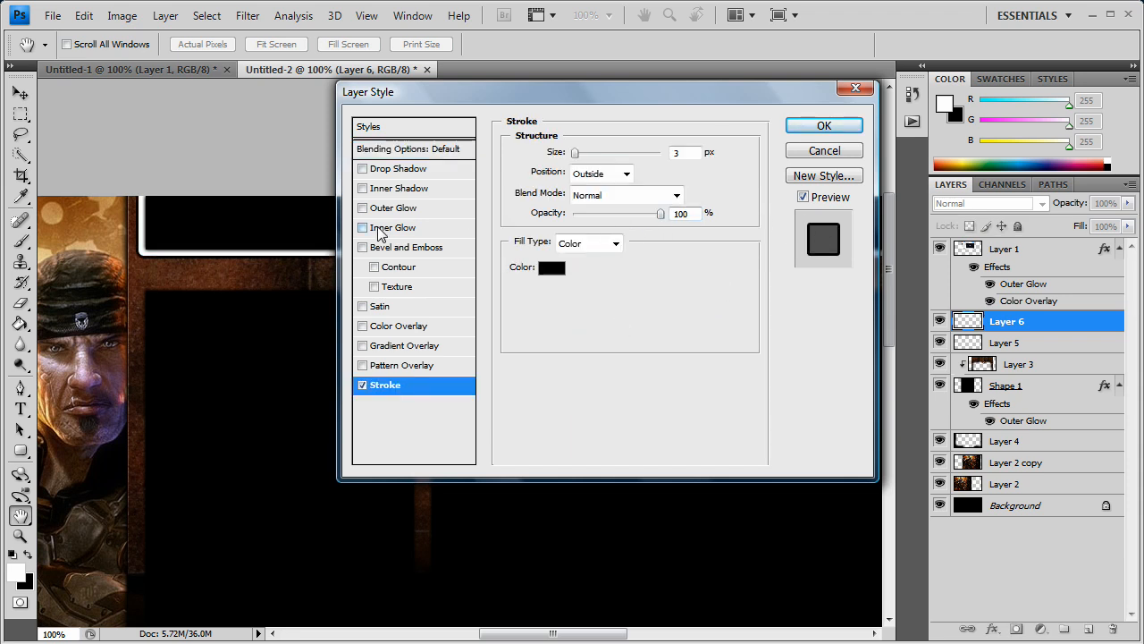
mouse_move(390, 195)
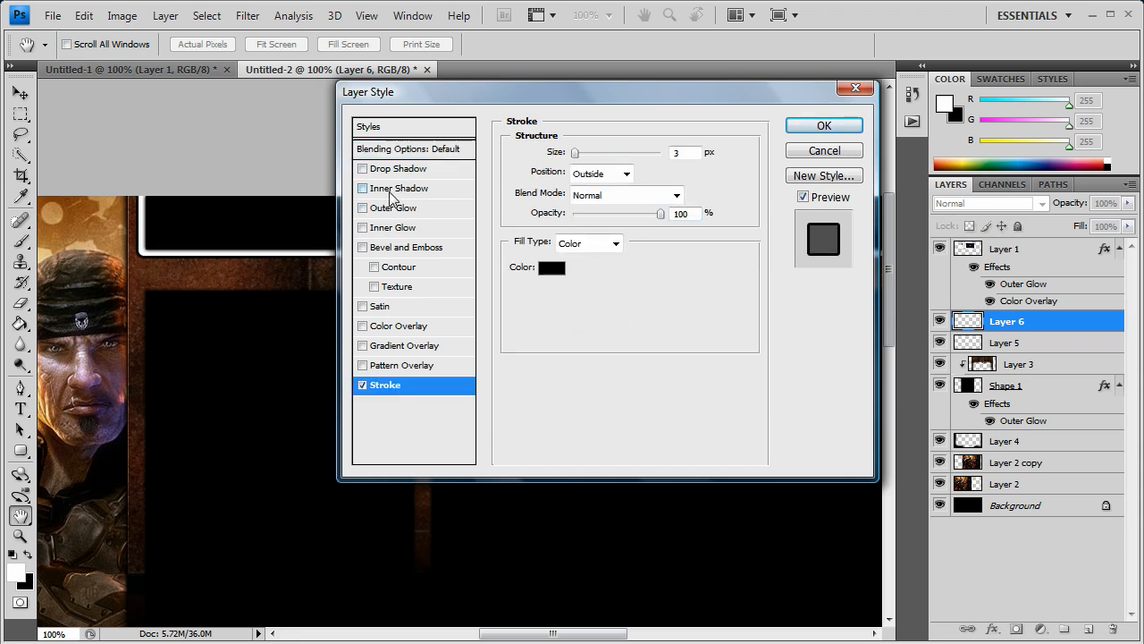
mouse_move(391, 207)
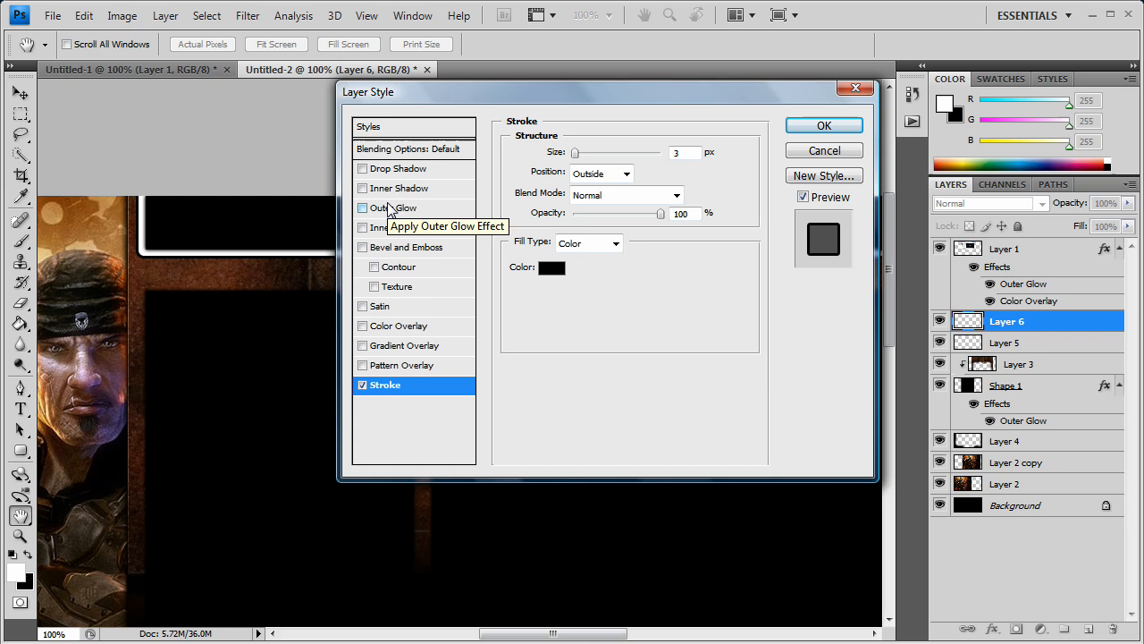
mouse_move(201, 262)
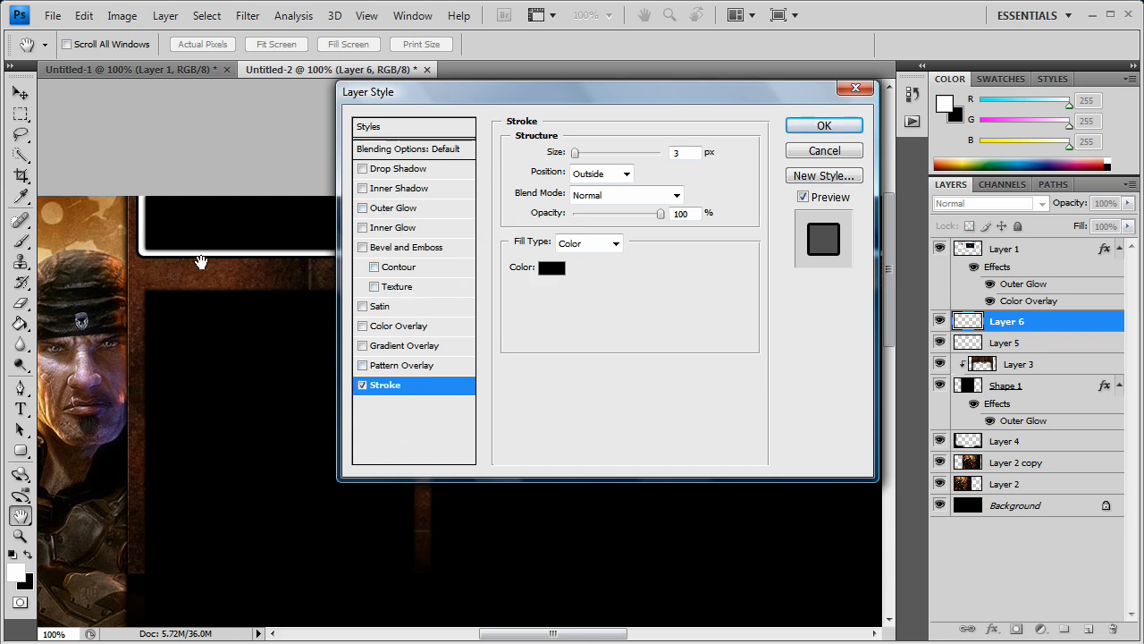
mouse_move(308, 299)
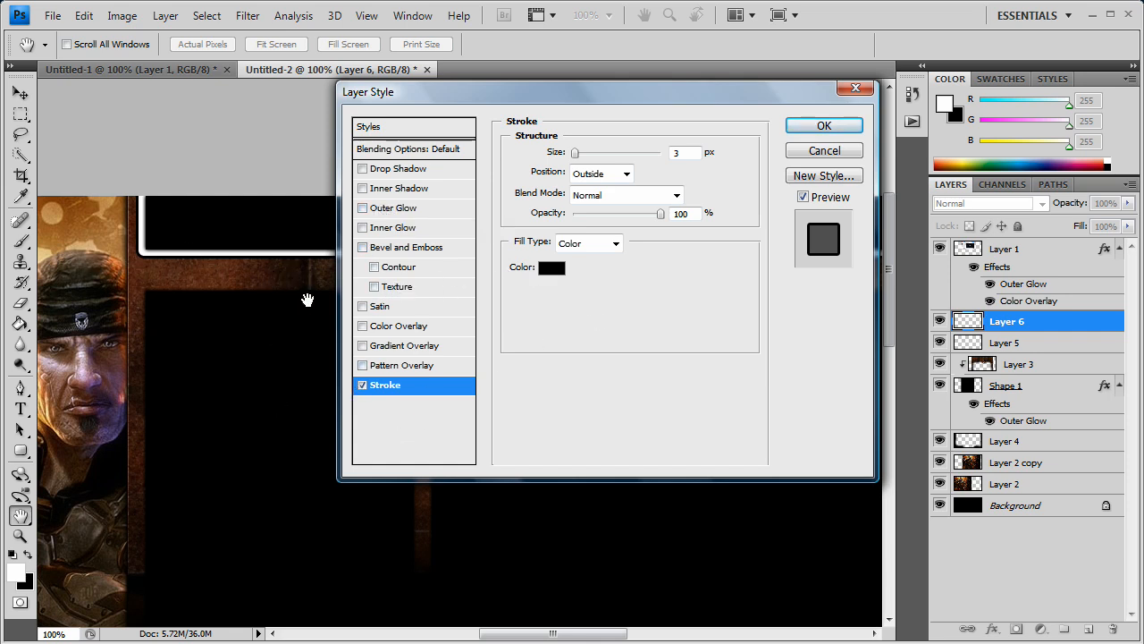
mouse_move(639, 266)
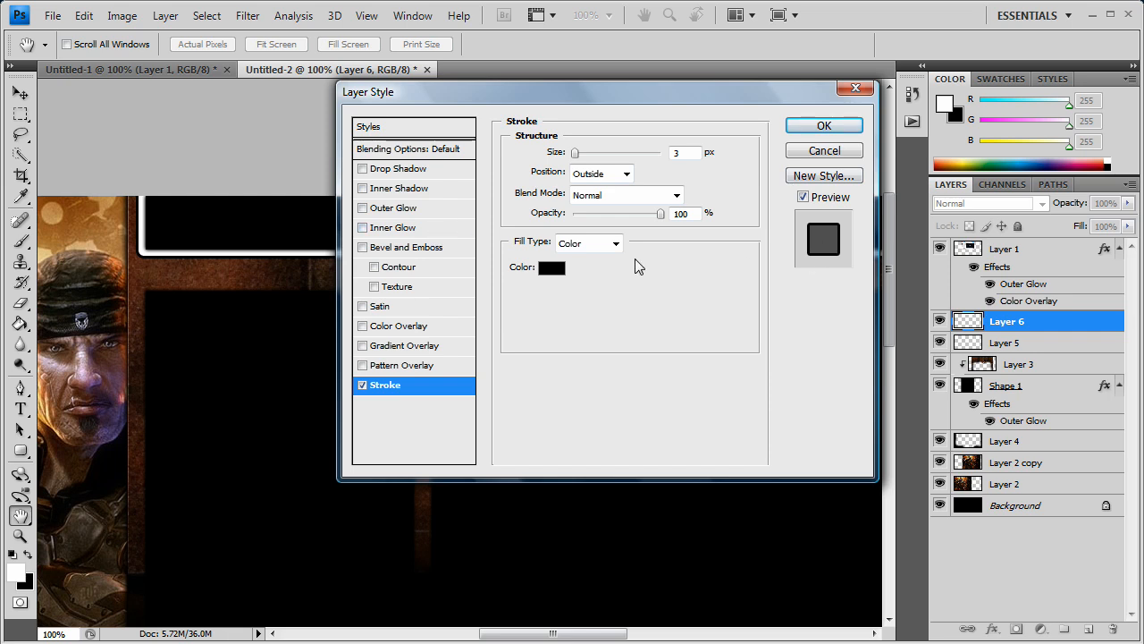
left_click(614, 243)
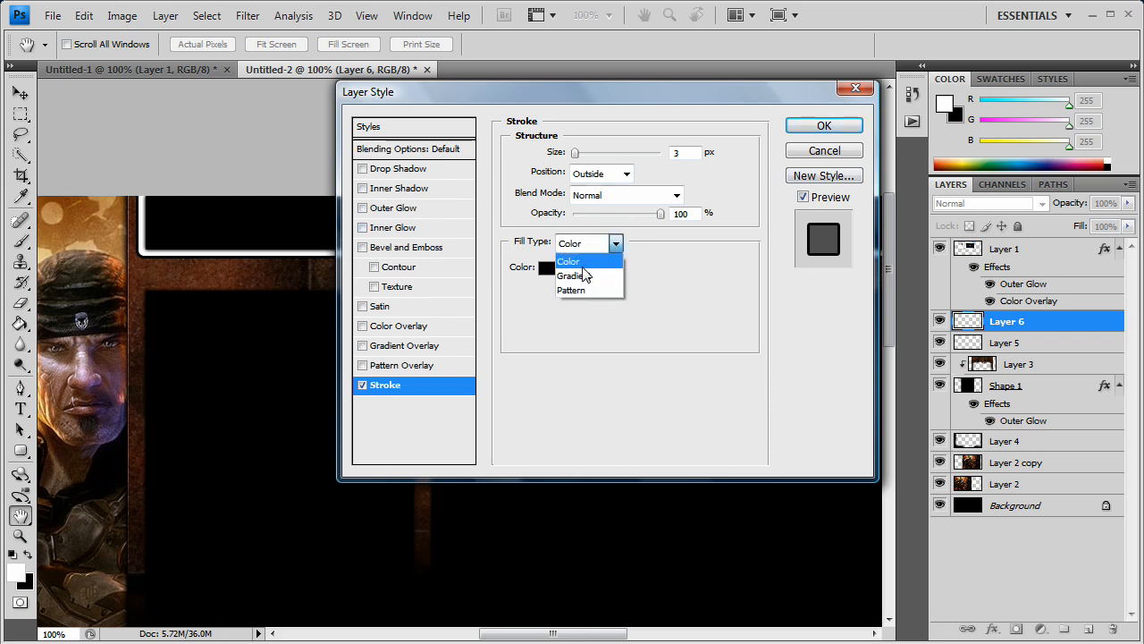
left_click(572, 275)
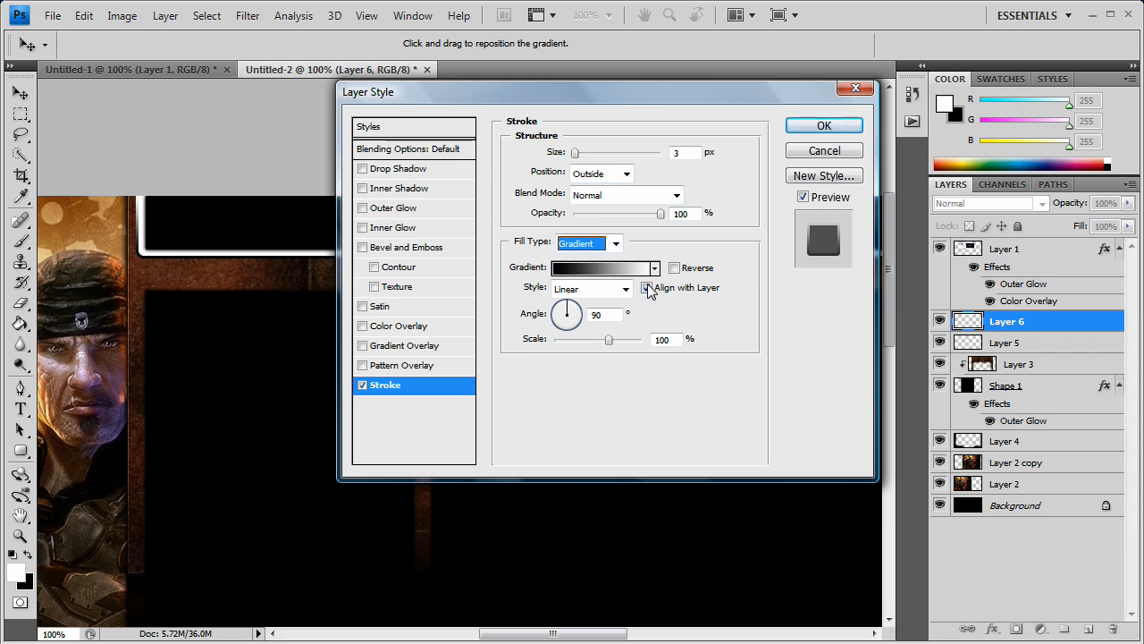
mouse_move(648, 287)
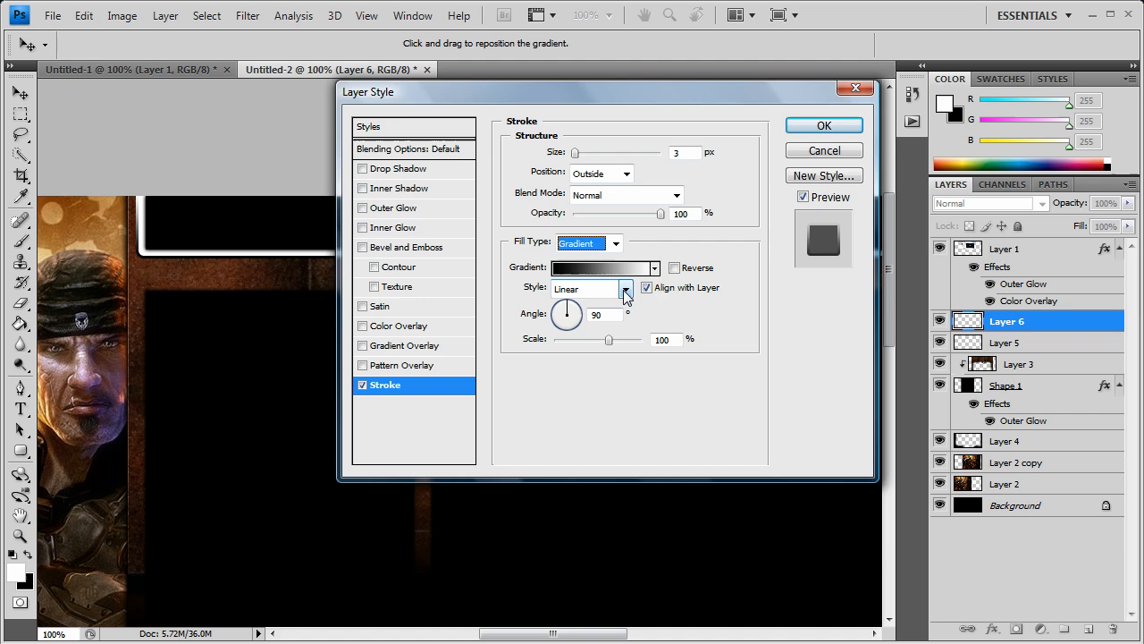
mouse_move(615, 235)
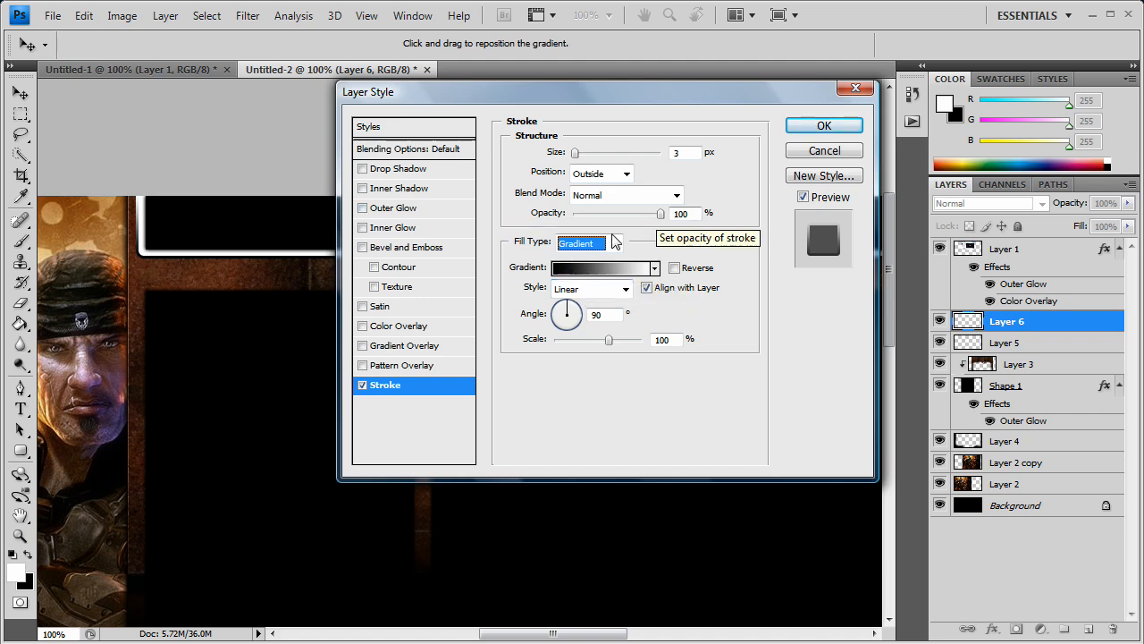
mouse_move(597, 275)
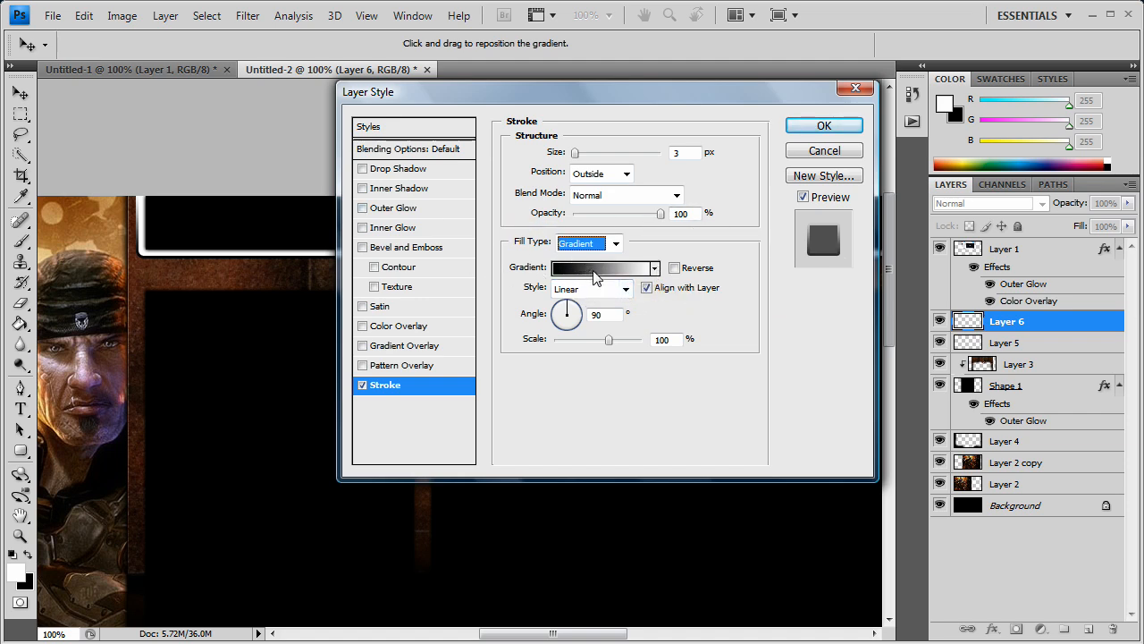
Recolour both stroke gradient stops with dark browns sampled from the rusted frame artwork.
left_click(599, 268)
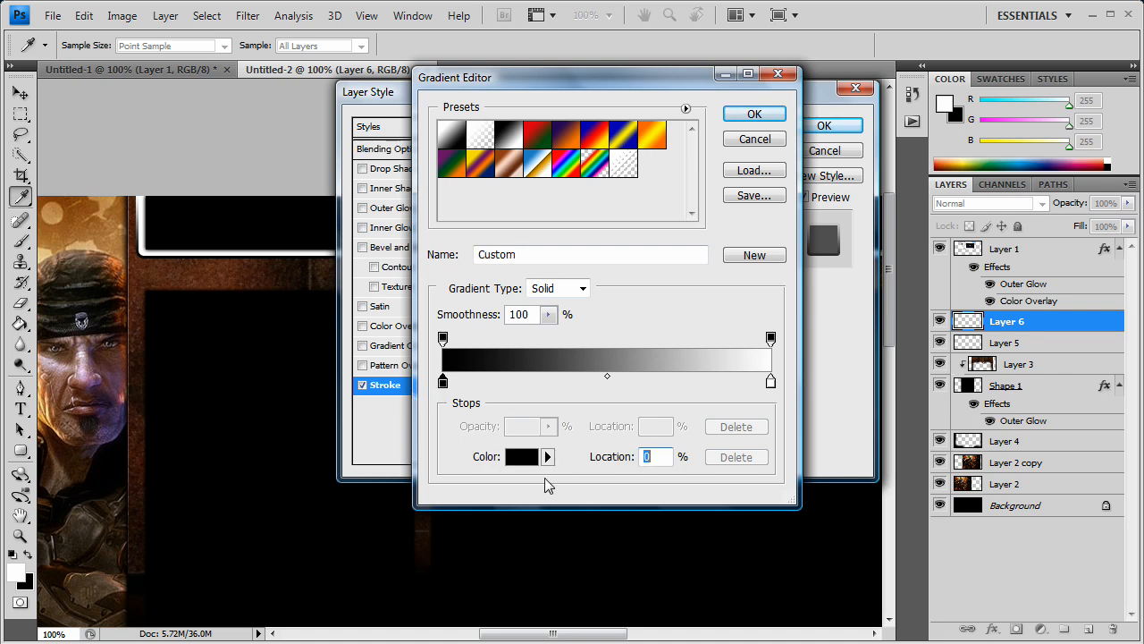
left_click(522, 457)
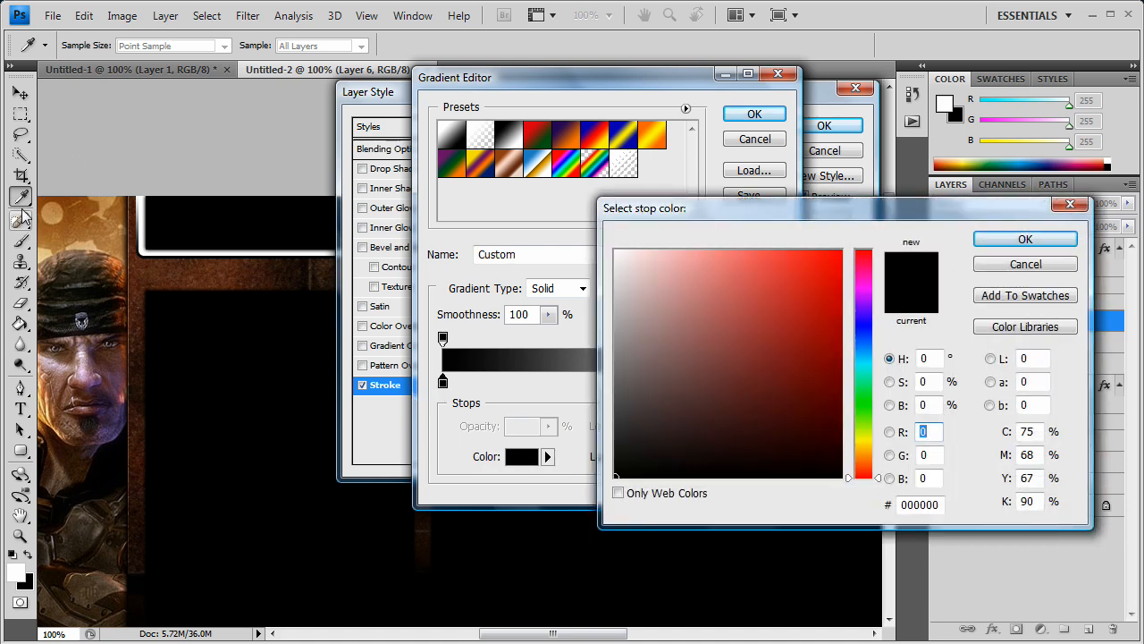
left_click(769, 335)
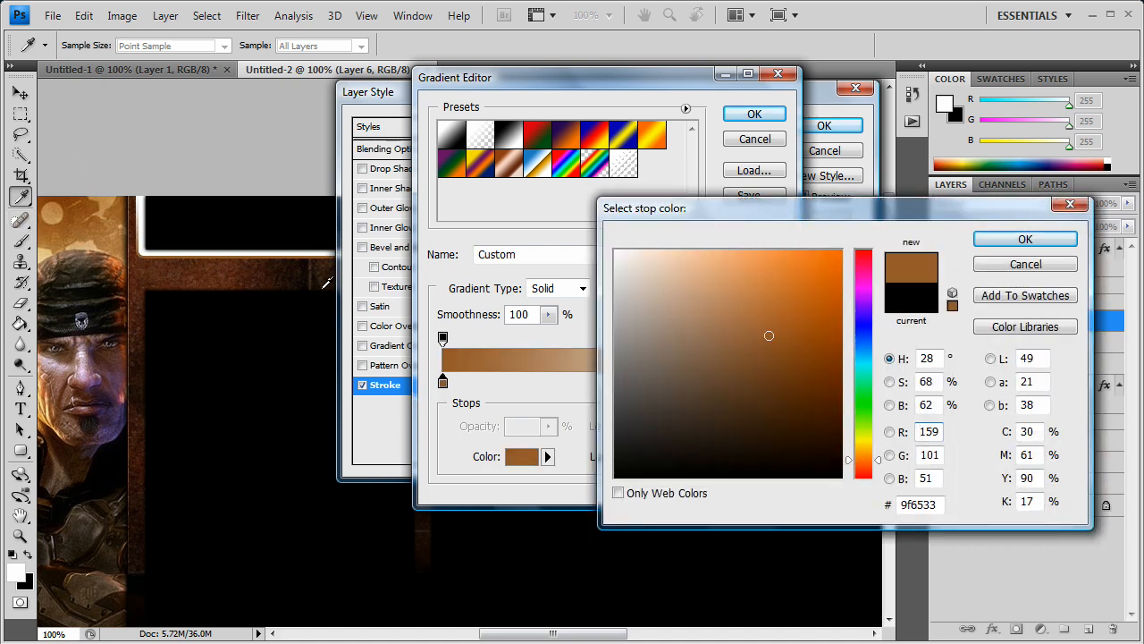
left_click(1025, 239)
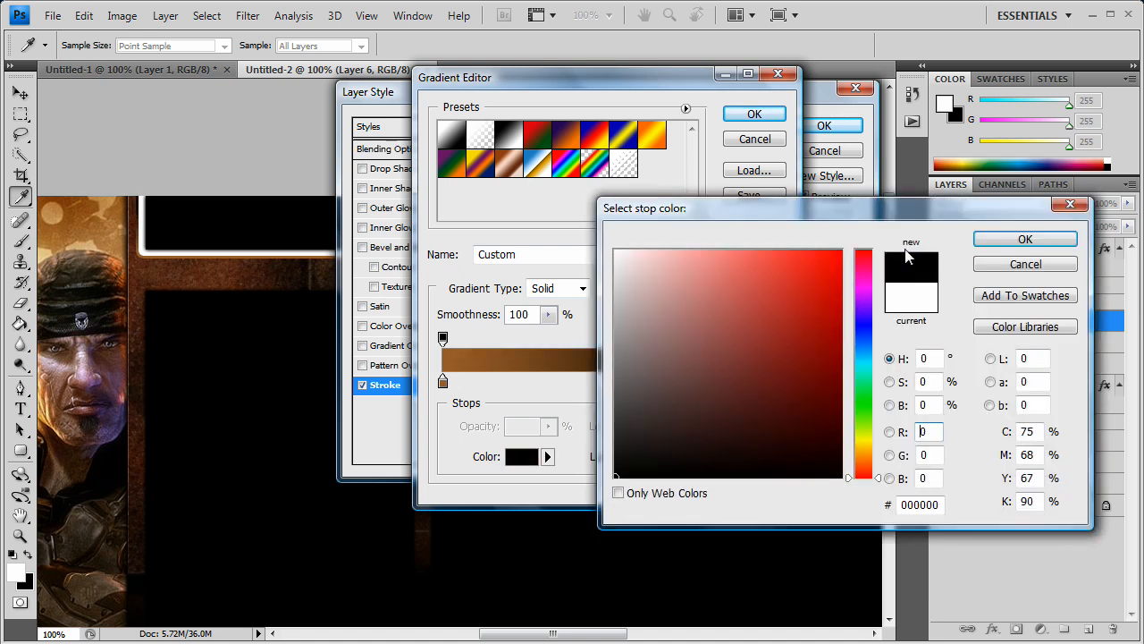
left_click(1025, 239)
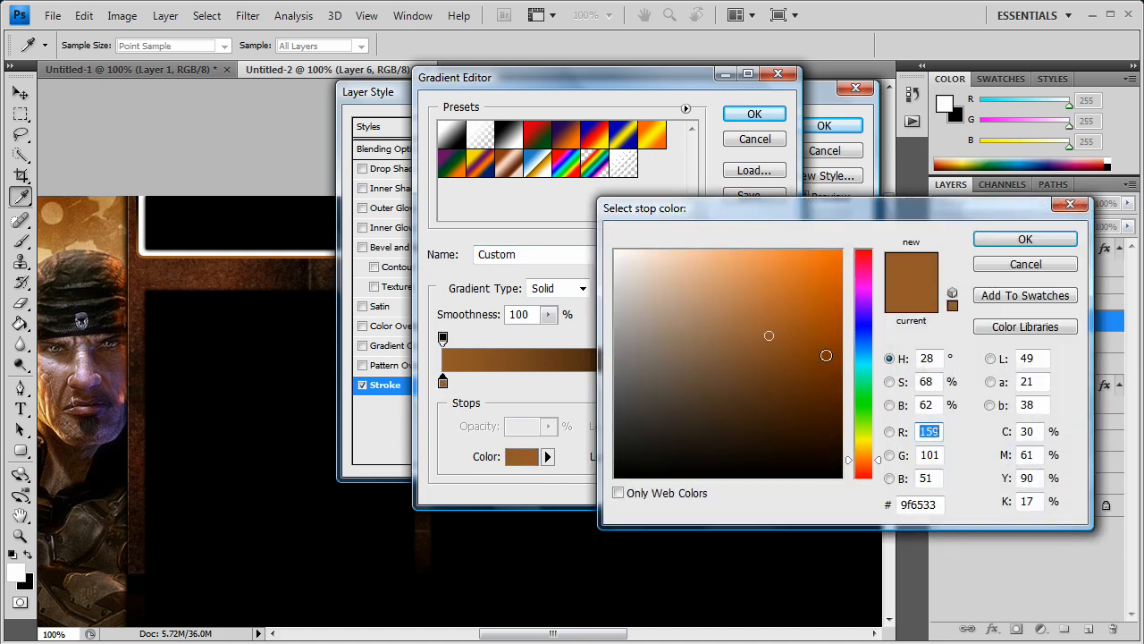
left_click(811, 391)
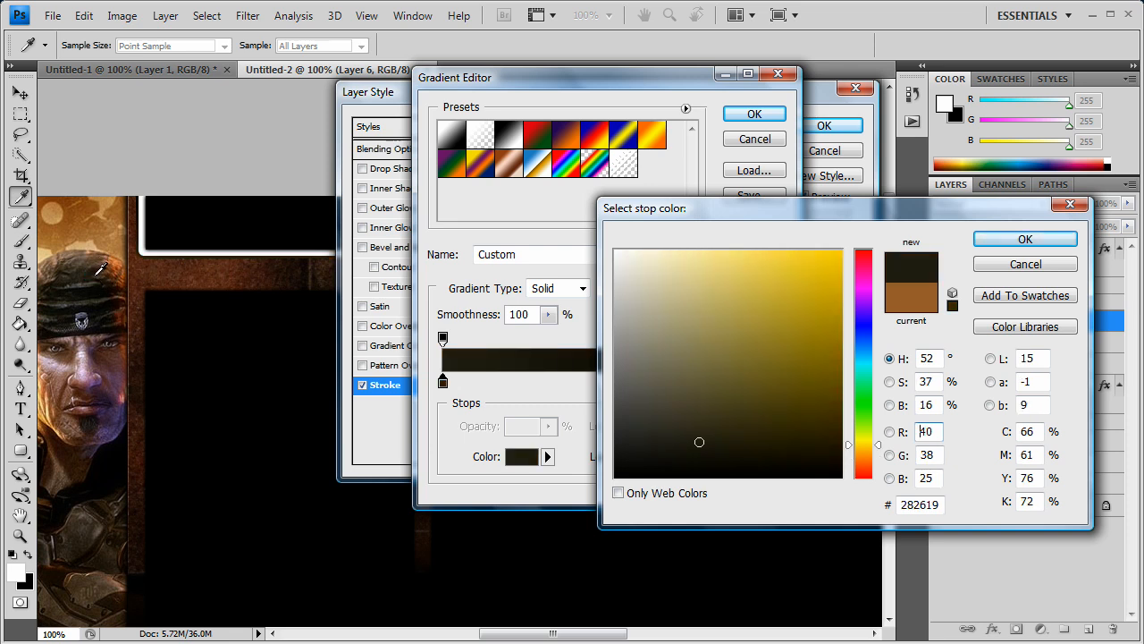
mouse_move(1025, 239)
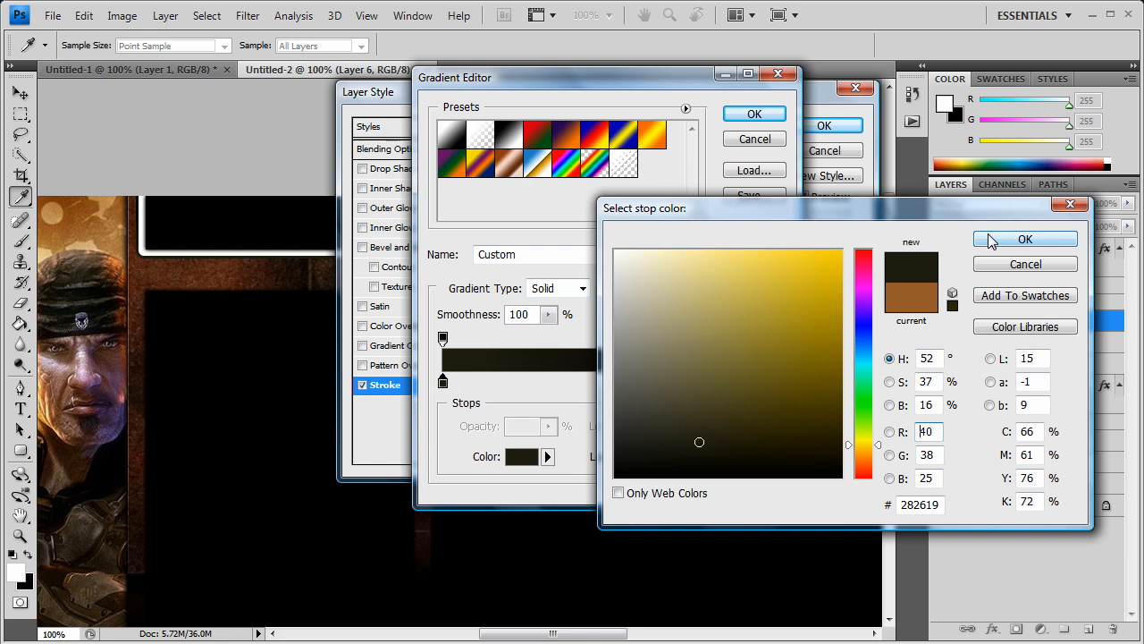
left_click(1025, 238)
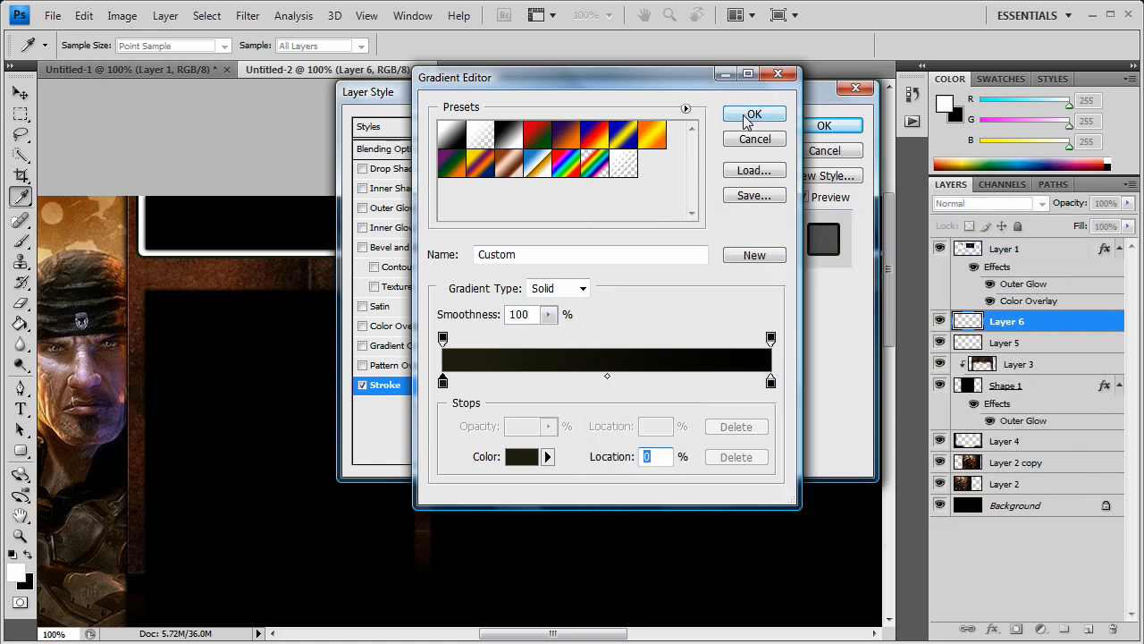
Accept the dark gradient, then try Linear Burn and Screen before settling on Overlay for the stroke.
left_click(753, 115)
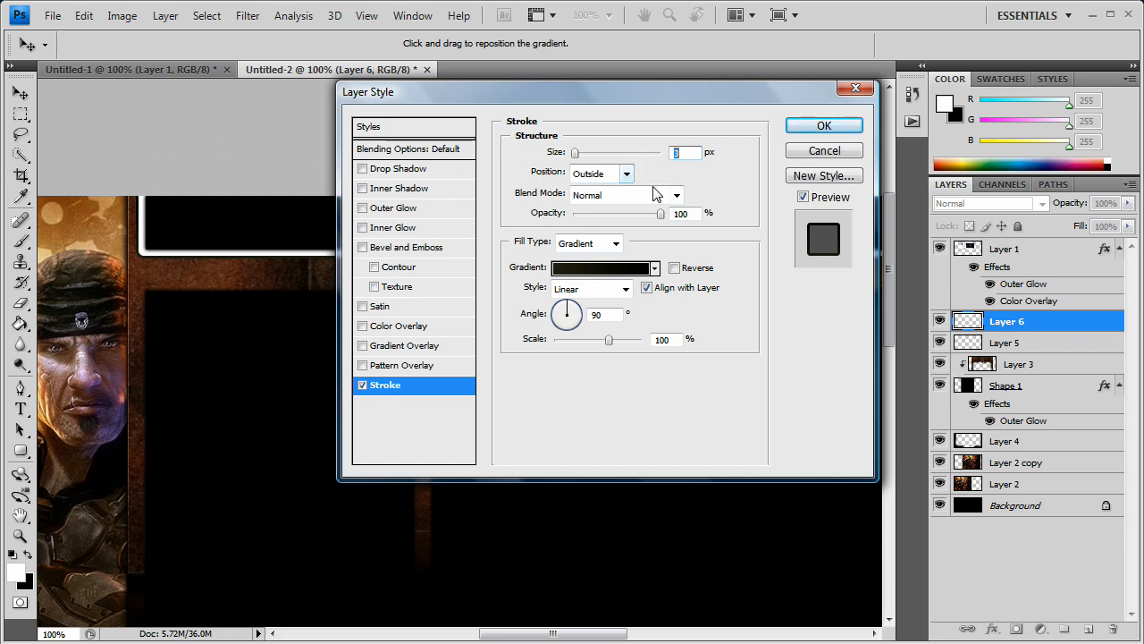
left_click(676, 193)
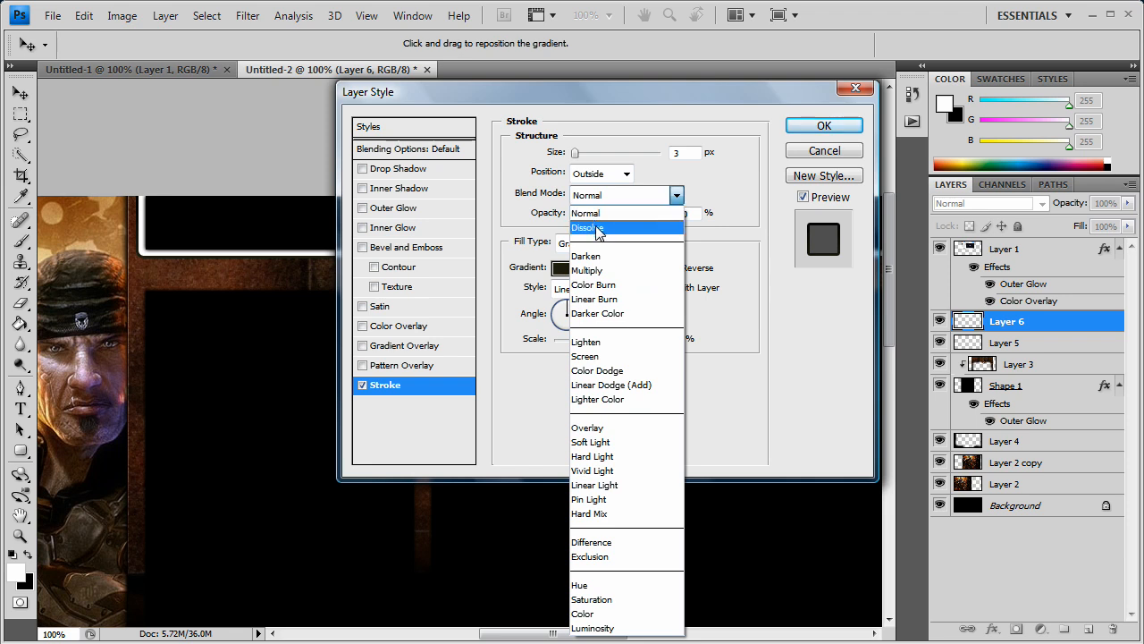
mouse_move(610, 284)
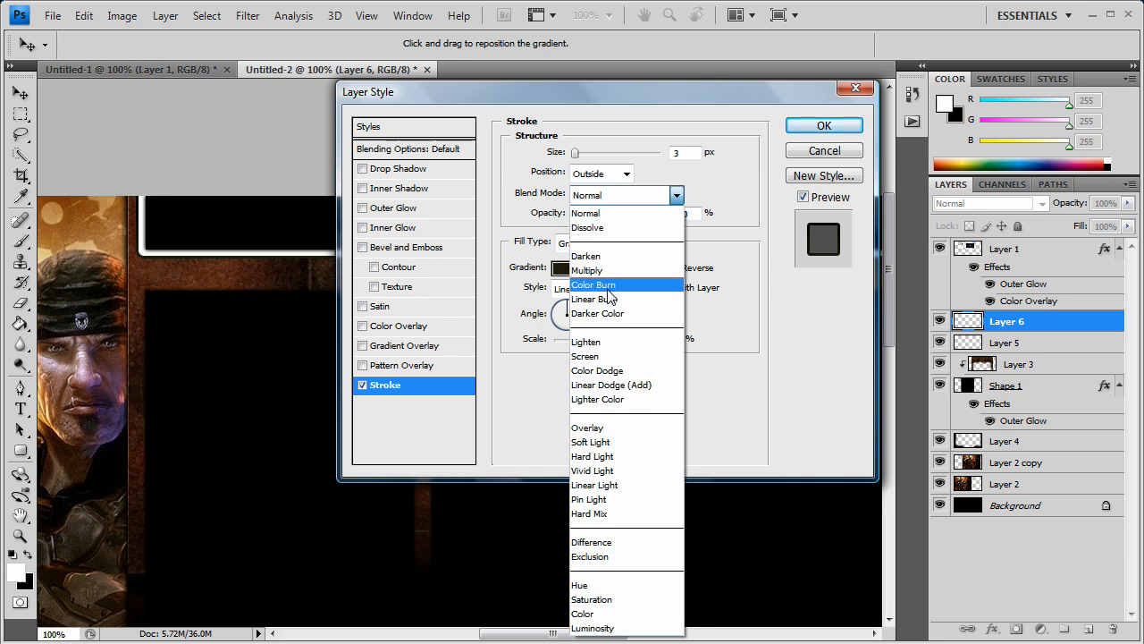
left_click(590, 442)
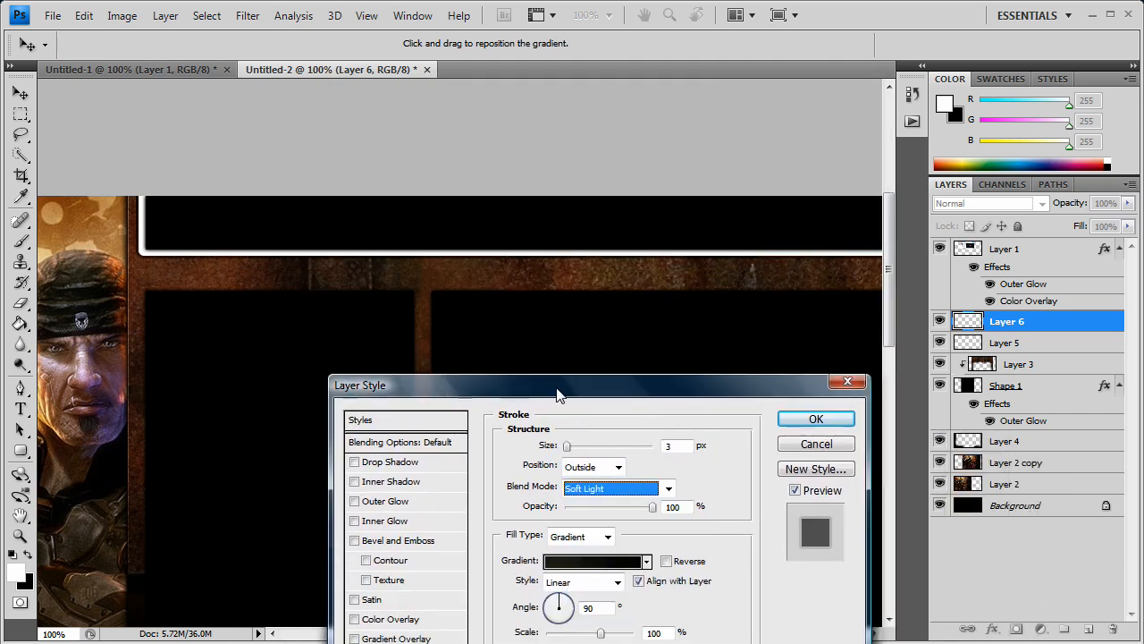
left_click_drag(559, 384, 751, 101)
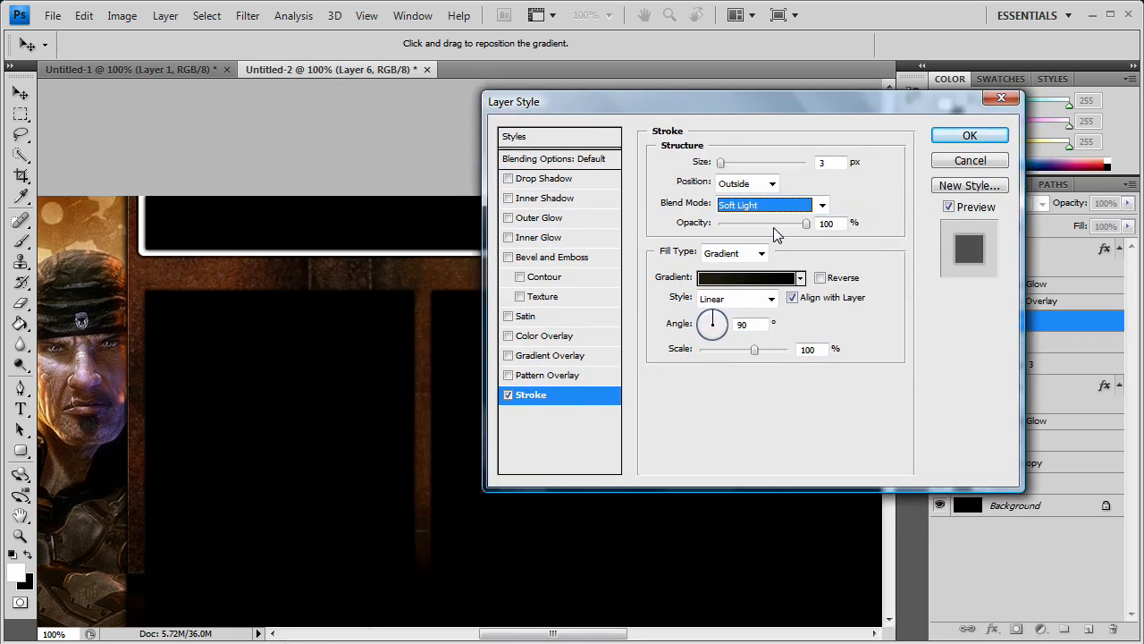
left_click(771, 205)
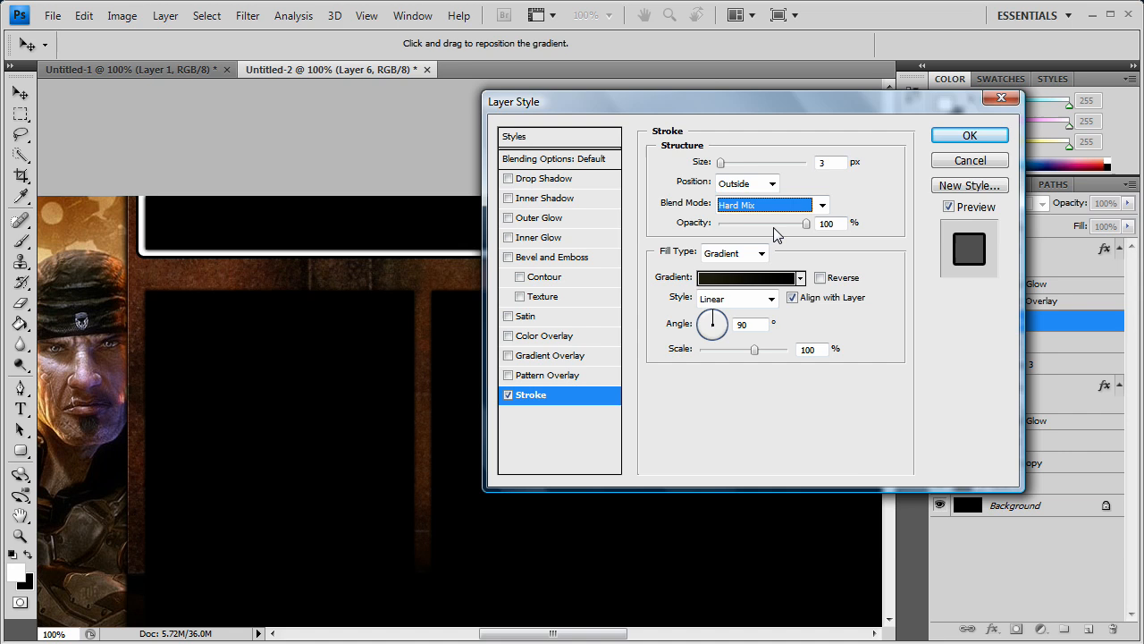
left_click(770, 204)
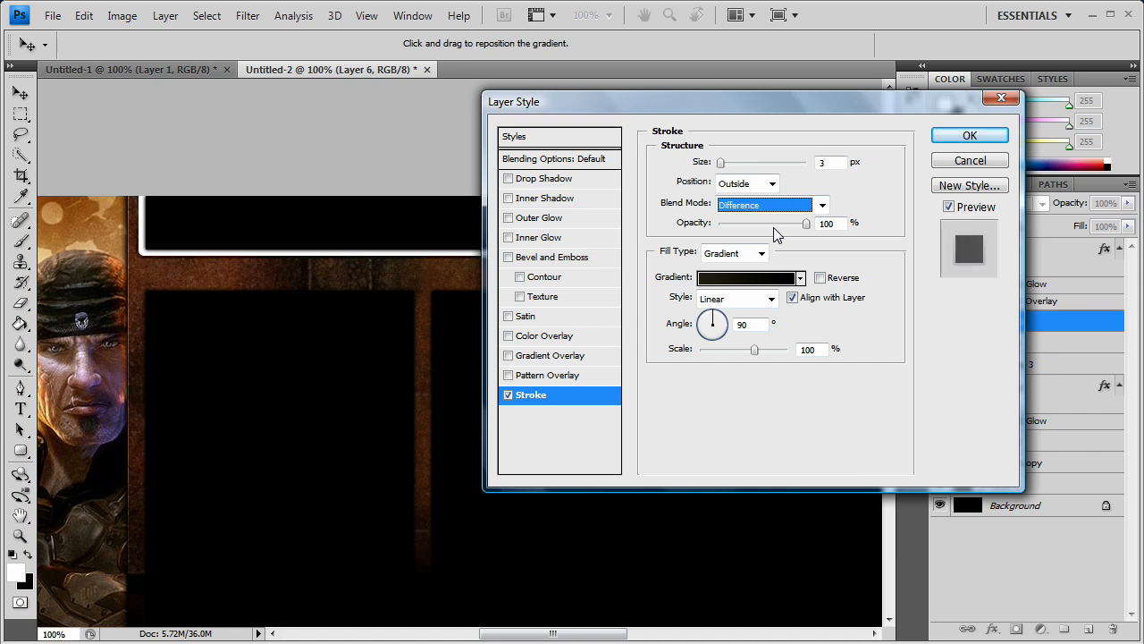
mouse_move(459, 15)
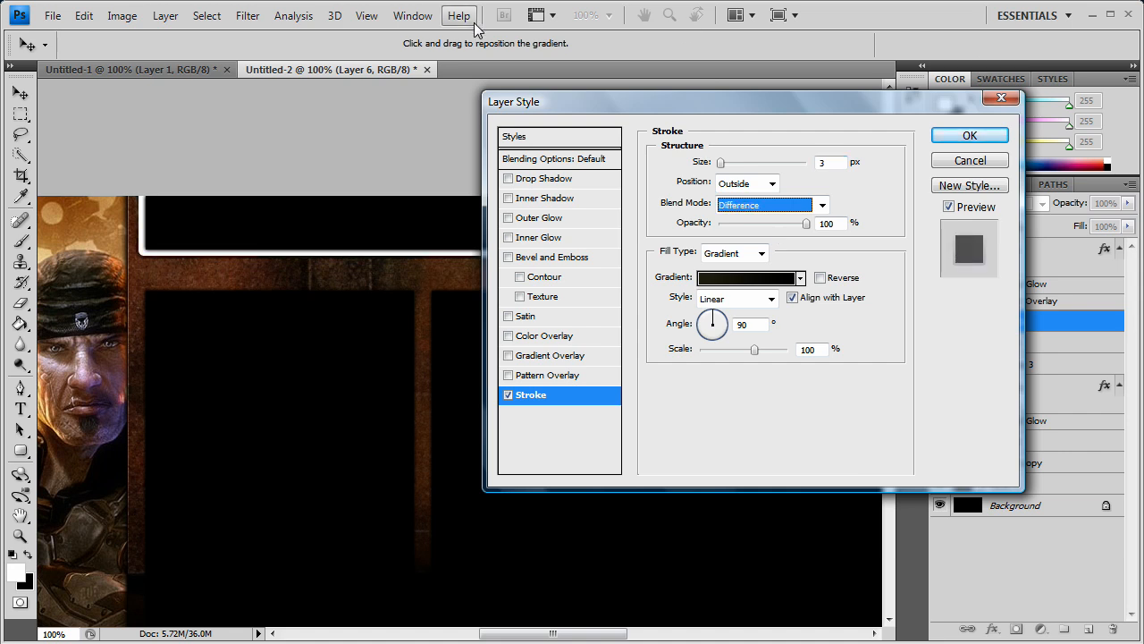
left_click(821, 205)
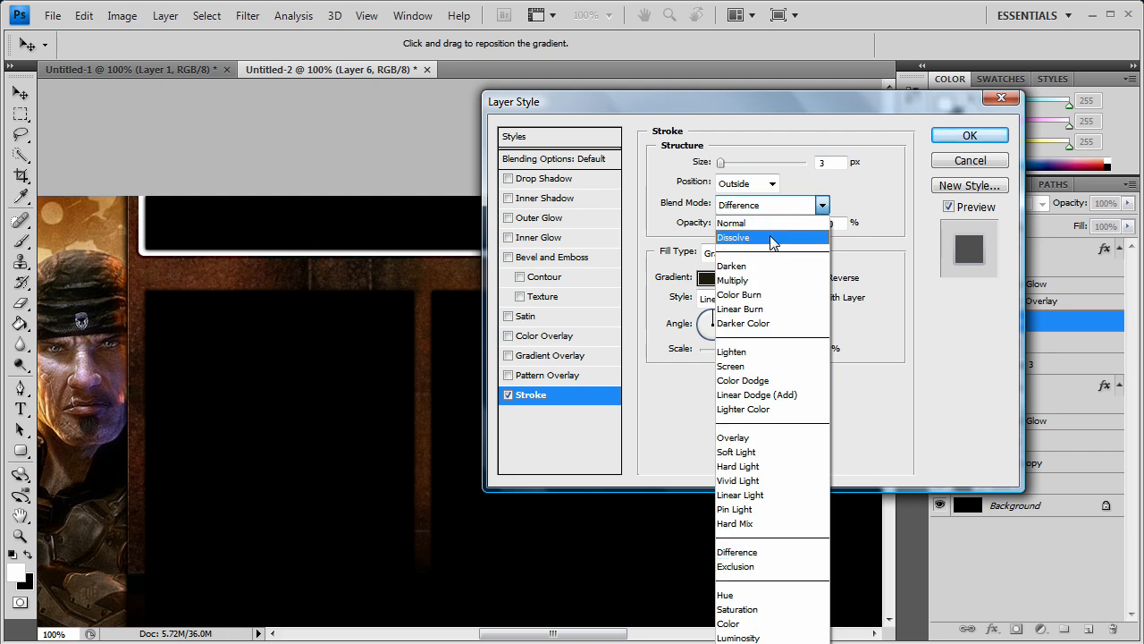
left_click(740, 308)
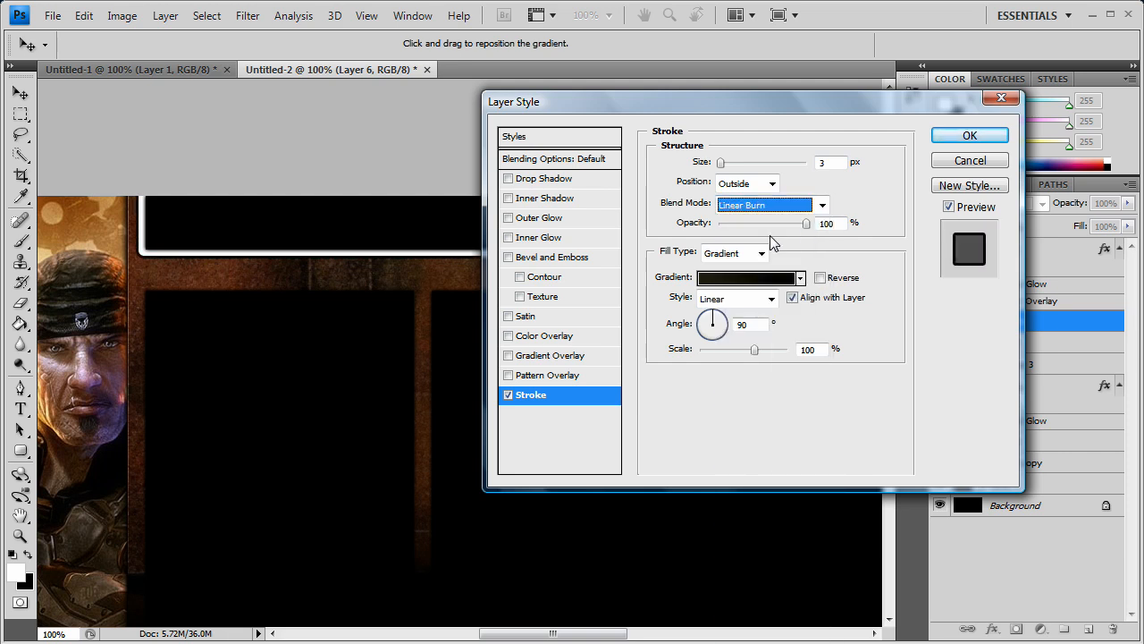
left_click(764, 205)
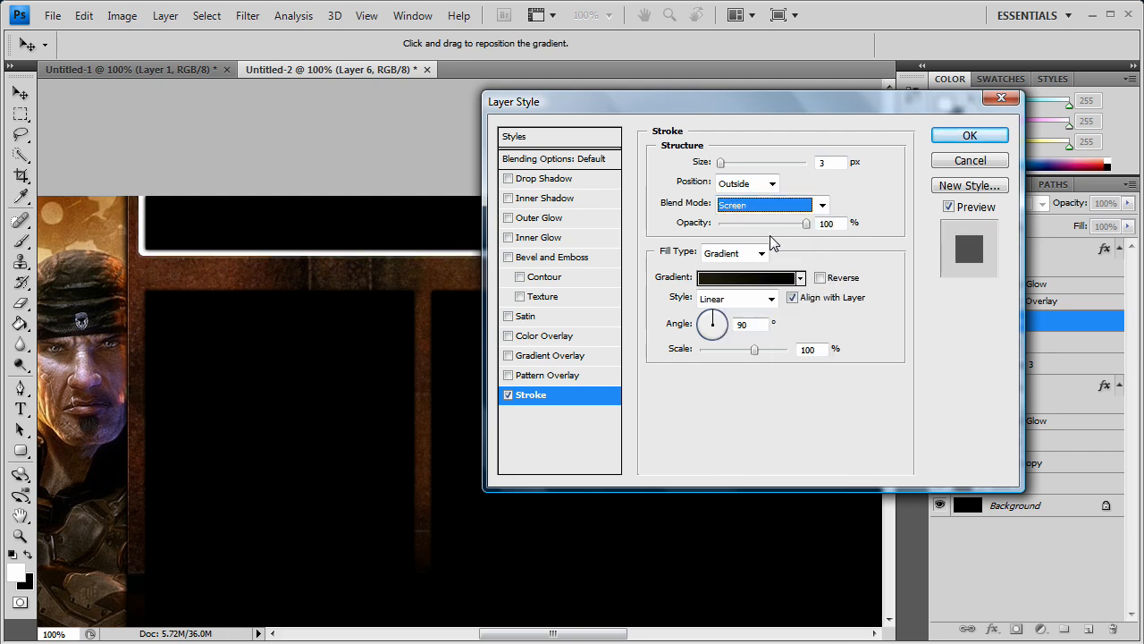
left_click(771, 205)
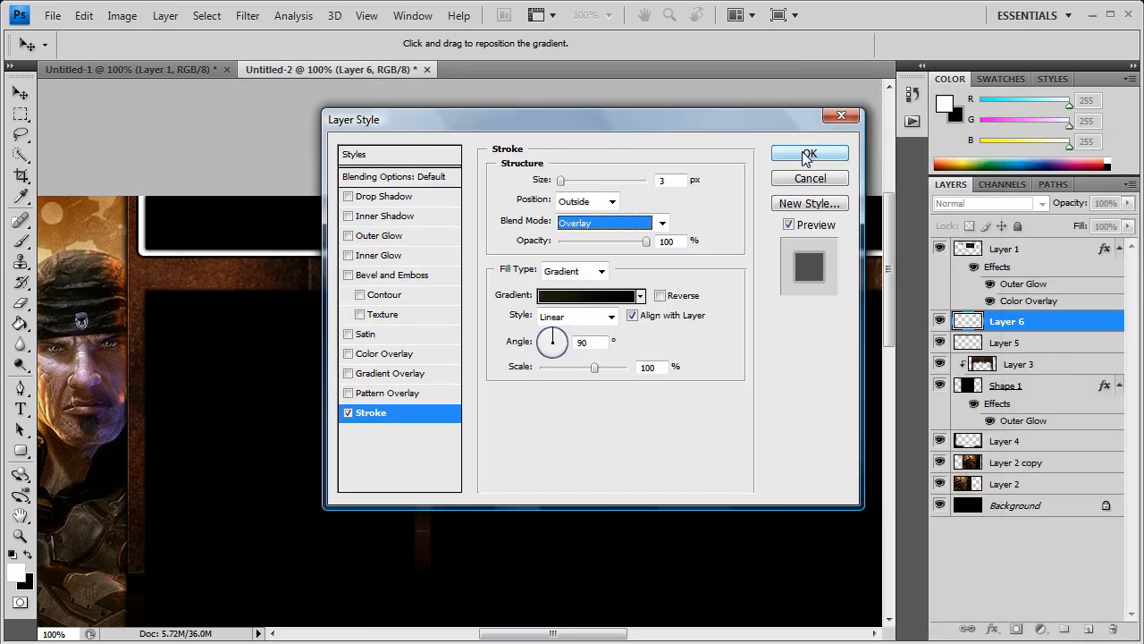
mouse_move(429, 301)
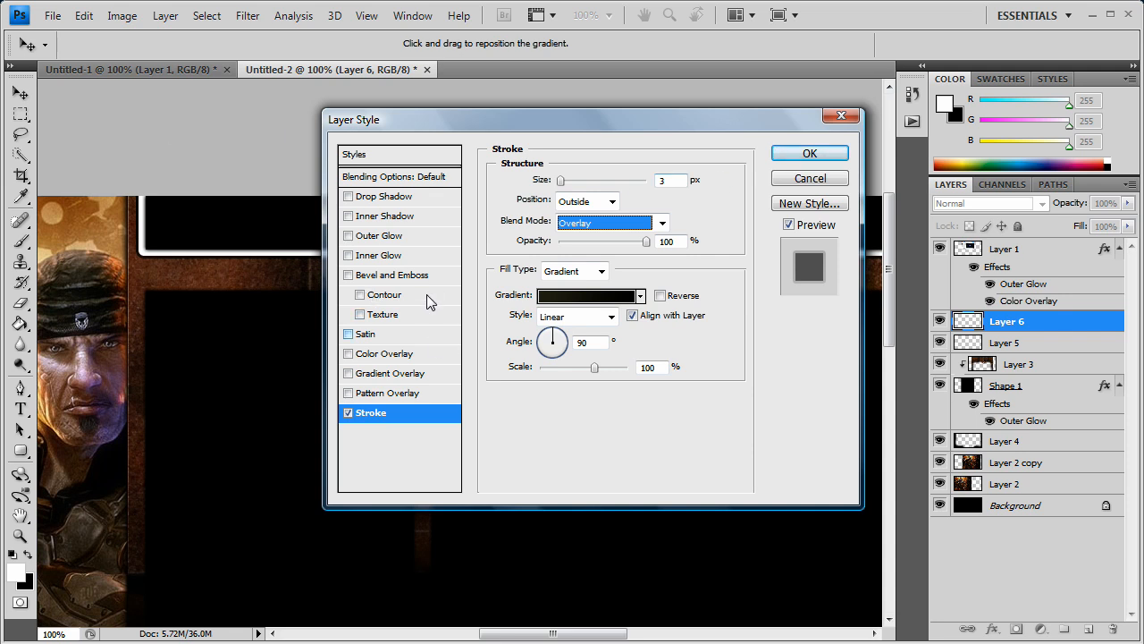
Add a grey #adadad Inner Glow at 75% opacity and 5 px size.
left_click(382, 255)
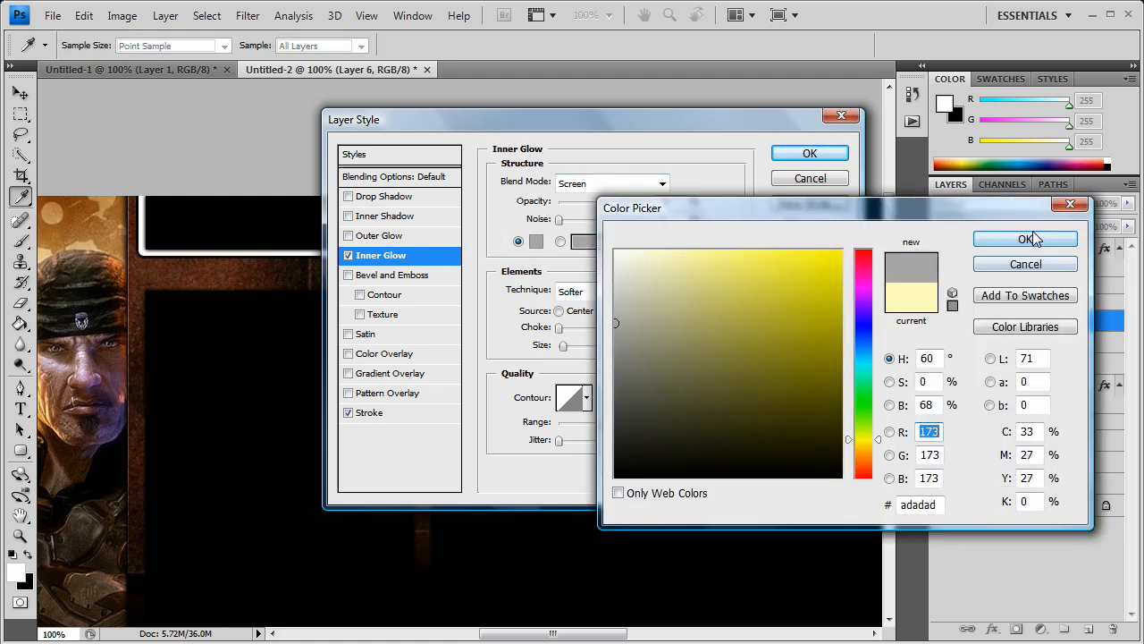
left_click(1024, 239)
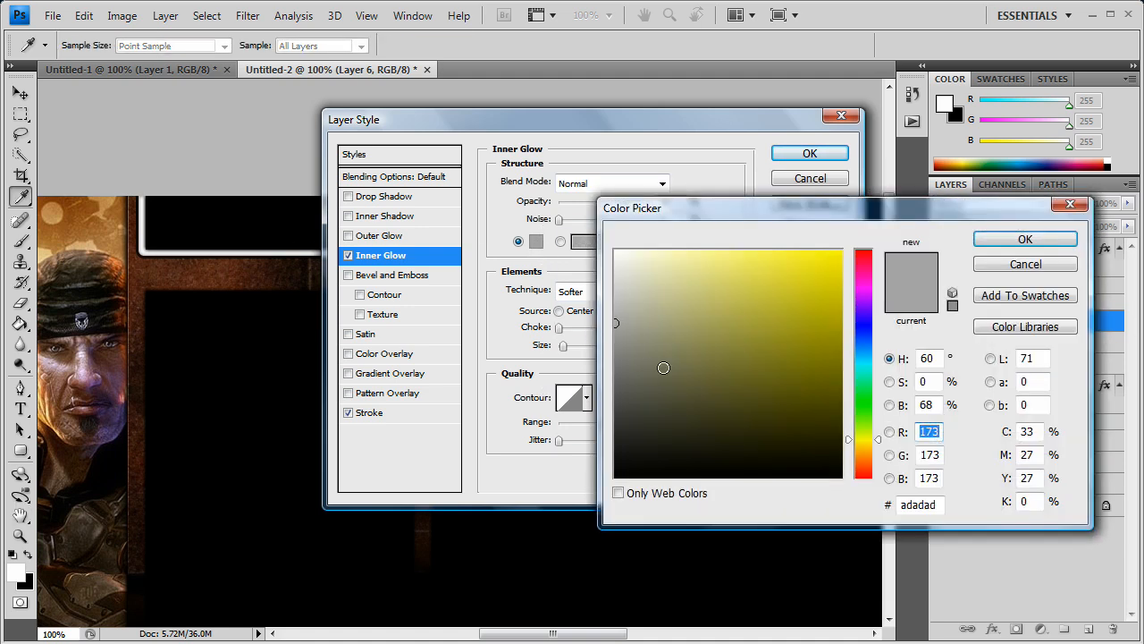
left_click(614, 477)
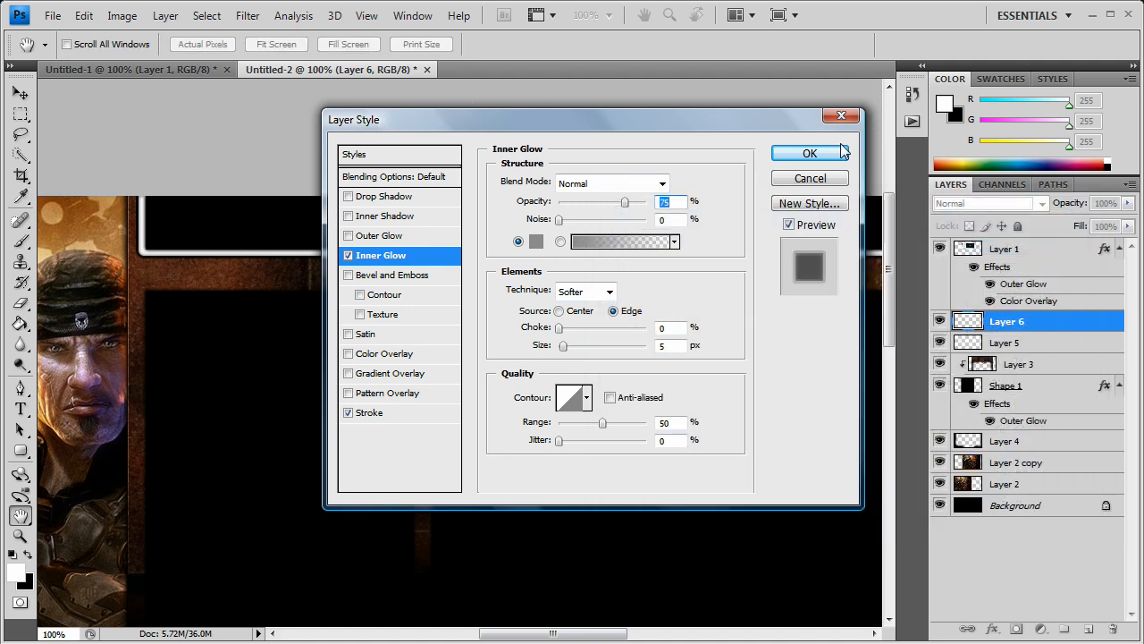
left_click(810, 153)
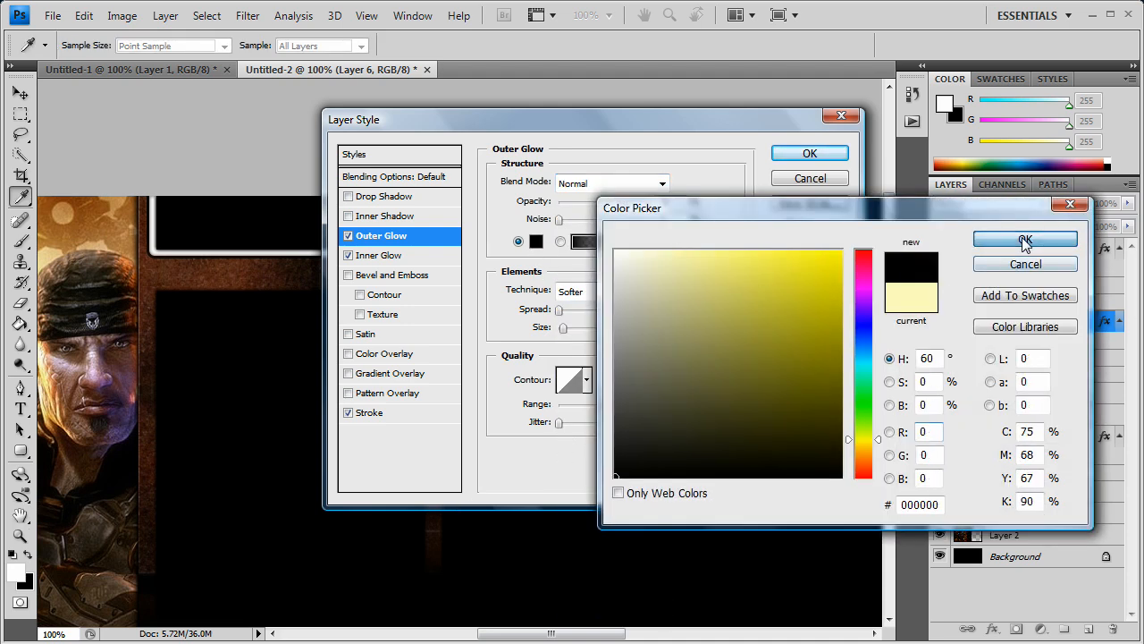
Set a black Outer Glow at 75% opacity, 9 px, and apply all layer effects.
left_click(1024, 238)
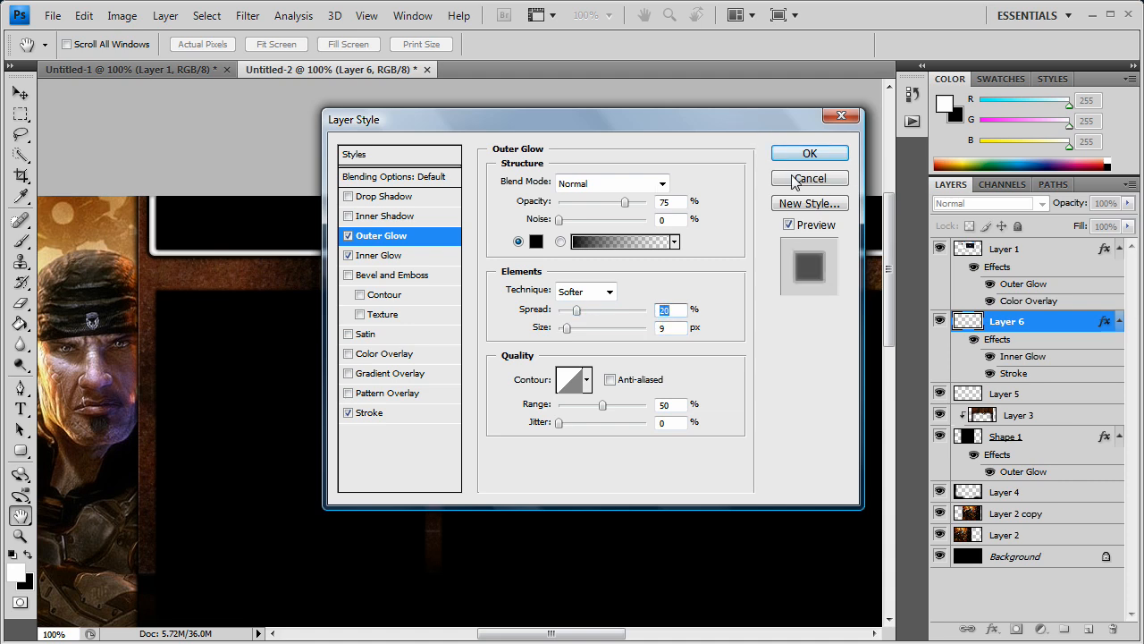
left_click(809, 178)
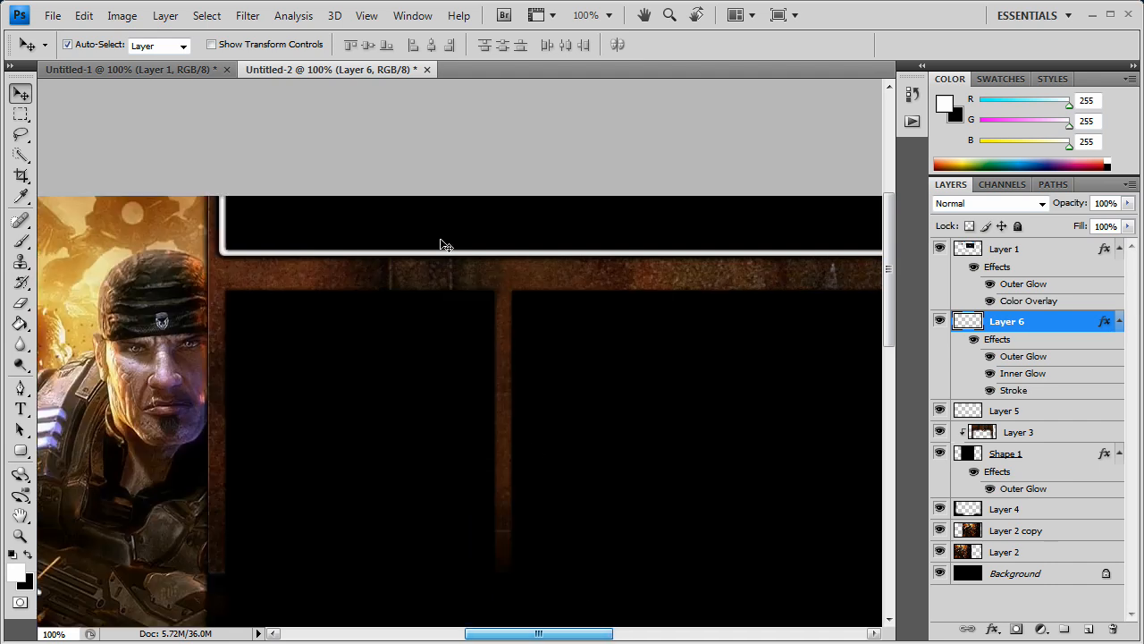
left_click(1004, 248)
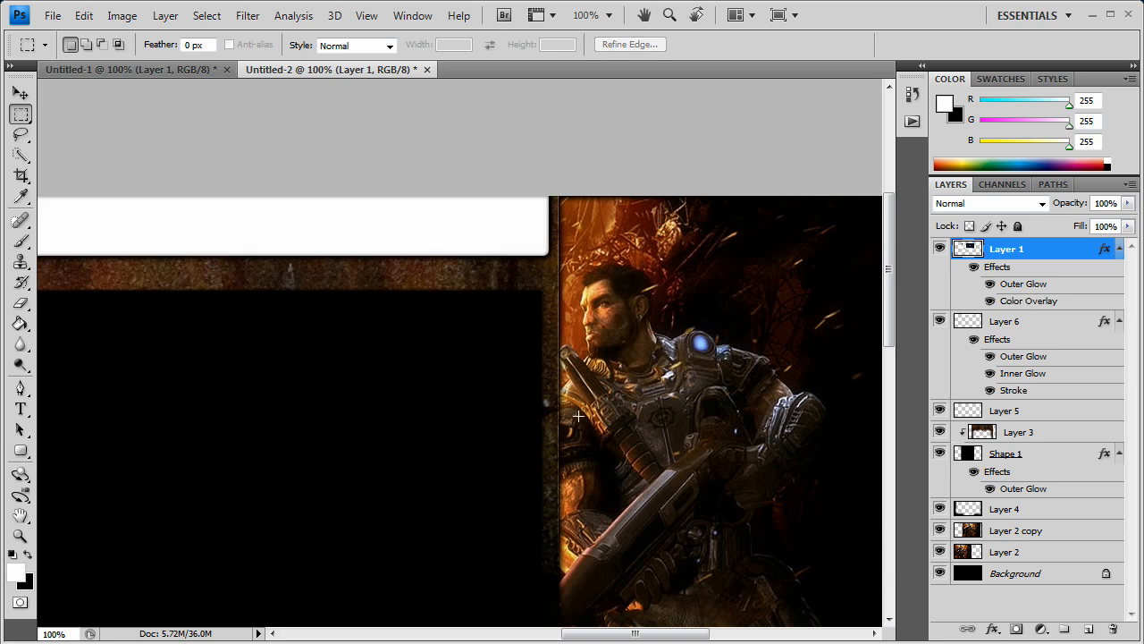
scroll("right", 3)
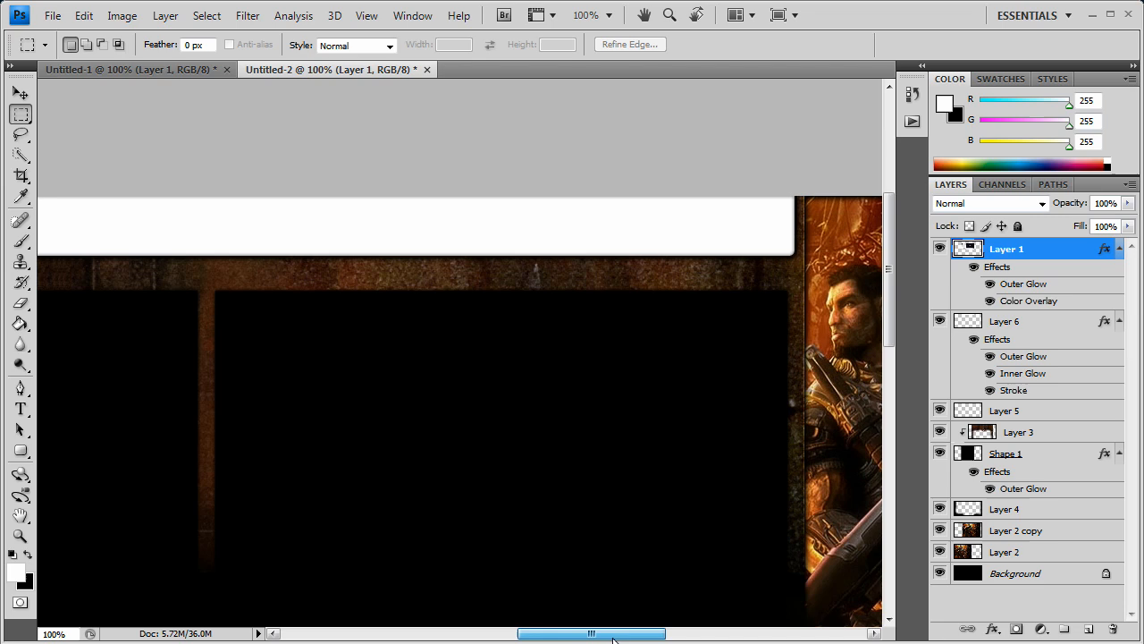
scroll("left", 3)
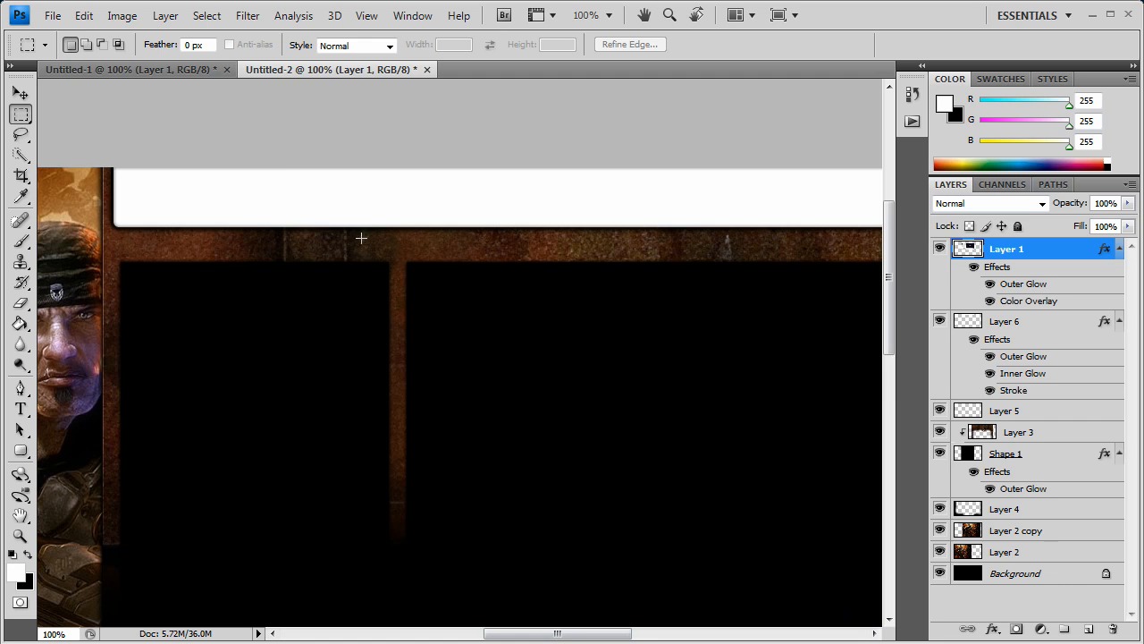
left_click_drag(361, 238, 846, 251)
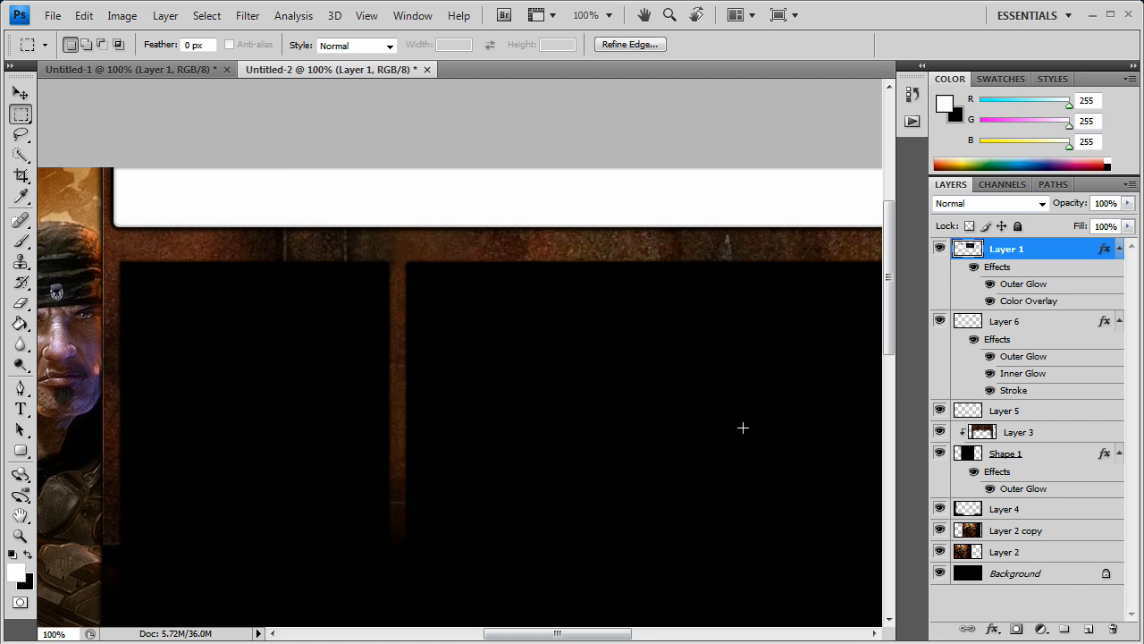
mouse_move(844, 523)
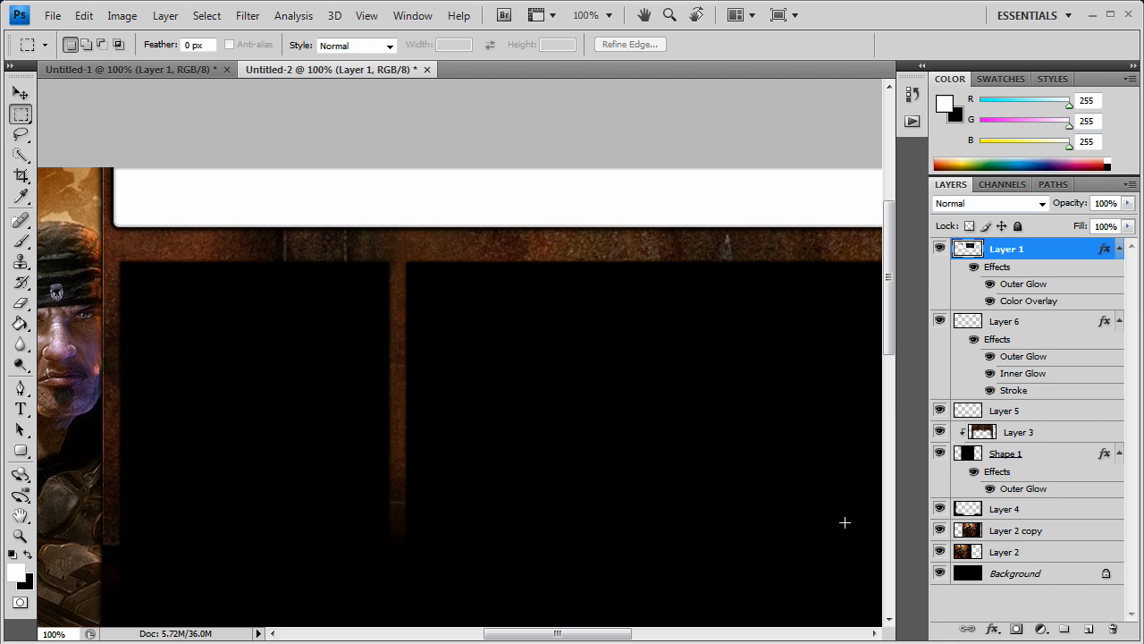
Create Layer 7 and fill a thin strip below the white header with black.
left_click(1065, 628)
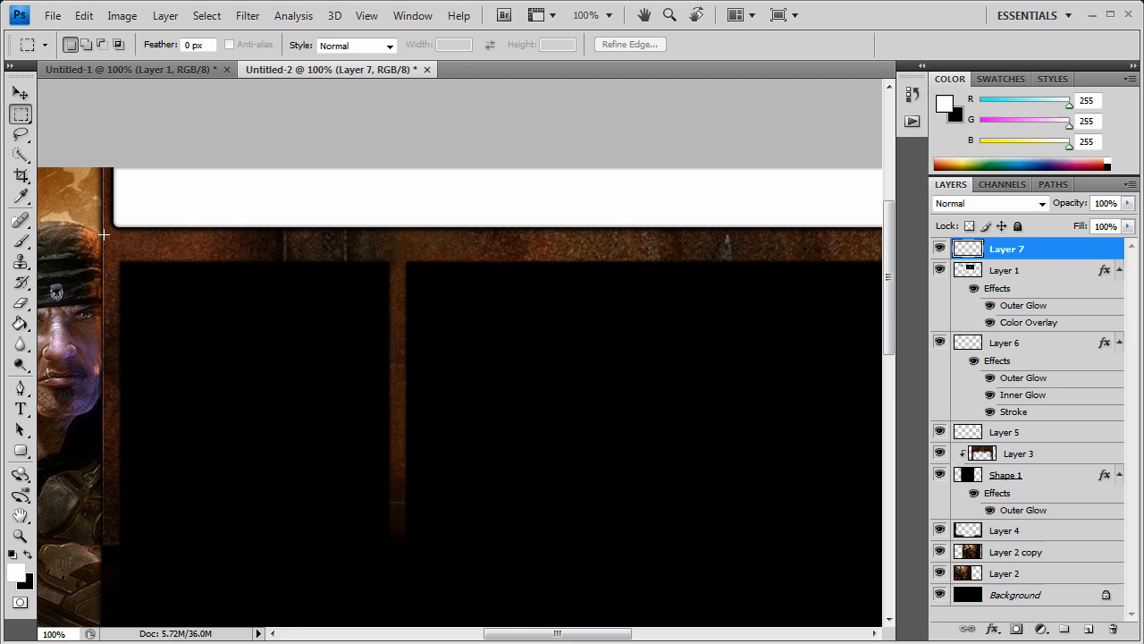
mouse_move(240, 261)
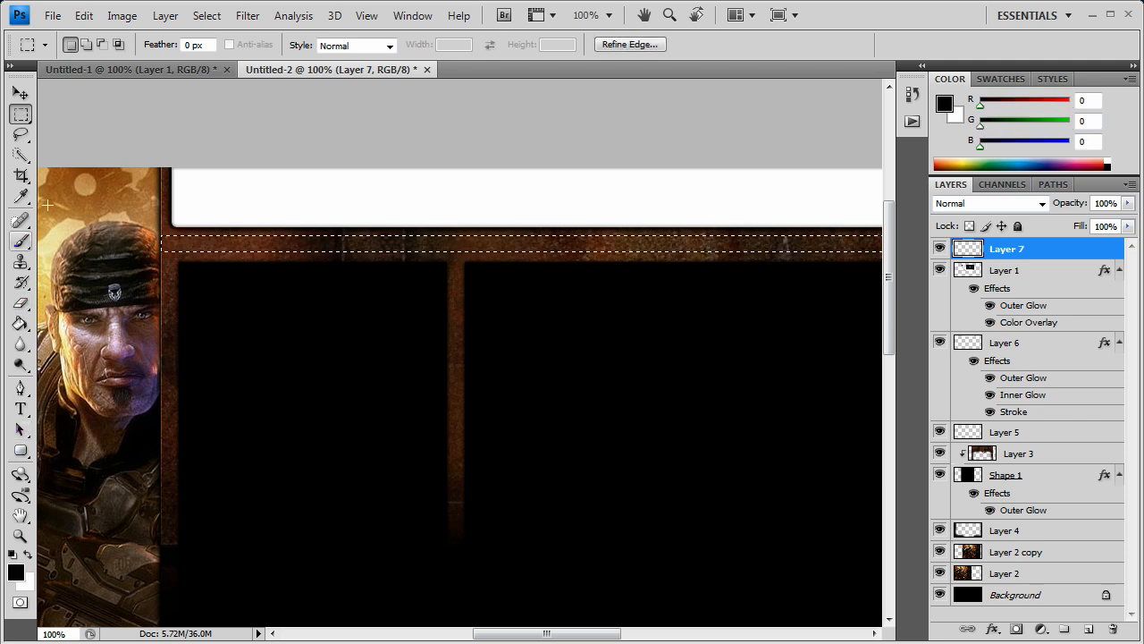
left_click(21, 323)
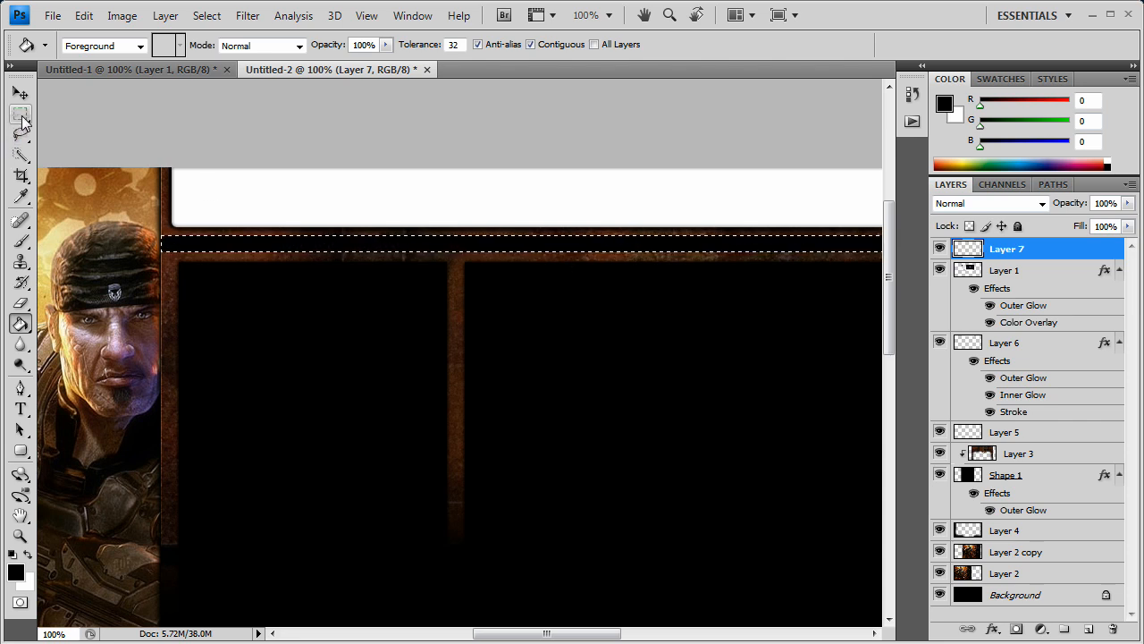
left_click(20, 113)
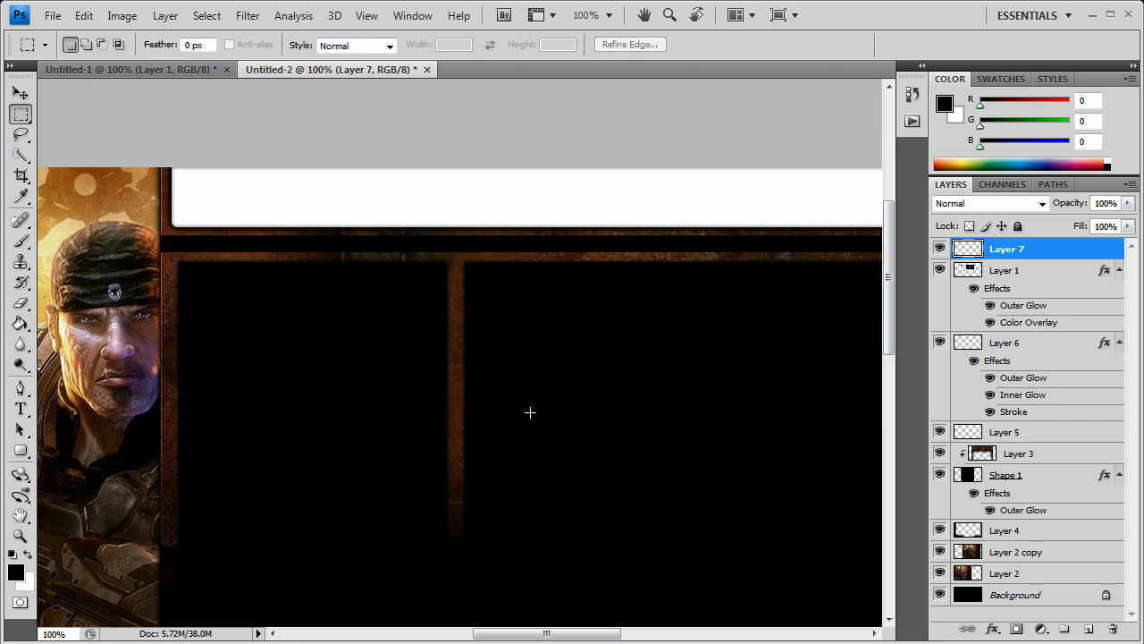
right_click(1007, 248)
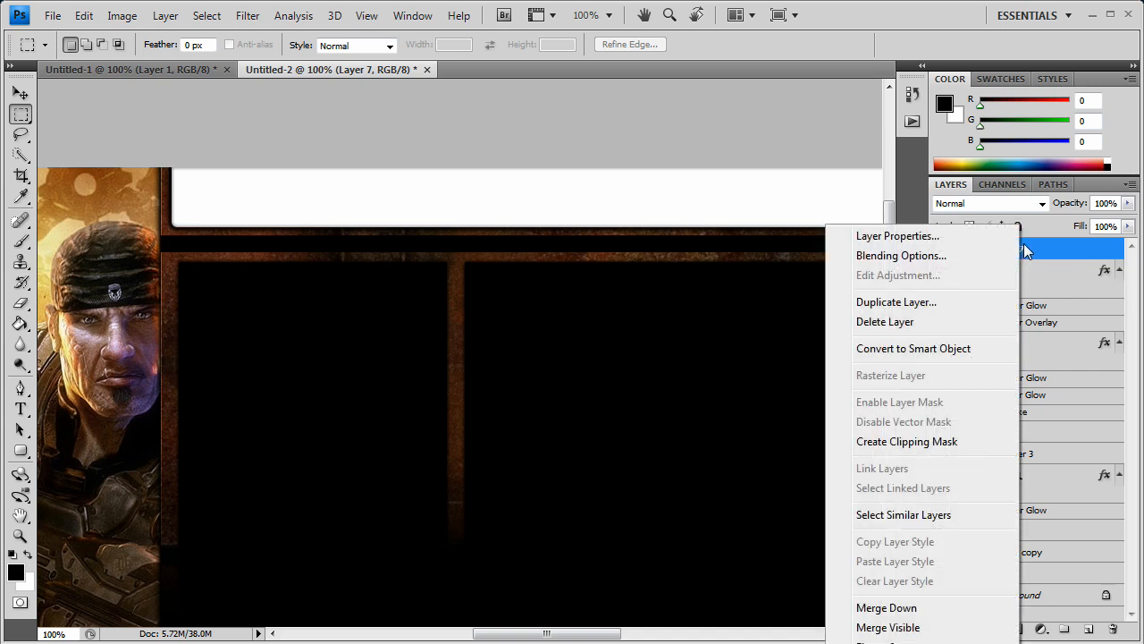
Add a 1 px white outside stroke with Soft Light blending to the nav bar.
left_click(900, 254)
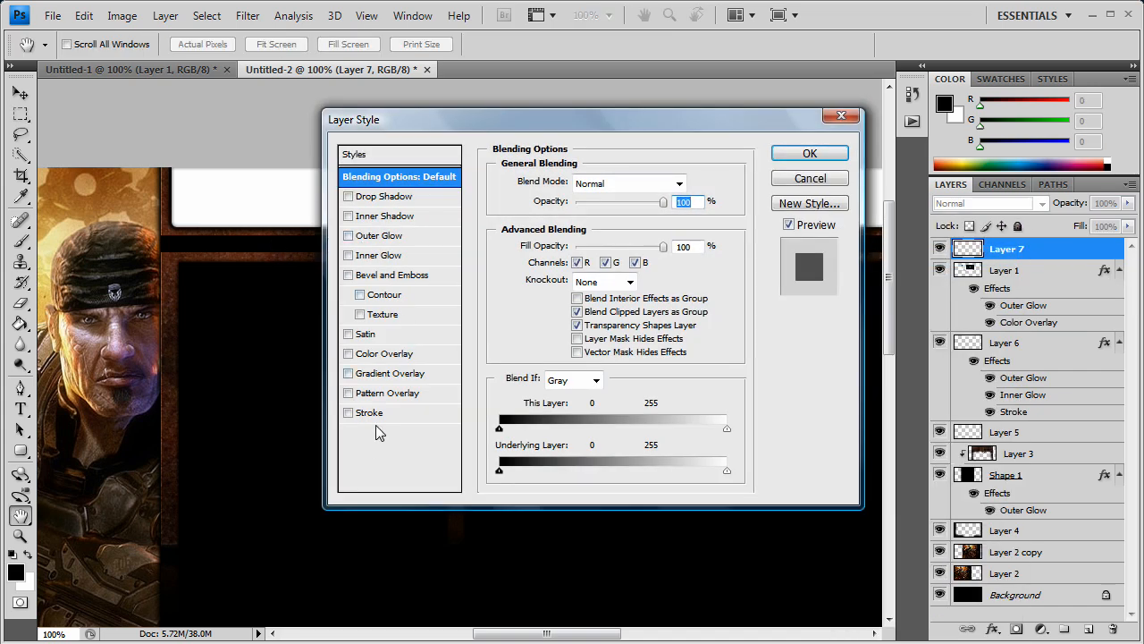
left_click(369, 412)
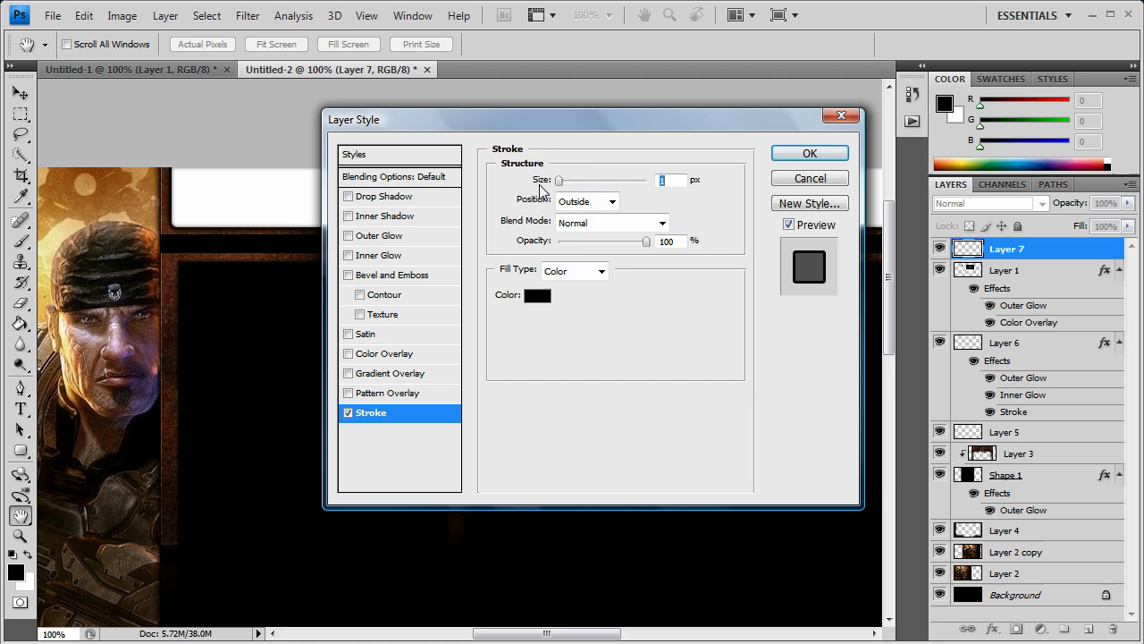
left_click(538, 295)
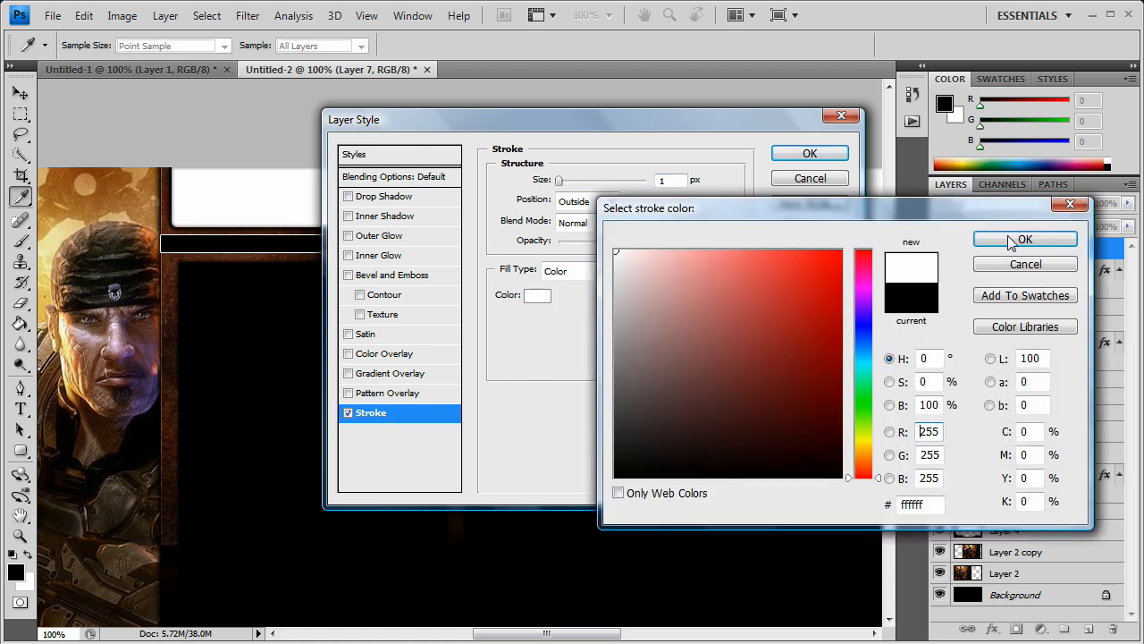
left_click(662, 222)
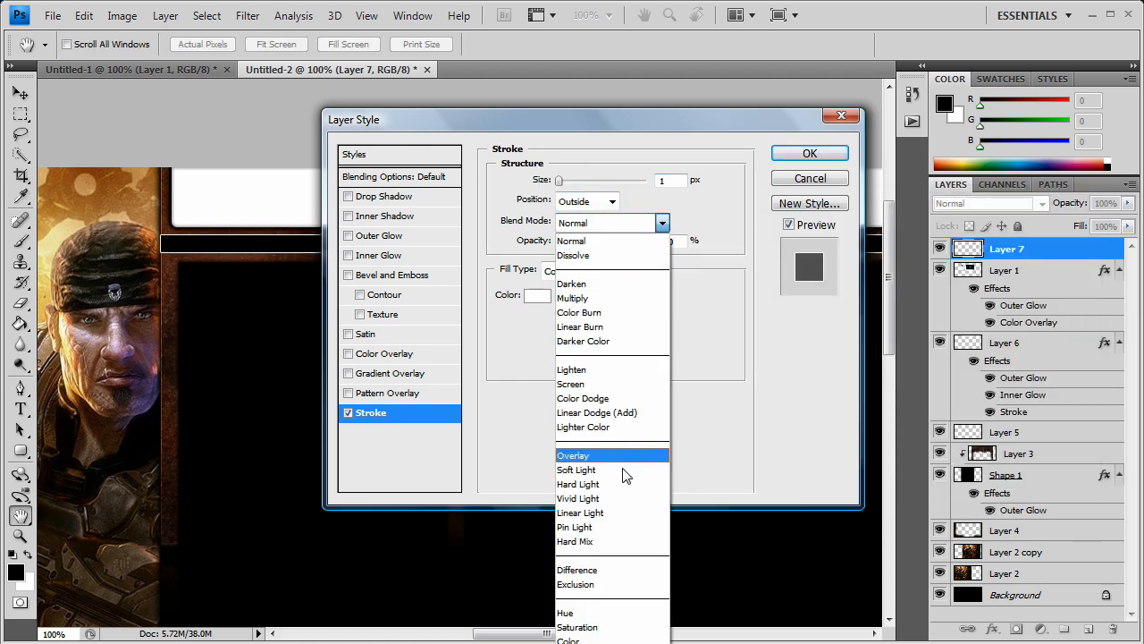
left_click(576, 469)
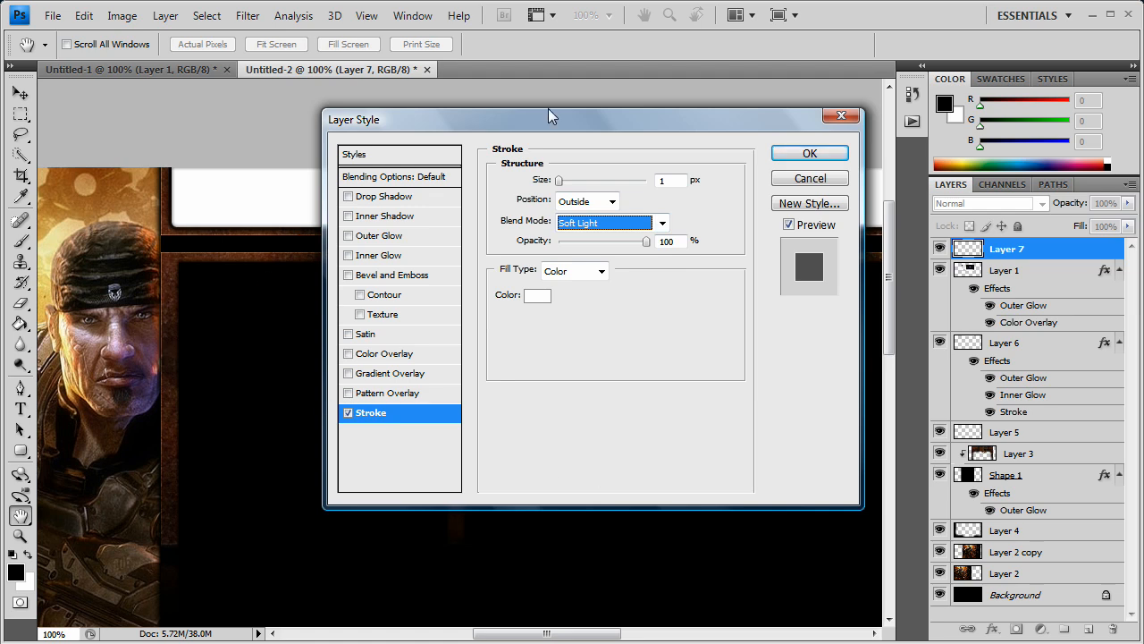
left_click(808, 152)
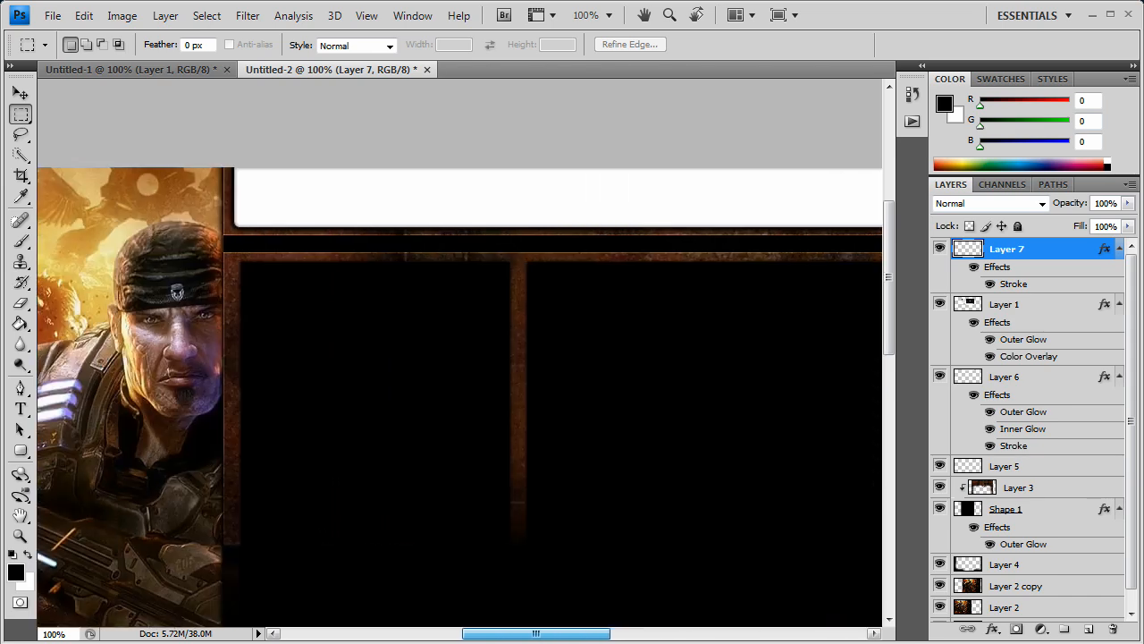
scroll("right", 3)
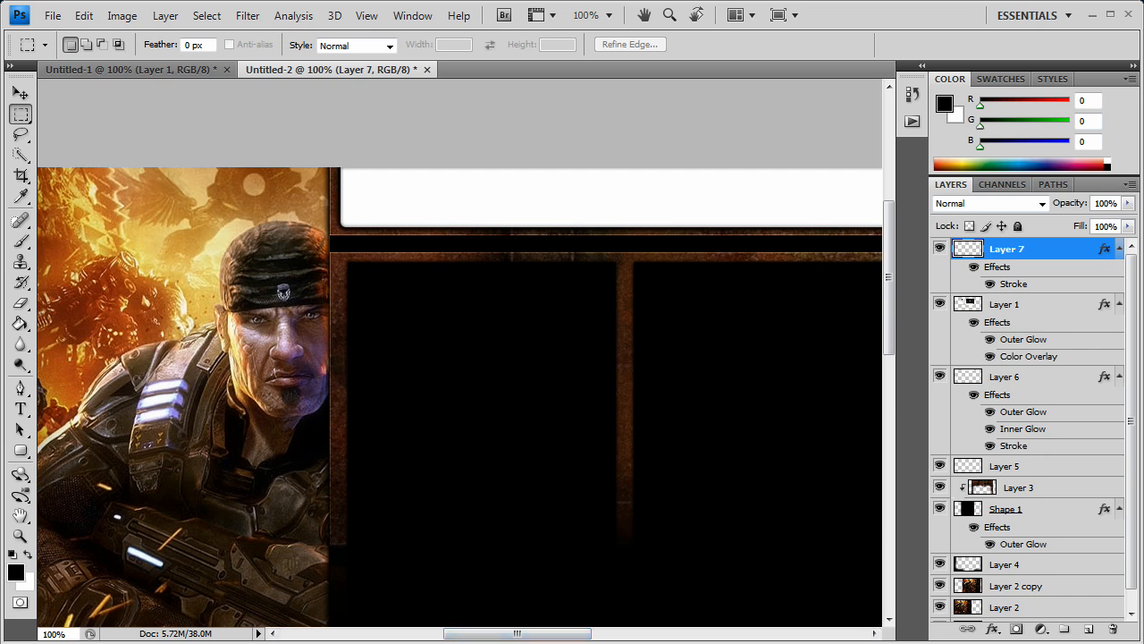
mouse_move(537, 293)
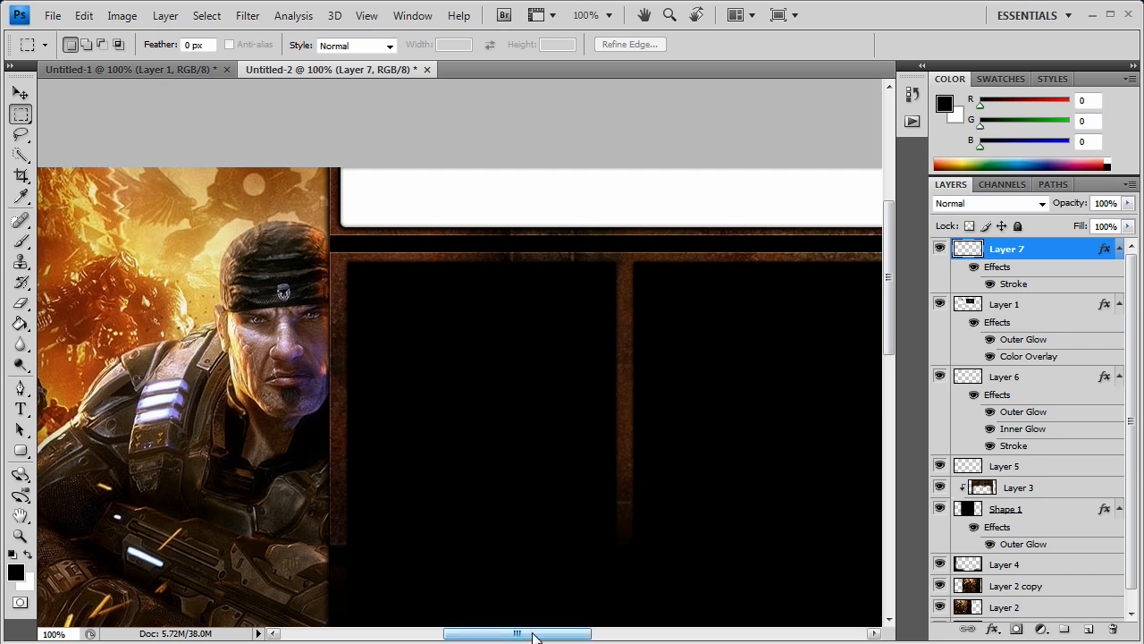
left_click_drag(518, 633, 626, 633)
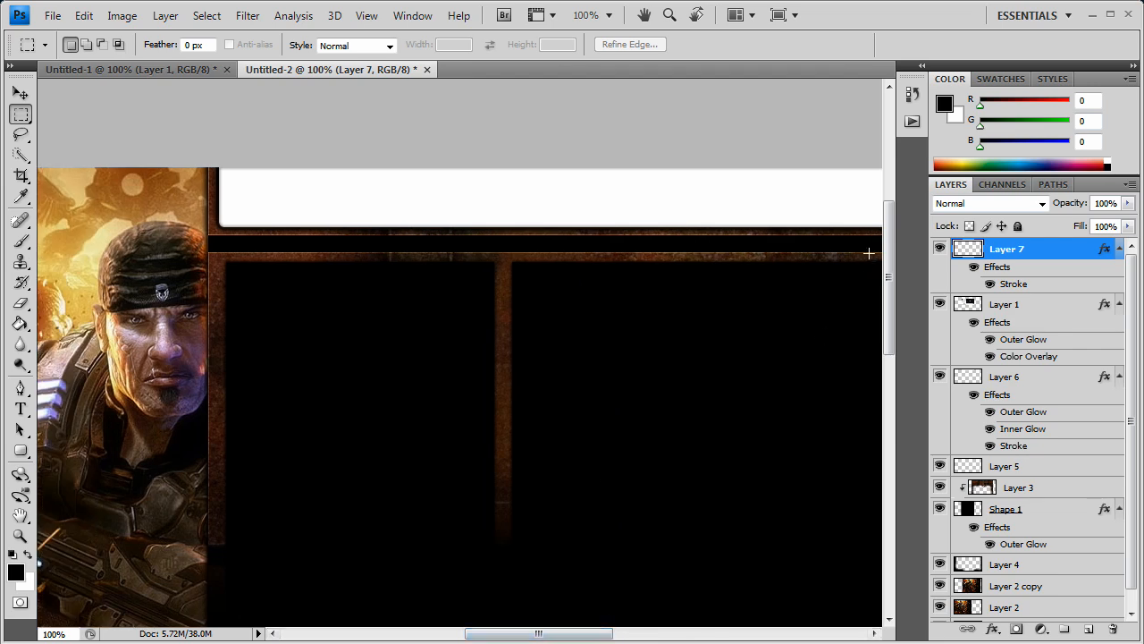
scroll("down", 3)
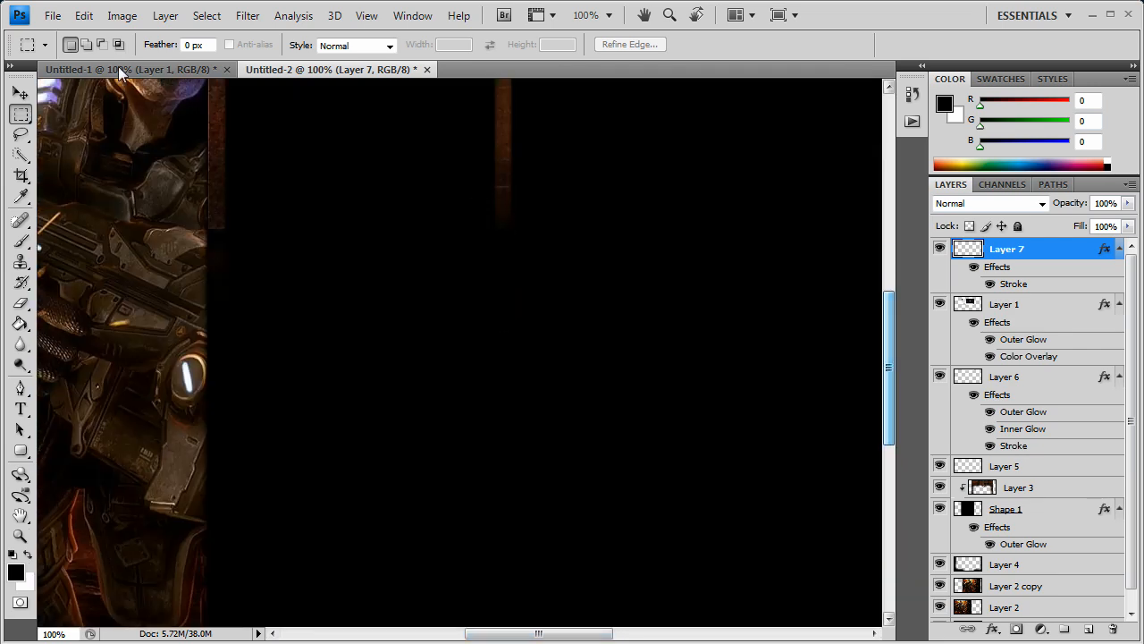
left_click(20, 536)
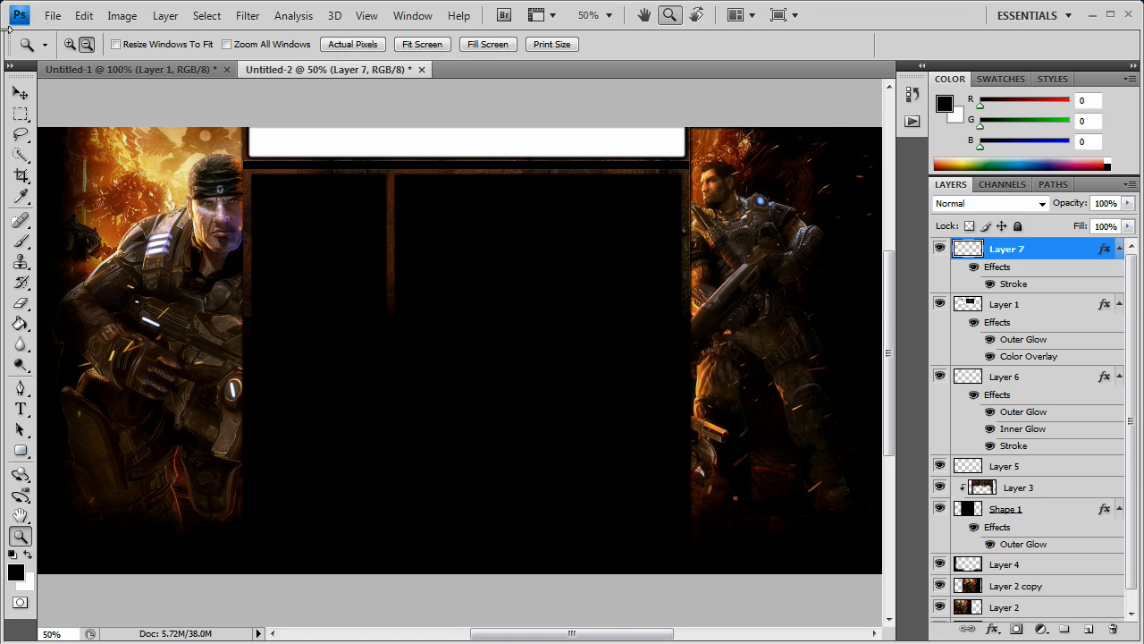
mouse_move(414, 426)
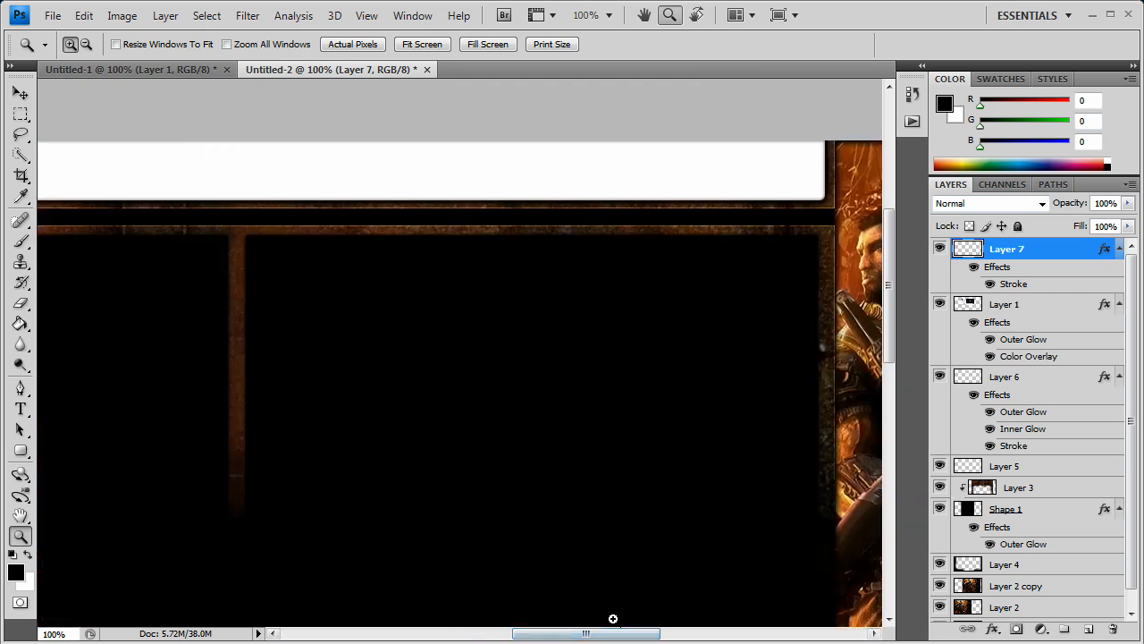
mouse_move(602, 568)
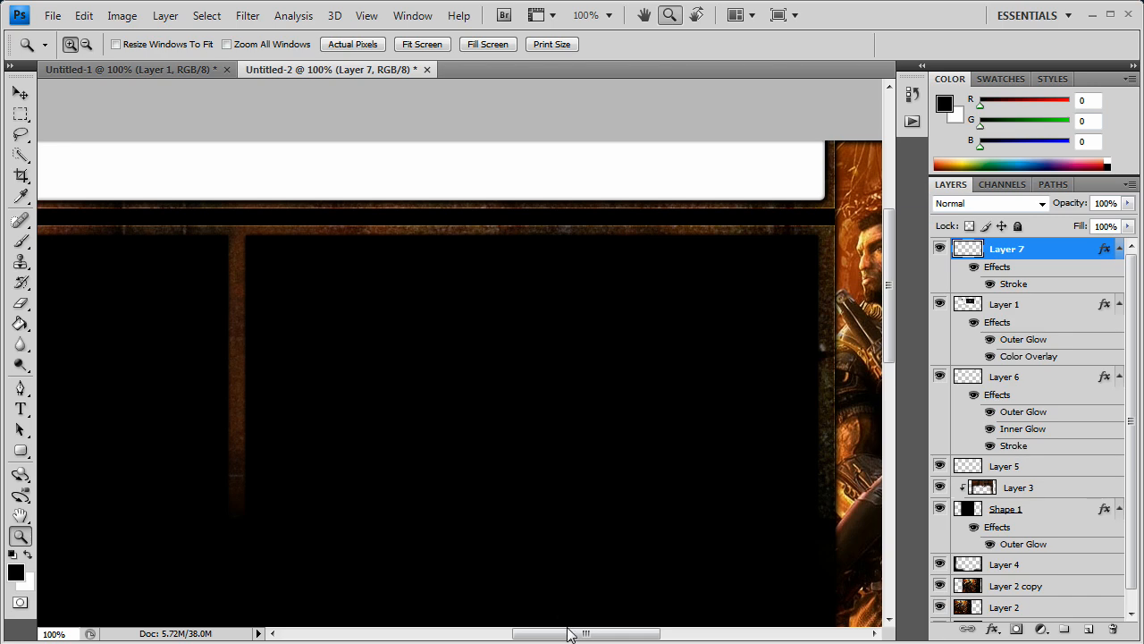
left_click_drag(586, 633, 518, 633)
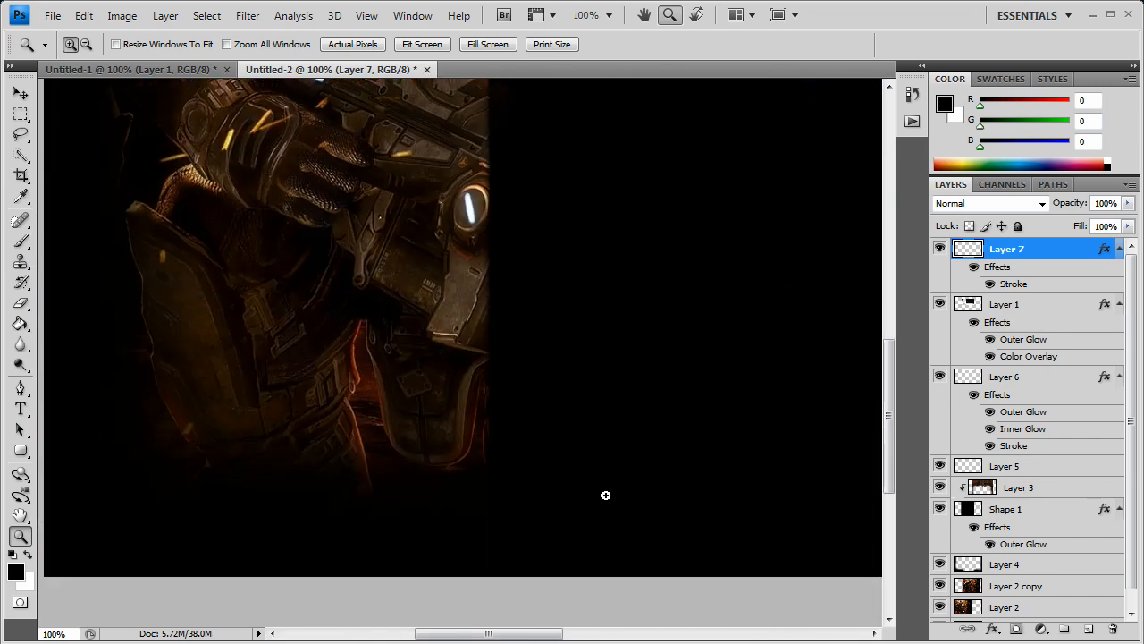
scroll("down", 3)
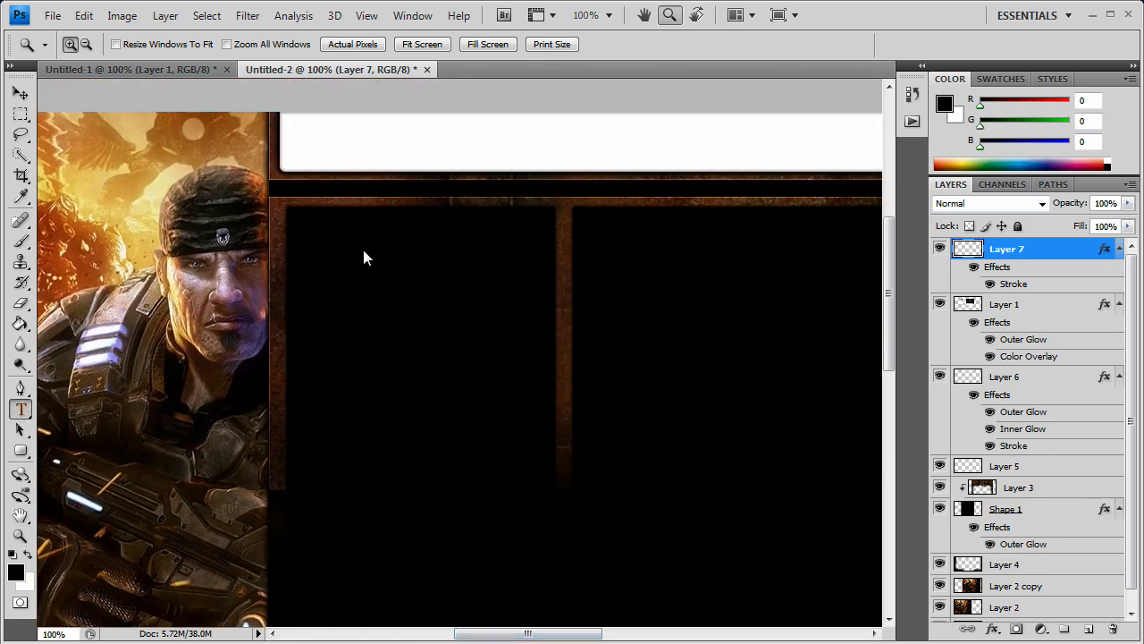
Set the text colour to white and type TITLE in the left dark panel.
left_click(19, 409)
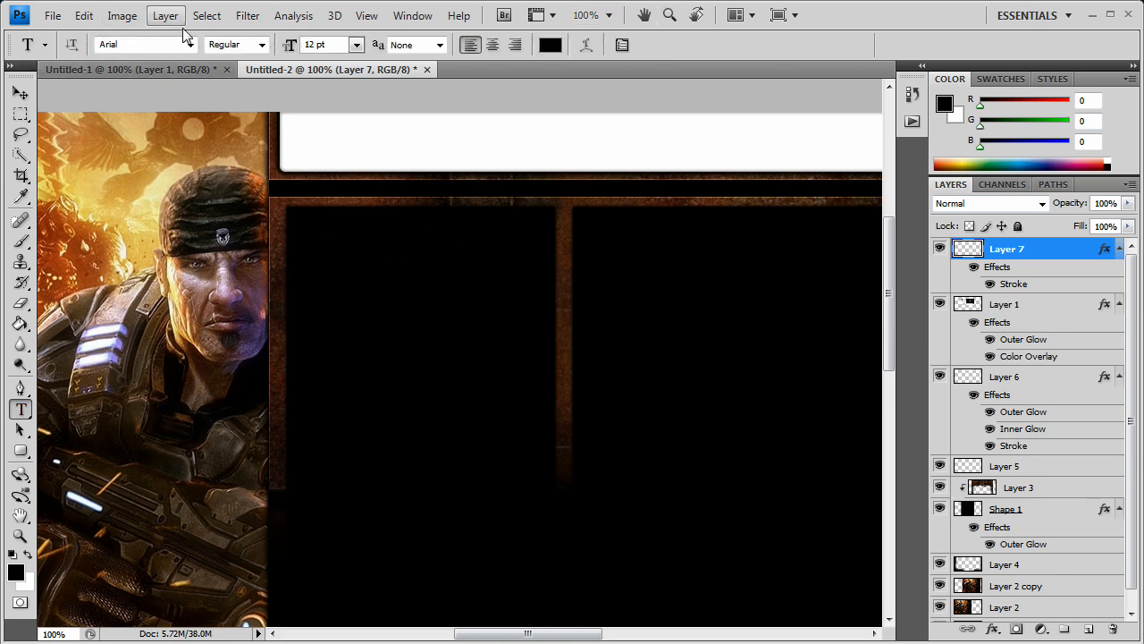
left_click(549, 45)
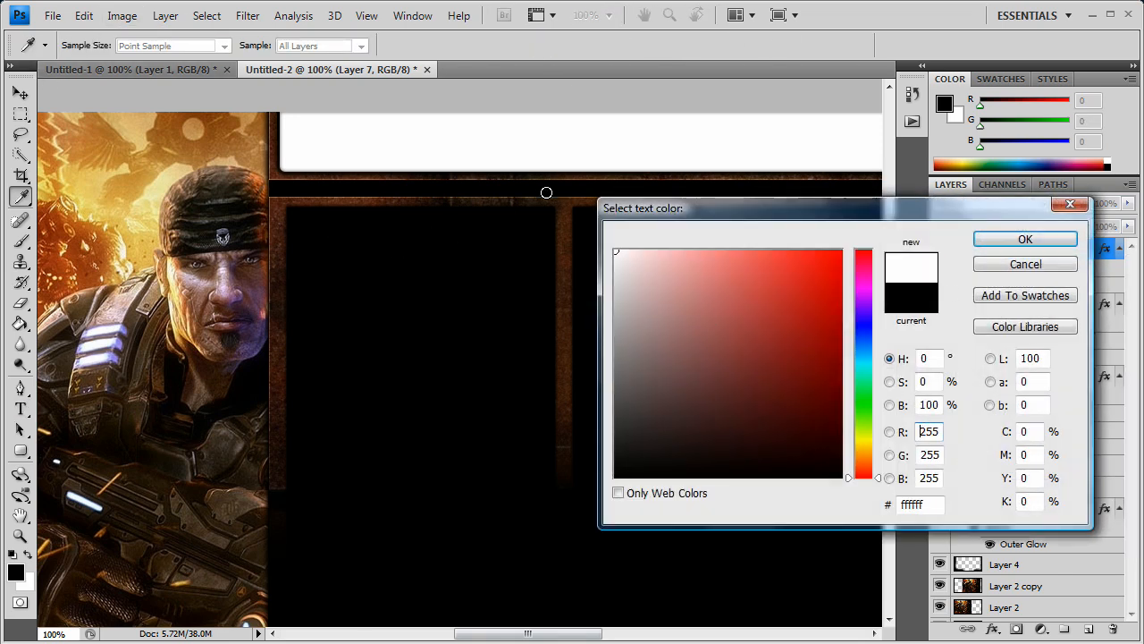
left_click(1026, 238)
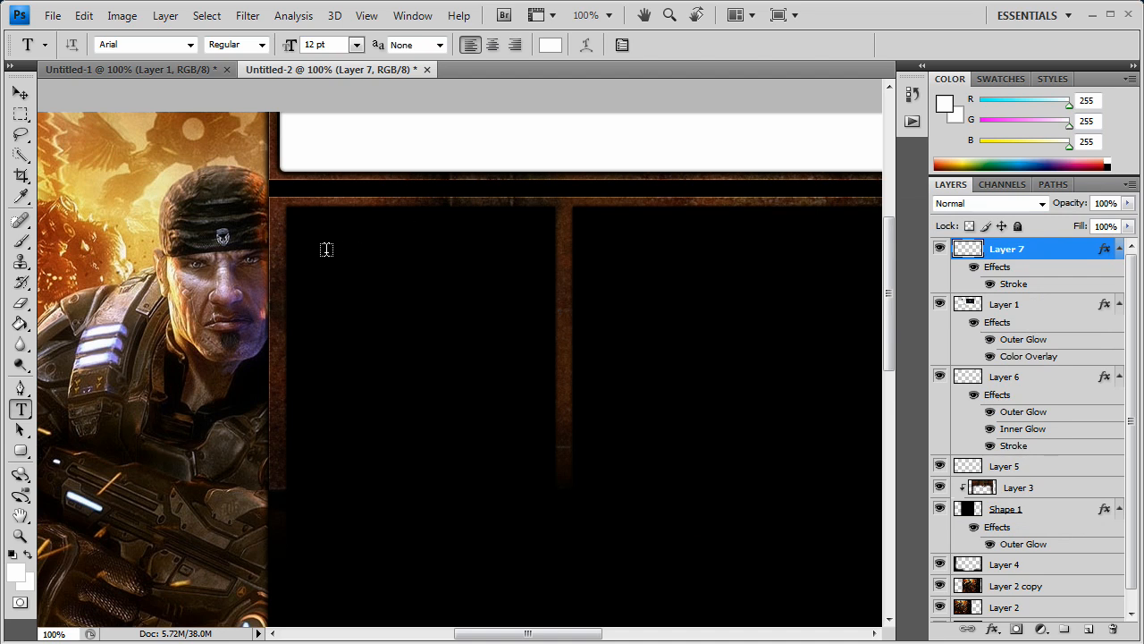
left_click(328, 249)
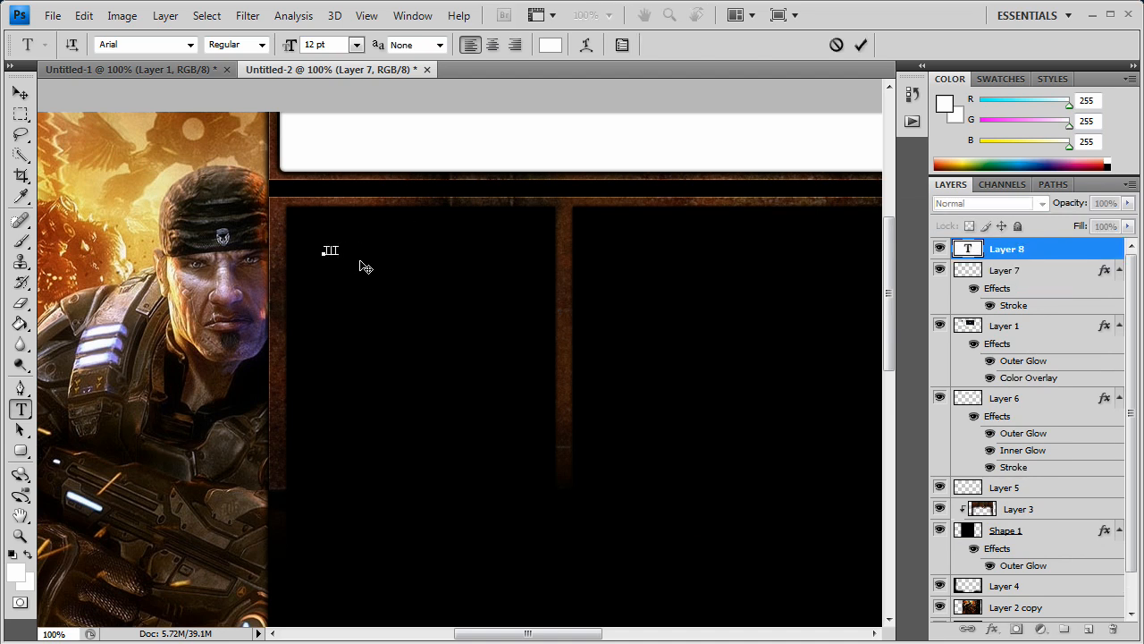
type("TITLE")
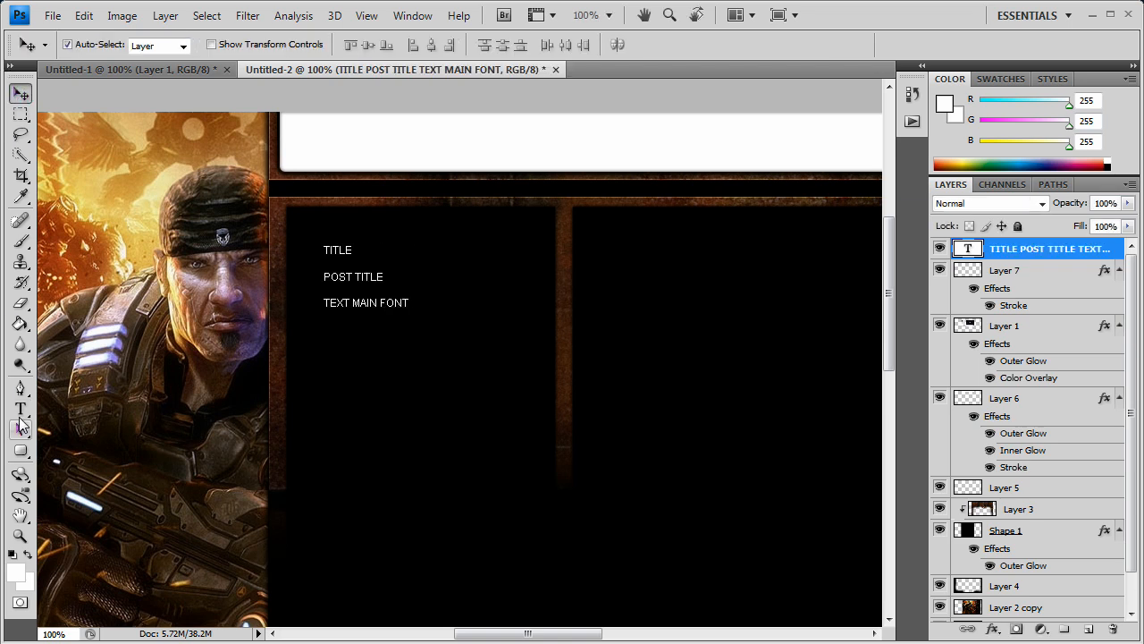
Recolour TITLE tan and POST TITLE dark reddish brown.
left_click(19, 409)
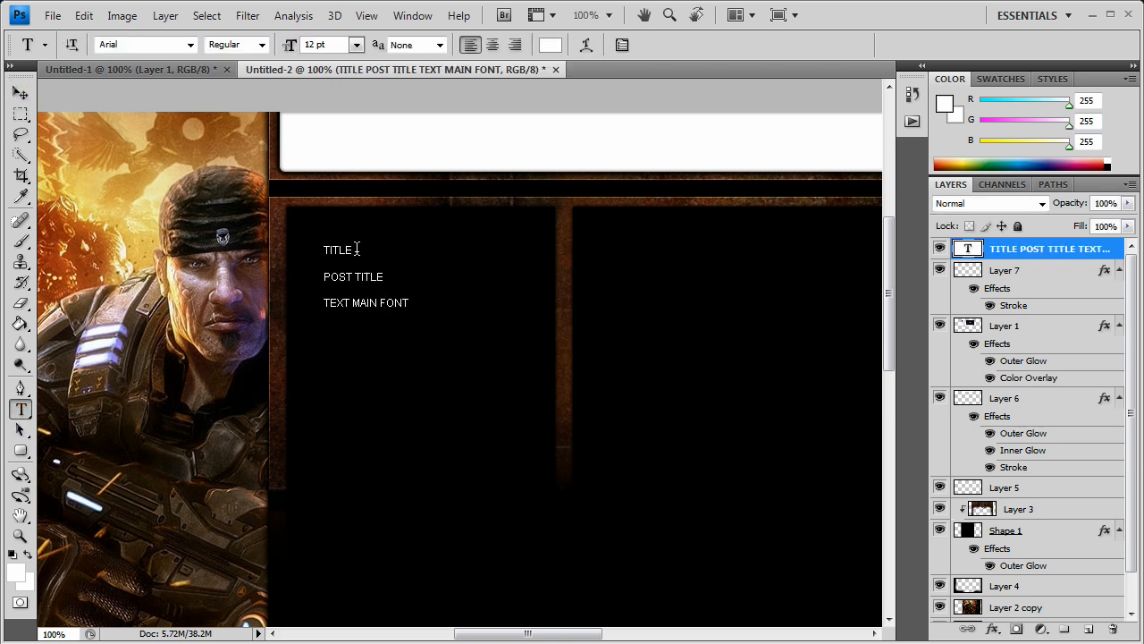
left_click(549, 44)
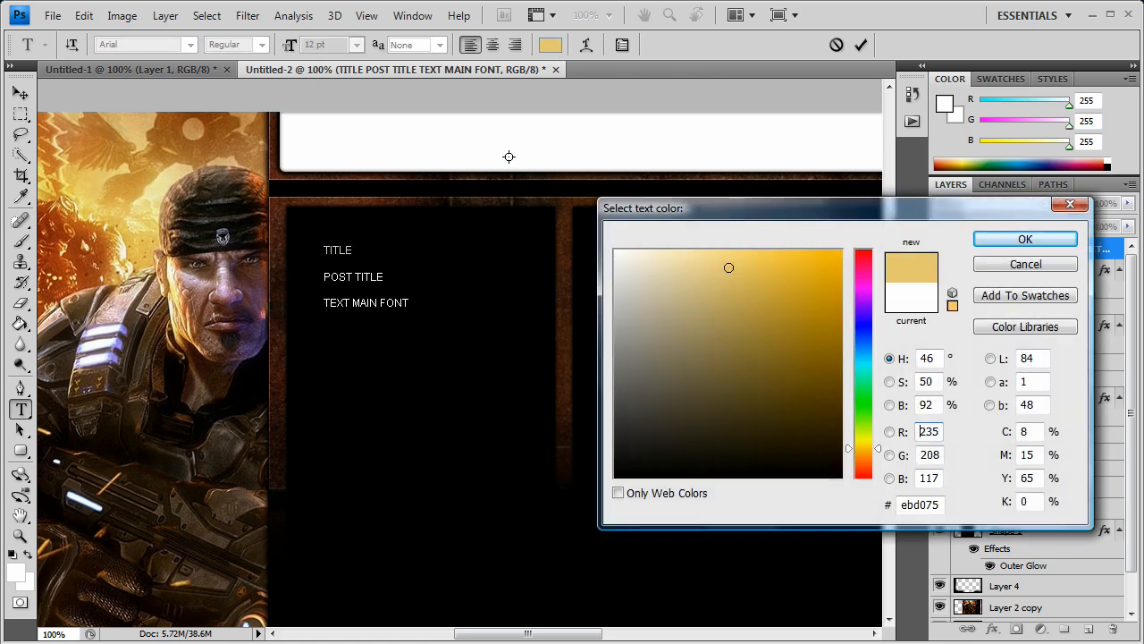
left_click(1024, 239)
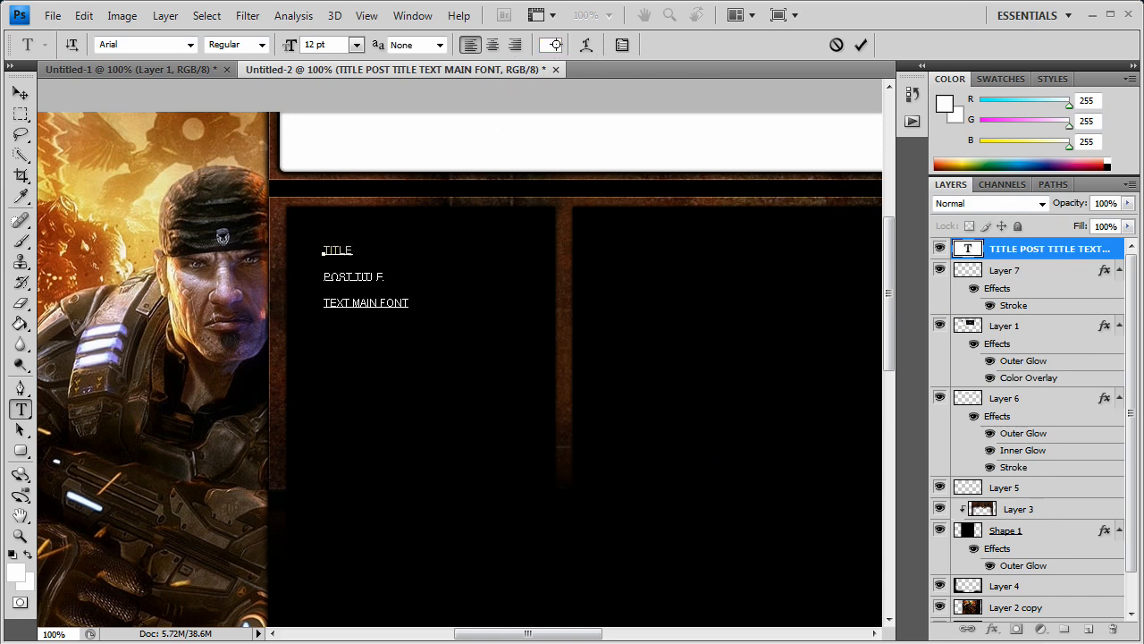
left_click(550, 44)
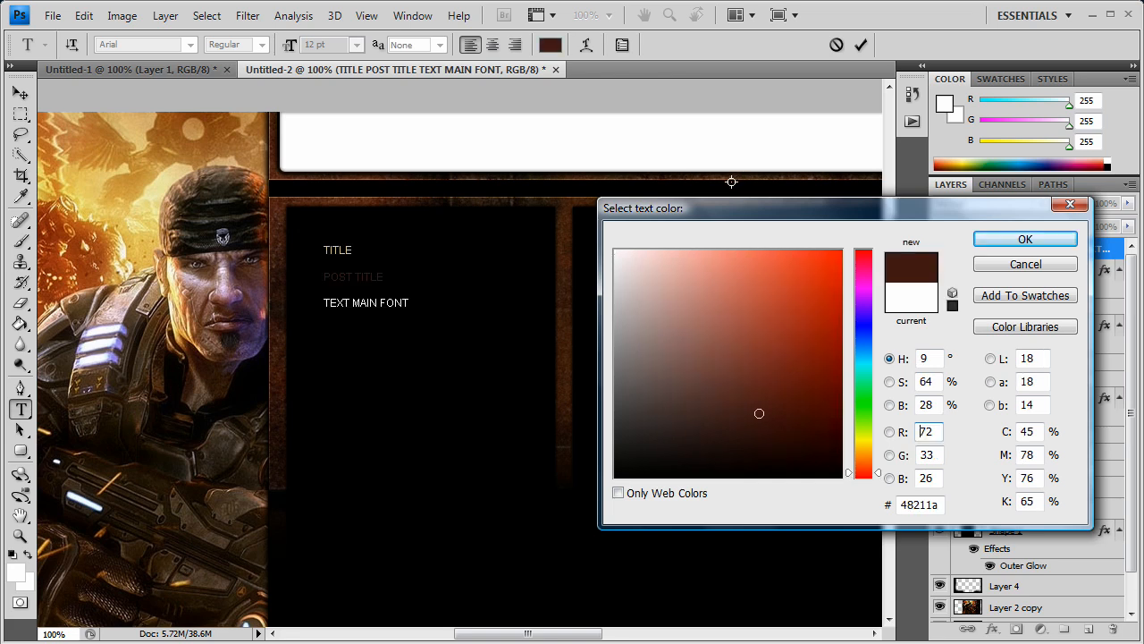
left_click(1024, 239)
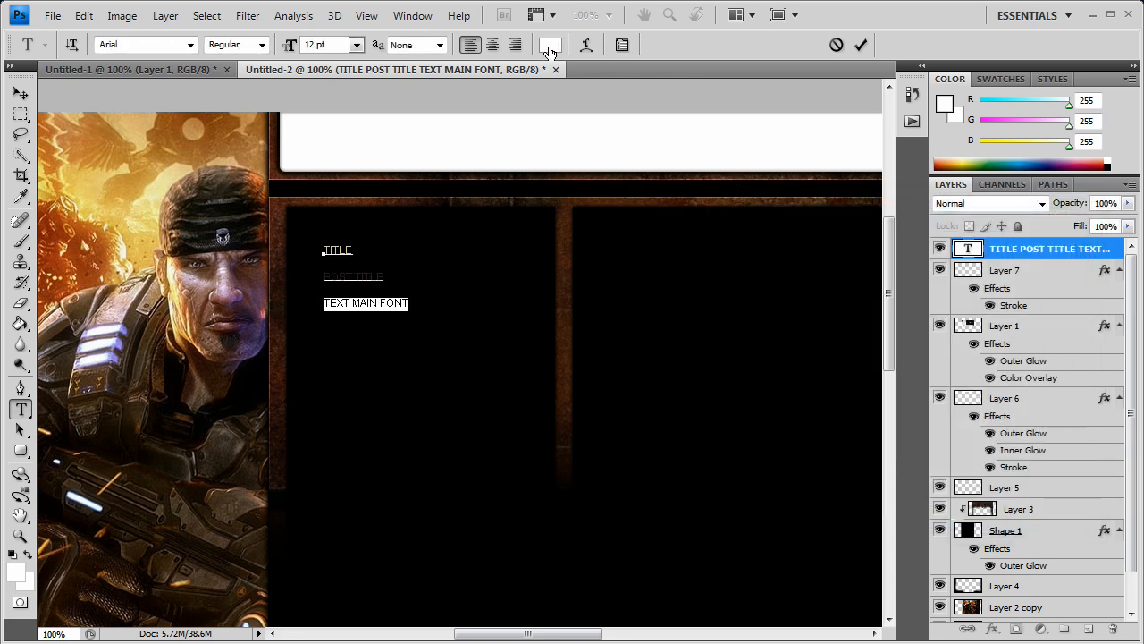
Colour TEXT MAIN FONT dark brown and TITLE orange-brown, sampled from the rusted frame.
left_click(549, 45)
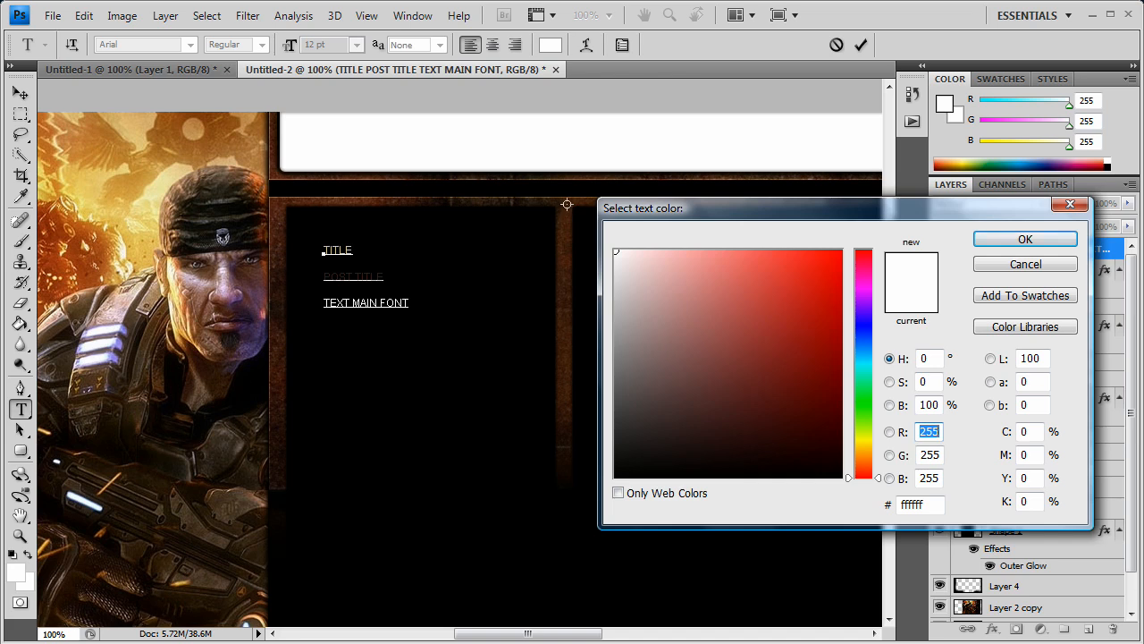
left_click(752, 415)
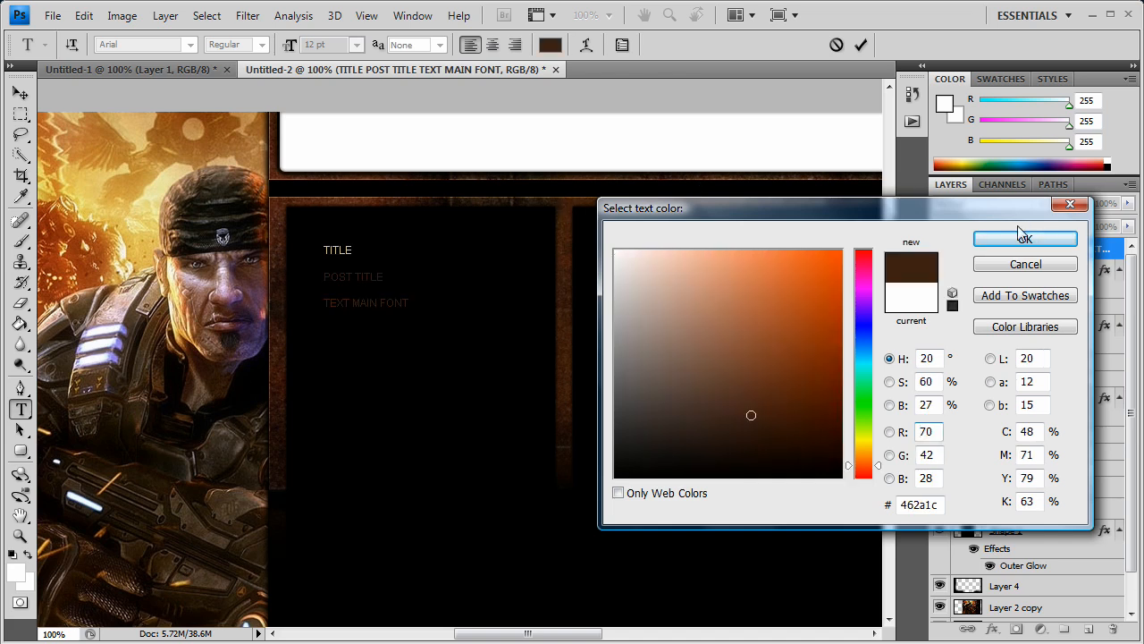
left_click(1024, 238)
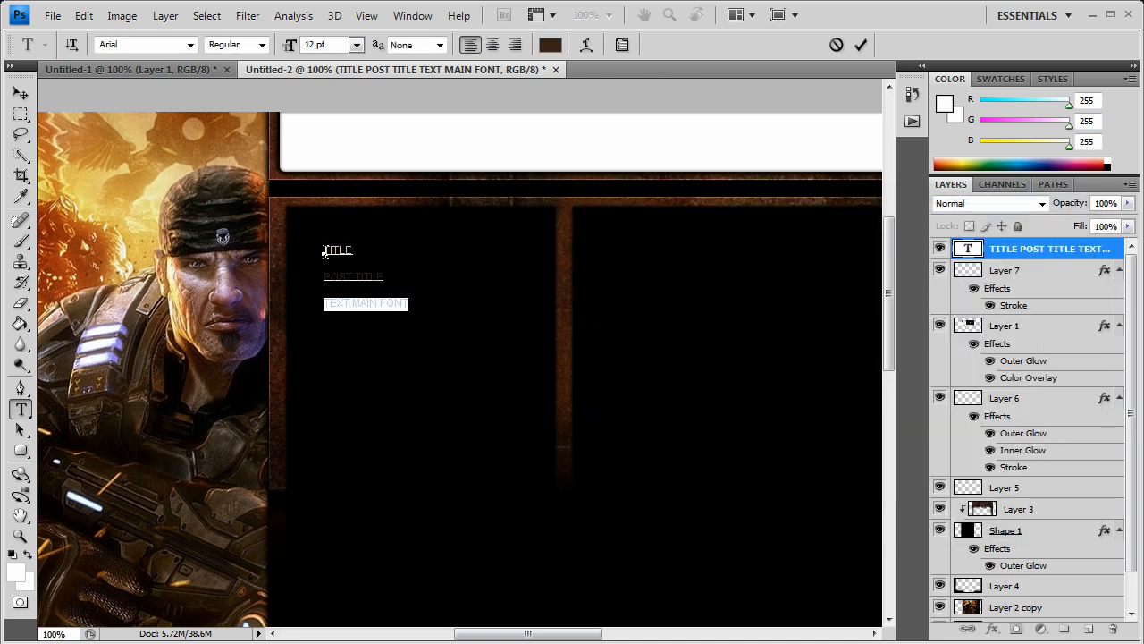
left_click(549, 44)
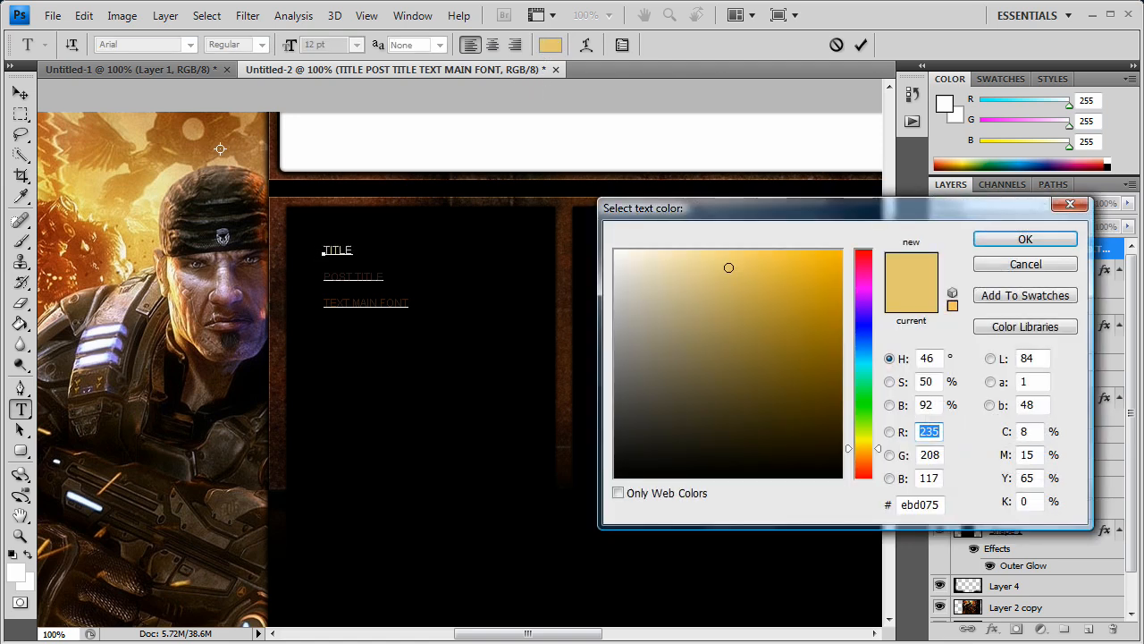
left_click(793, 349)
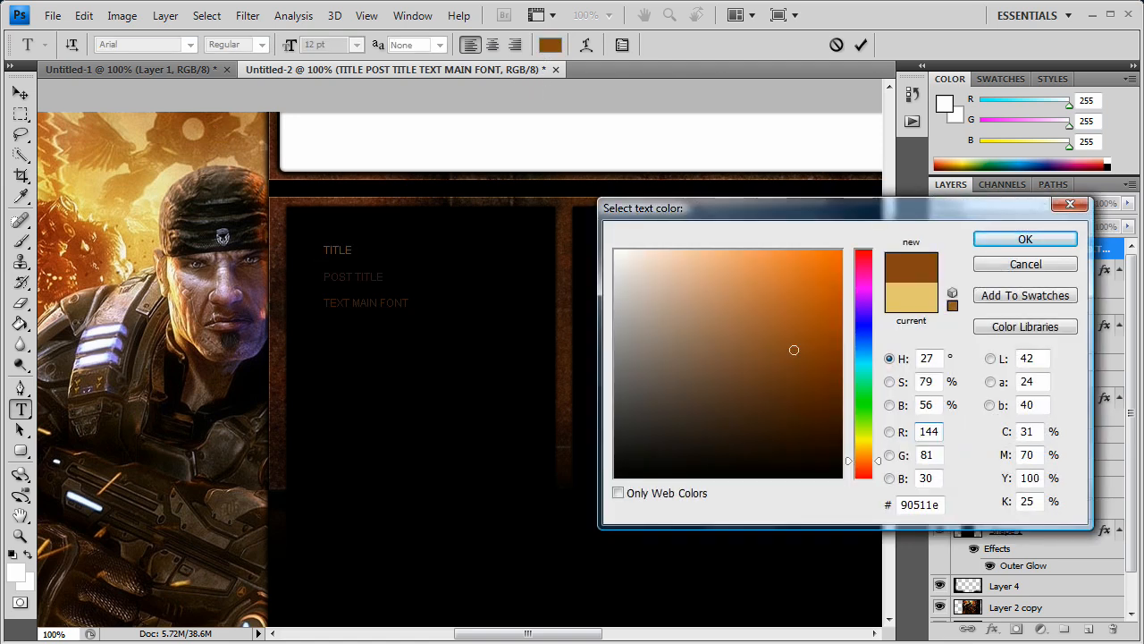
left_click(1025, 238)
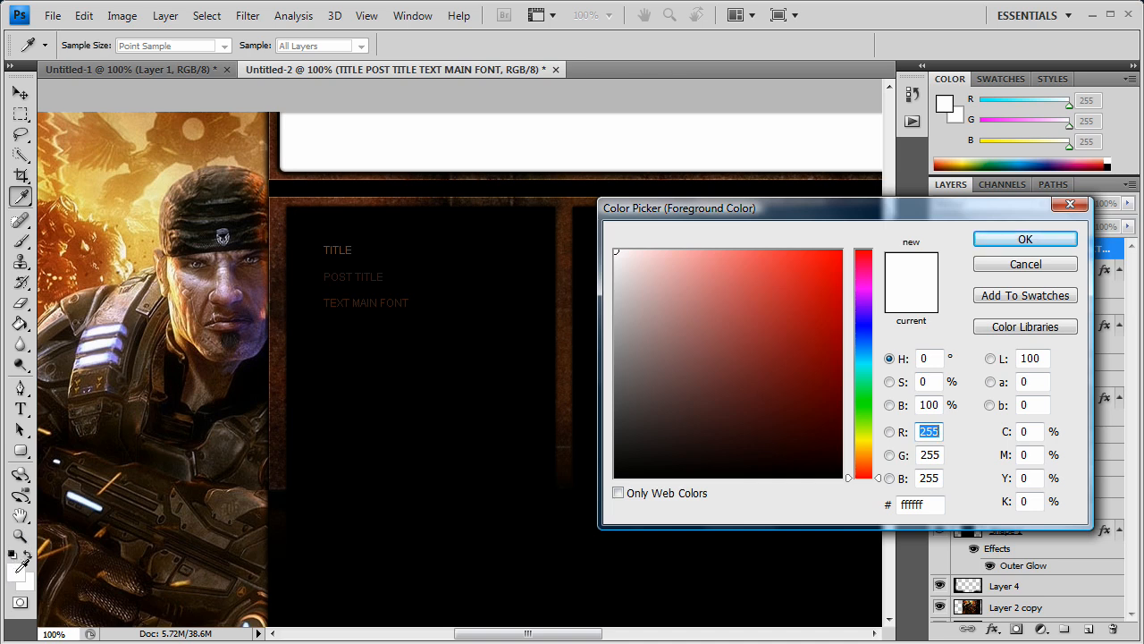
mouse_move(349, 248)
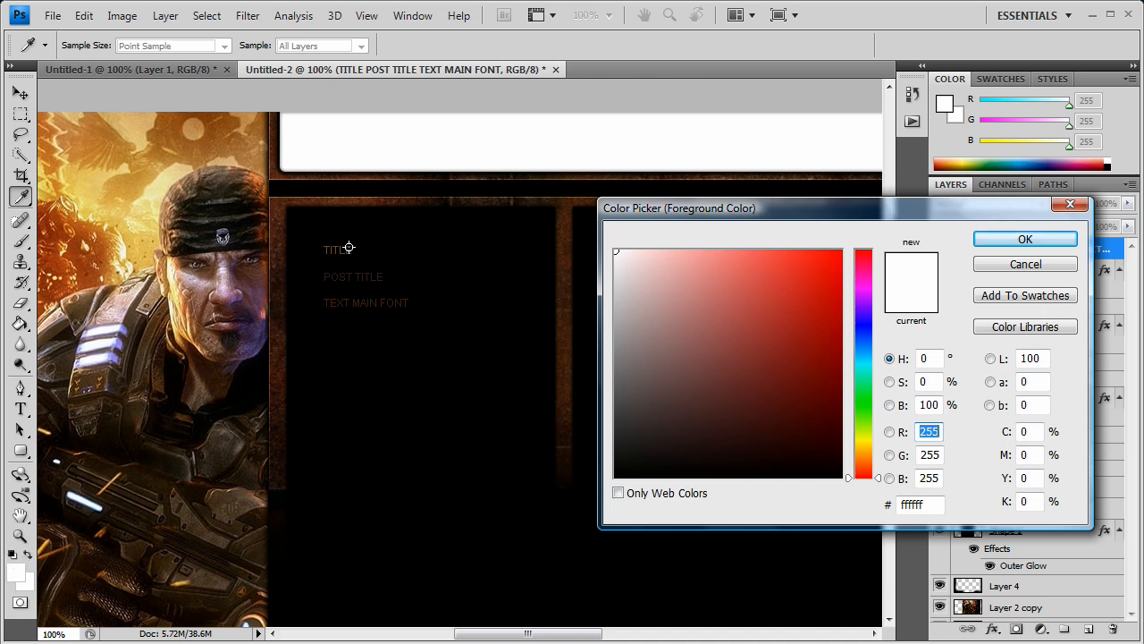
mouse_move(715, 268)
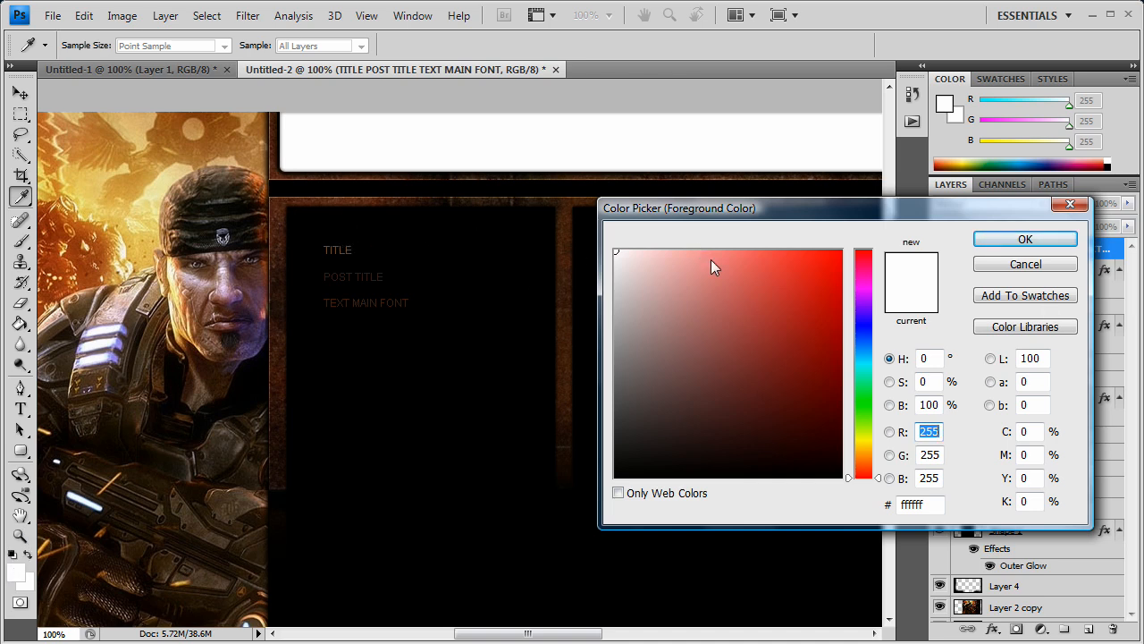
left_click(794, 350)
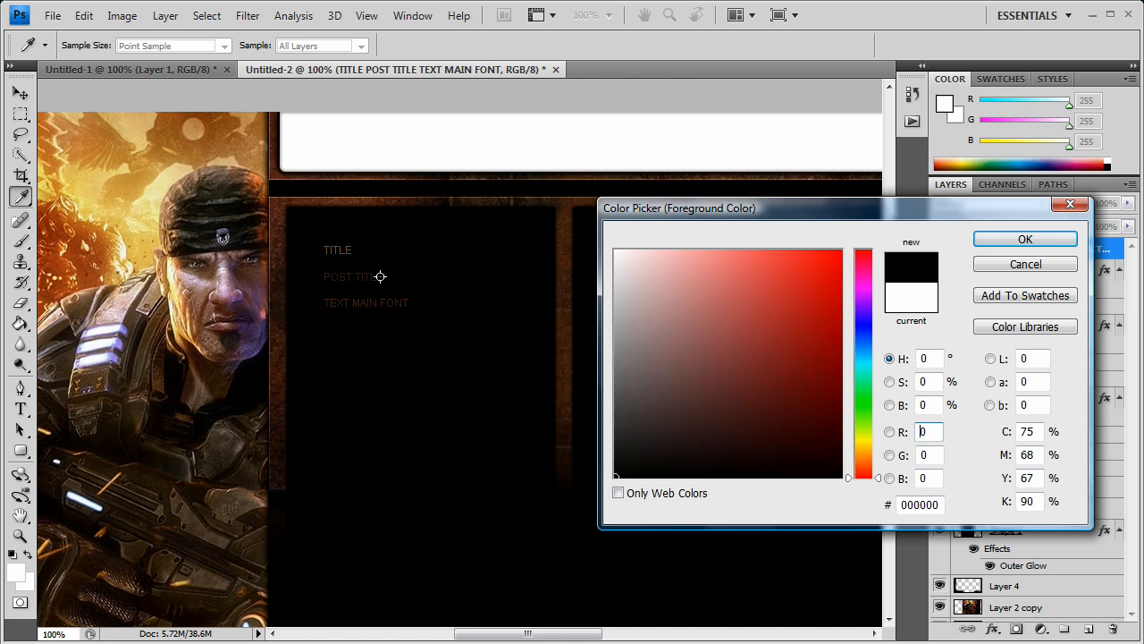
left_click(759, 413)
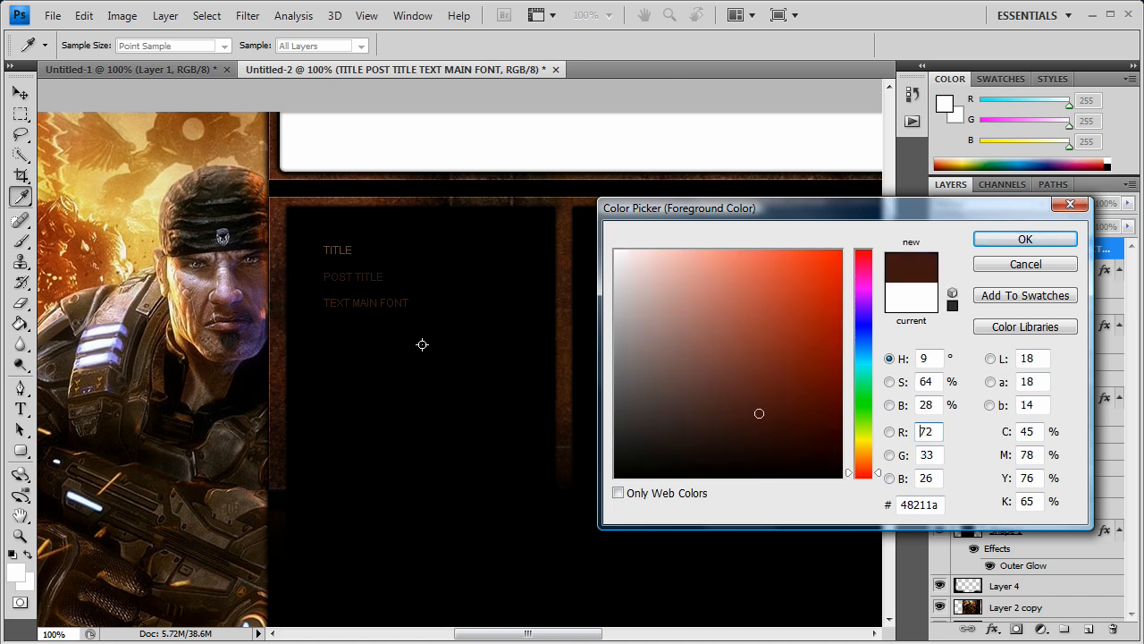
left_click(1025, 239)
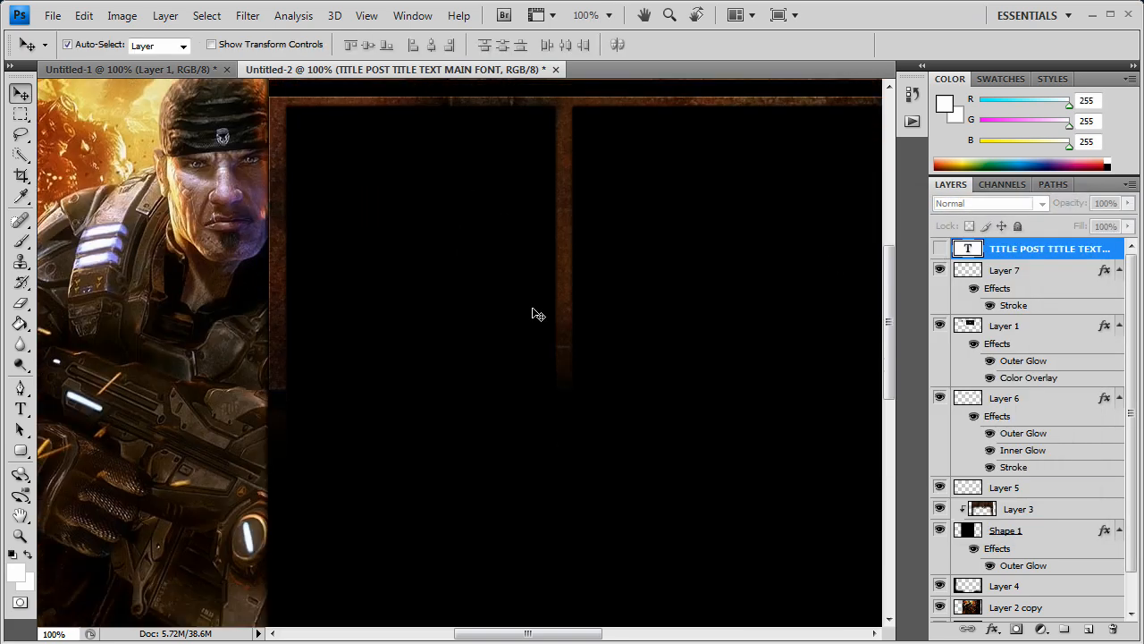
Scroll down the canvas with the TITLE POST TITLE text layer hidden.
scroll("down", 3)
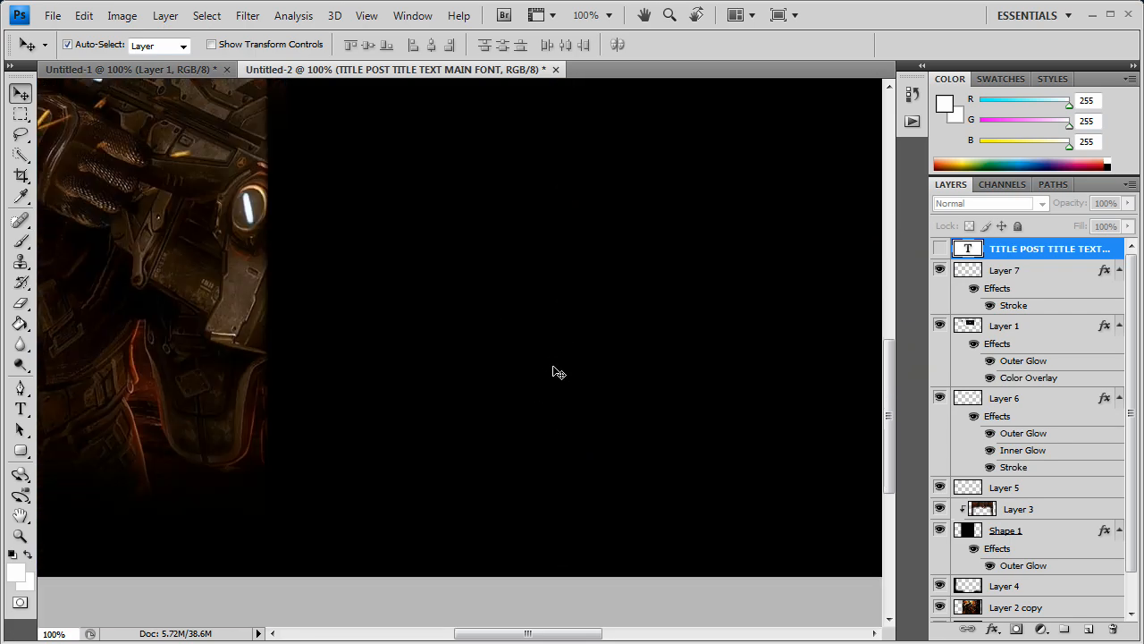
scroll("down", 3)
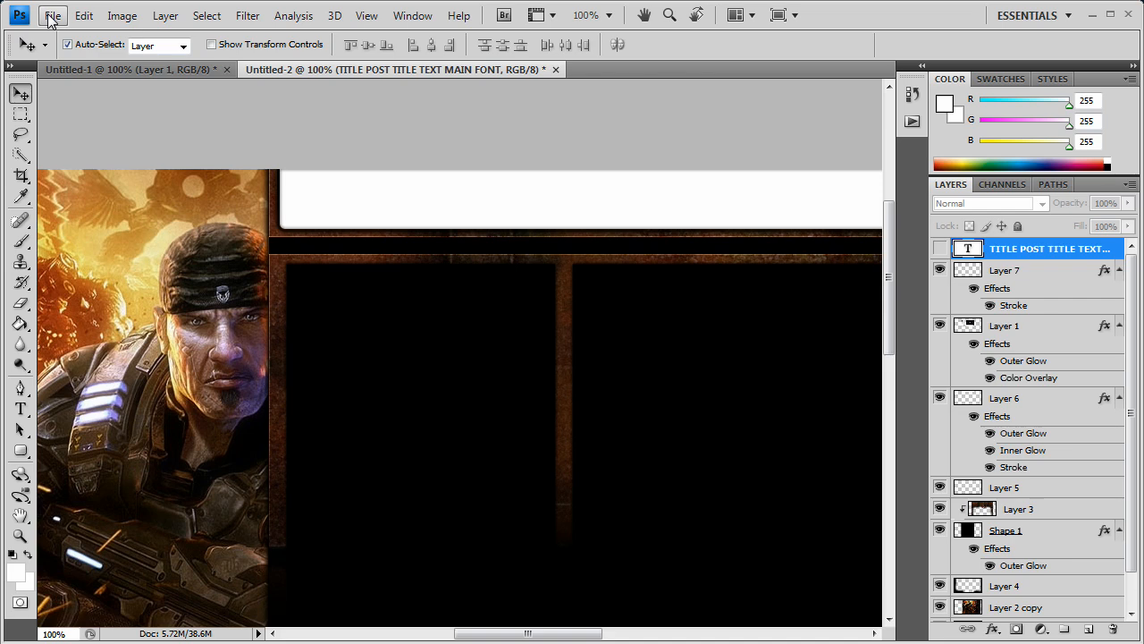
mouse_move(250, 302)
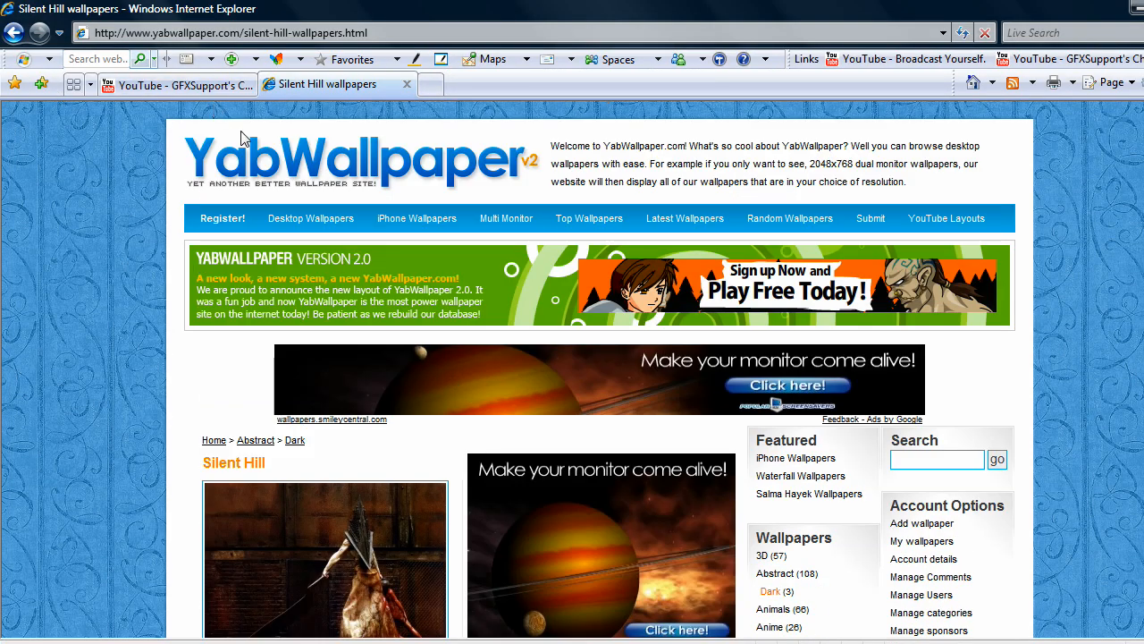
mouse_move(260, 161)
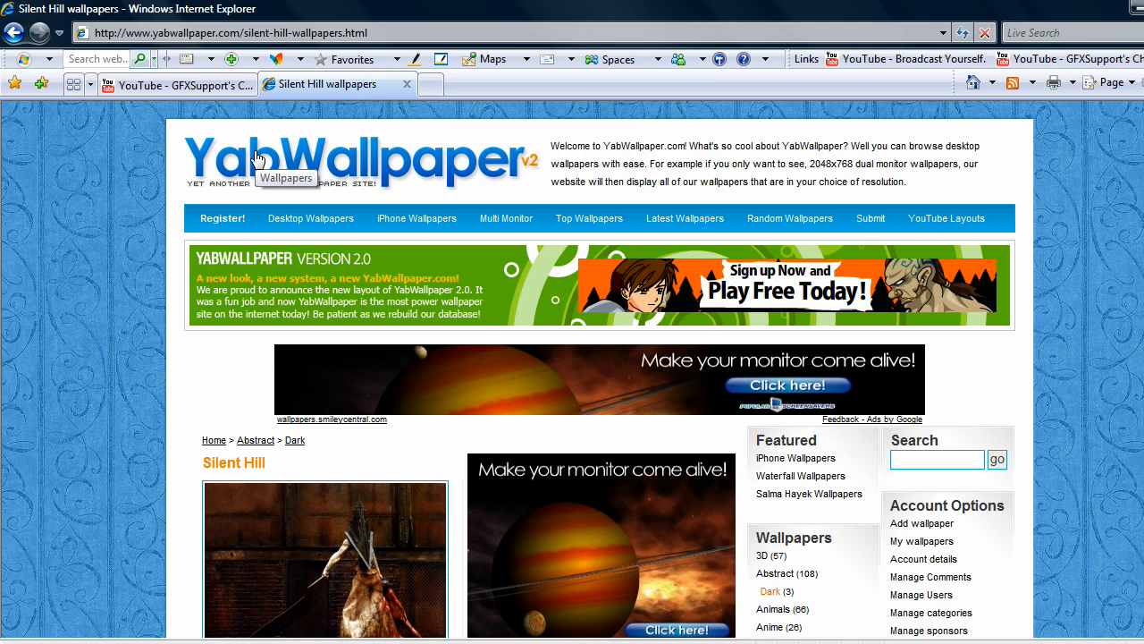
Switch to the YouTube channel tab and scroll through its example layout.
left_click(174, 84)
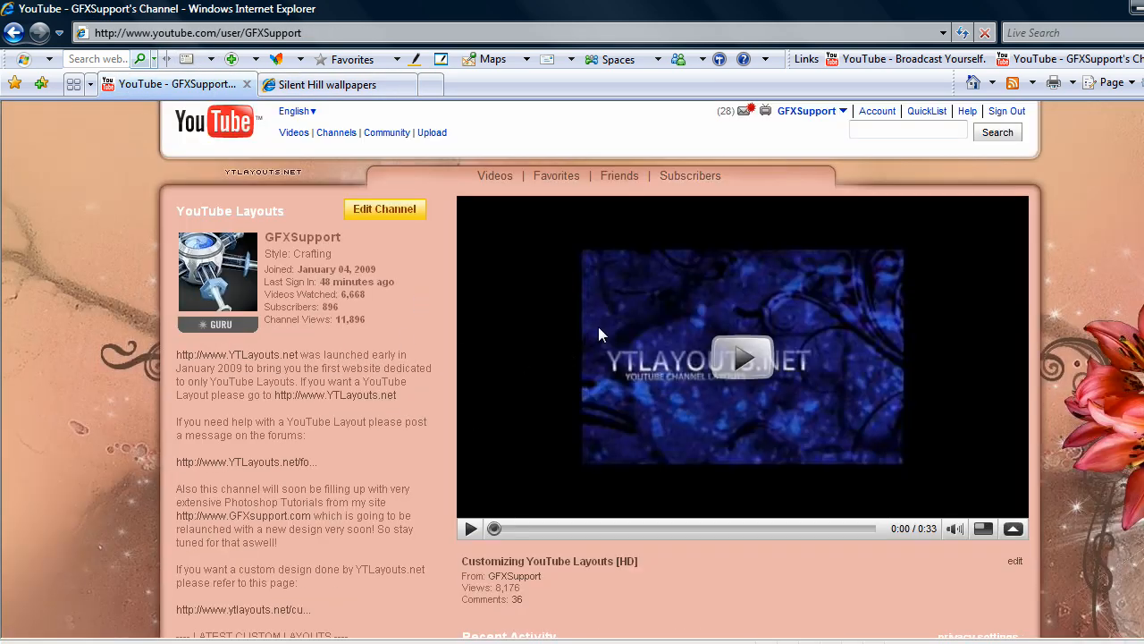
scroll("down", 3)
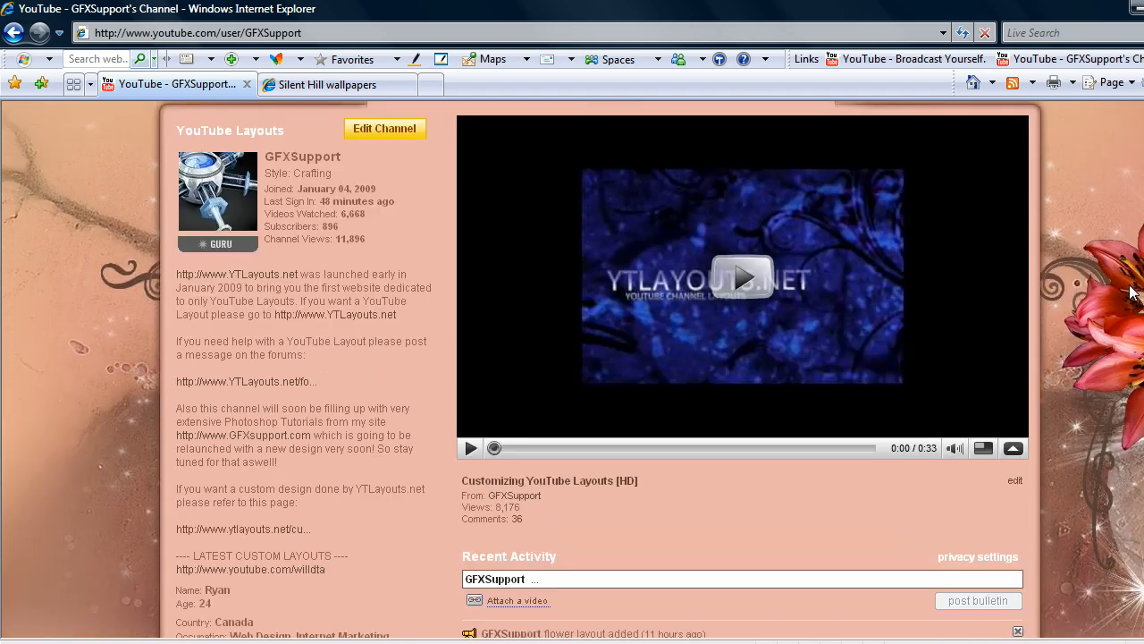
scroll("up", 3)
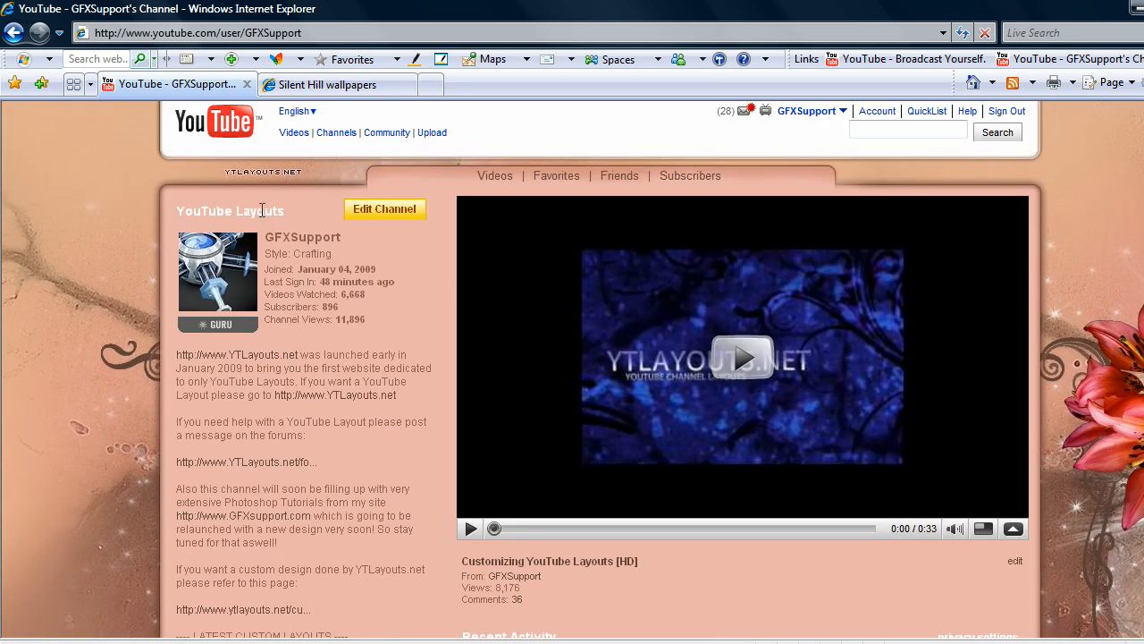
scroll("down", 3)
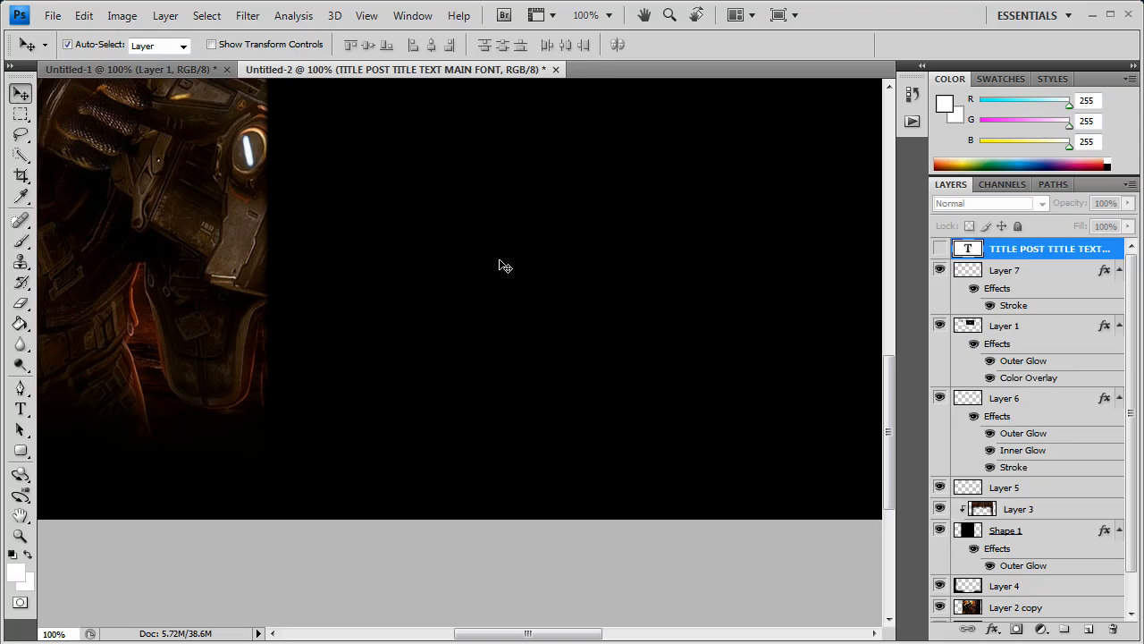
Scroll the Photoshop canvas back up to the header and top panels.
scroll("up", 3)
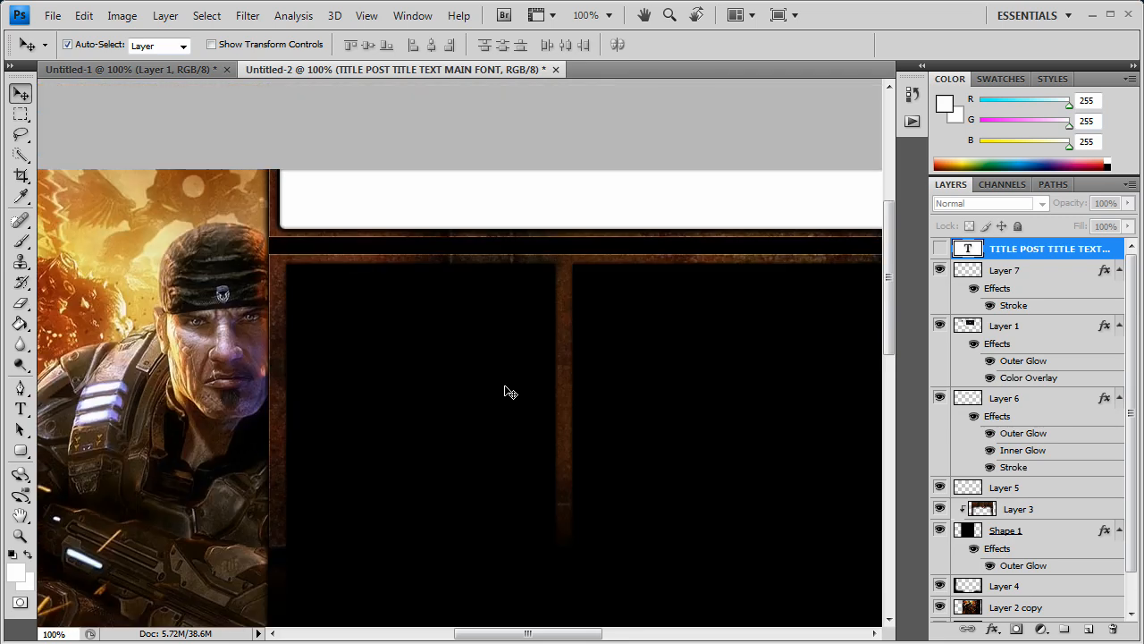